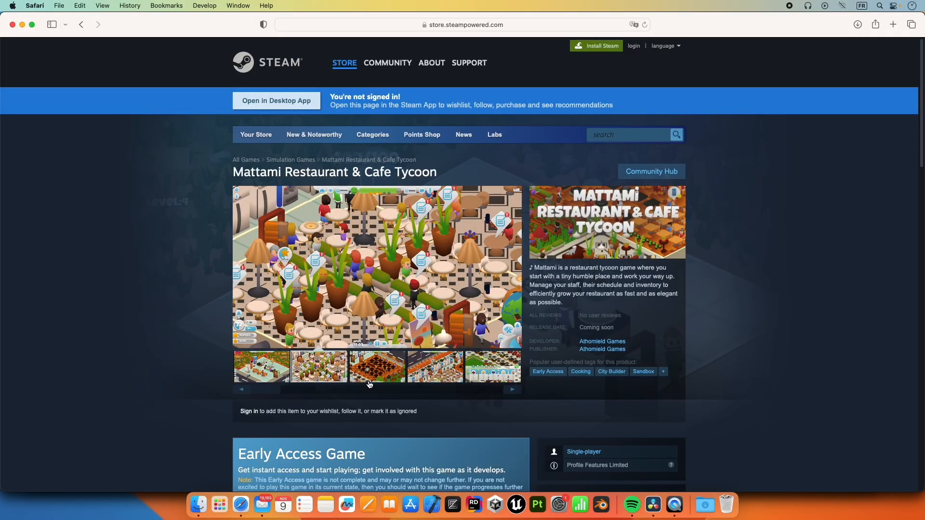
- Create a Blank Blueprint project with Starter Content named MOBATutorial
click(377, 366)
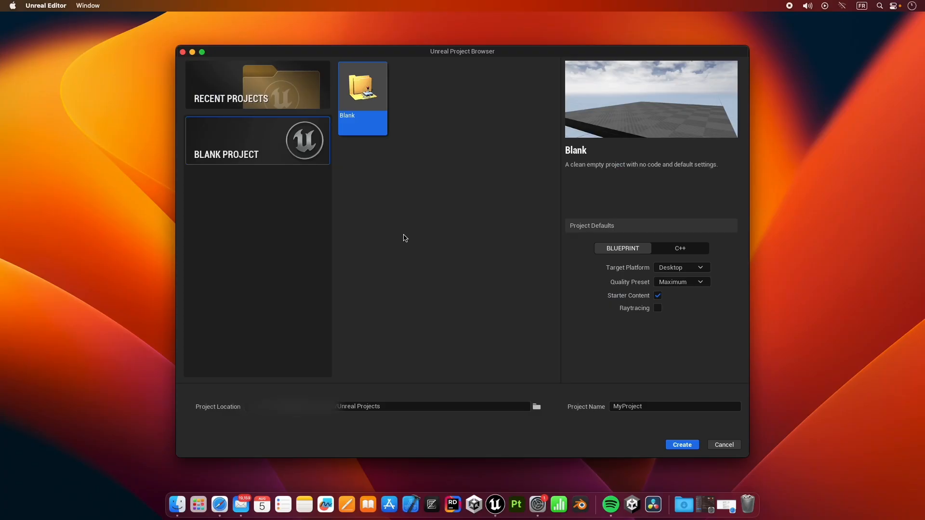
mouse_move(511, 225)
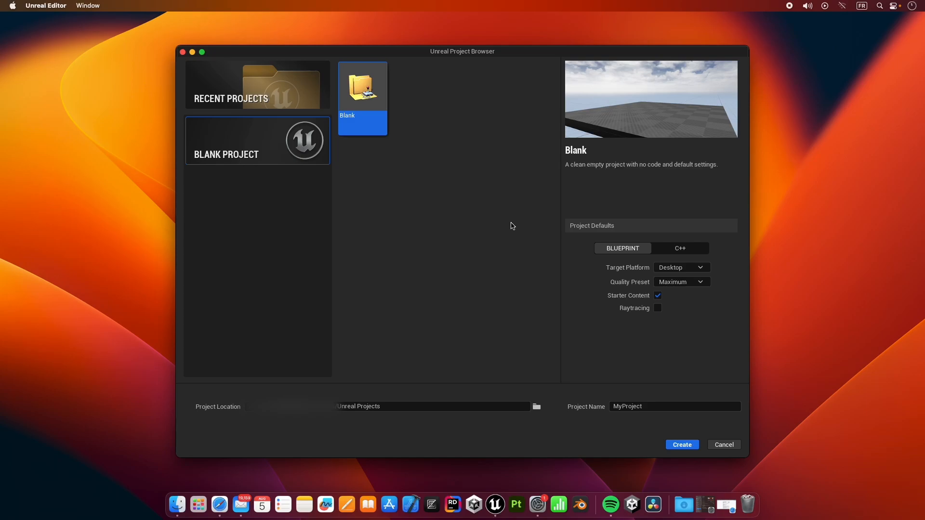
mouse_move(592, 239)
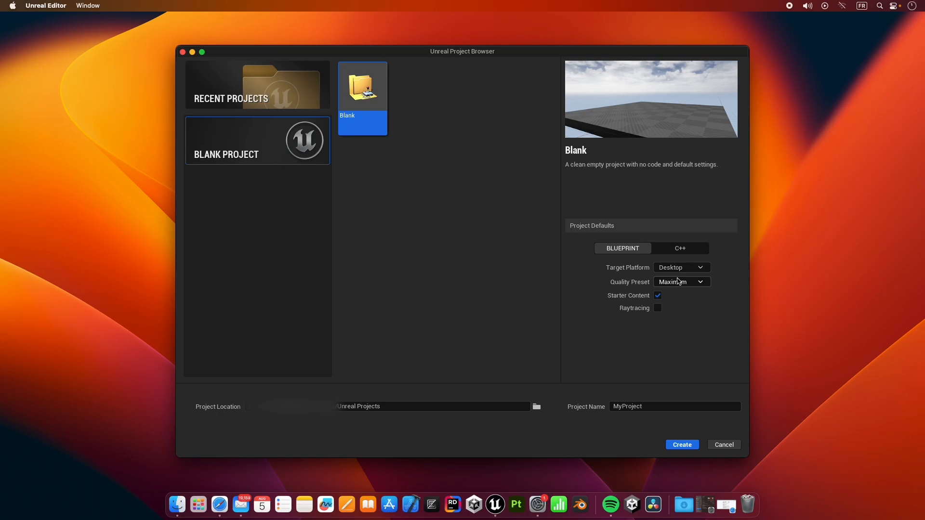
click(674, 407)
text(M)
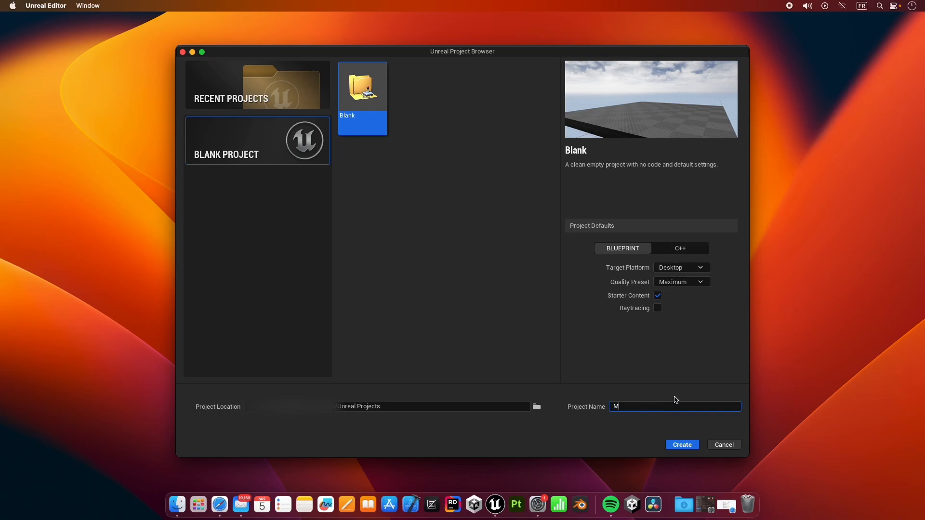
text(OBATutorial)
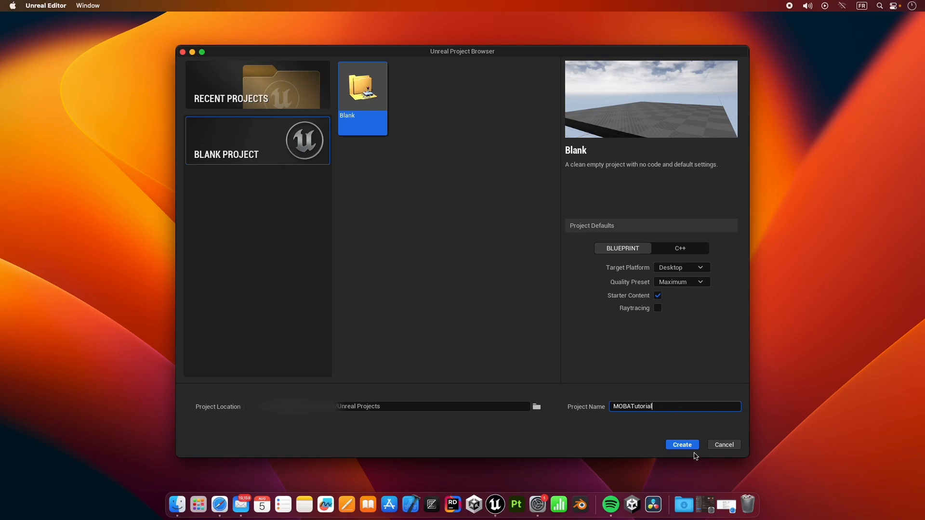
click(681, 445)
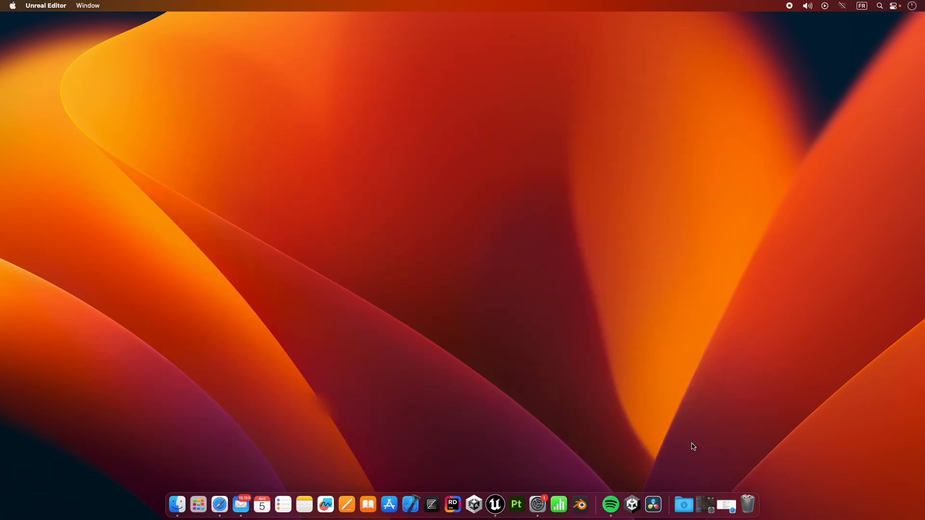
click(494, 504)
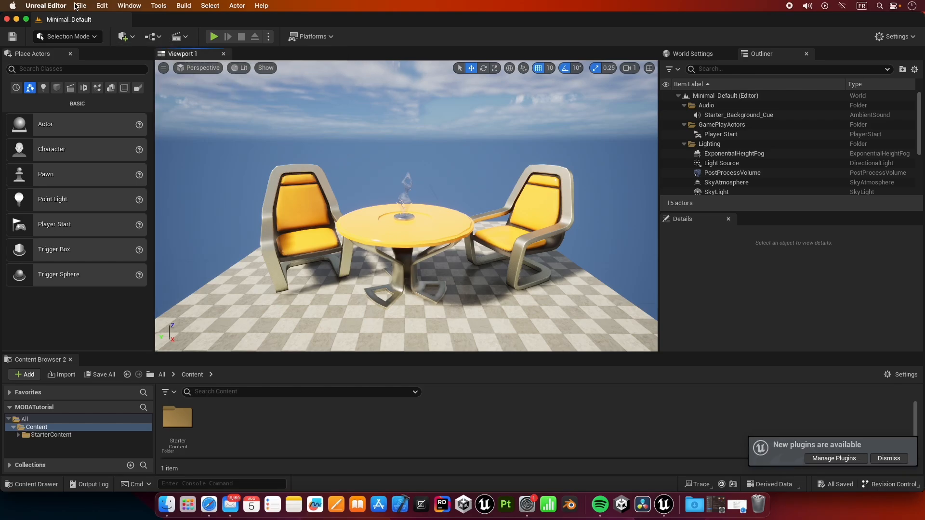
- Create a new Basic level from the File menu
click(81, 6)
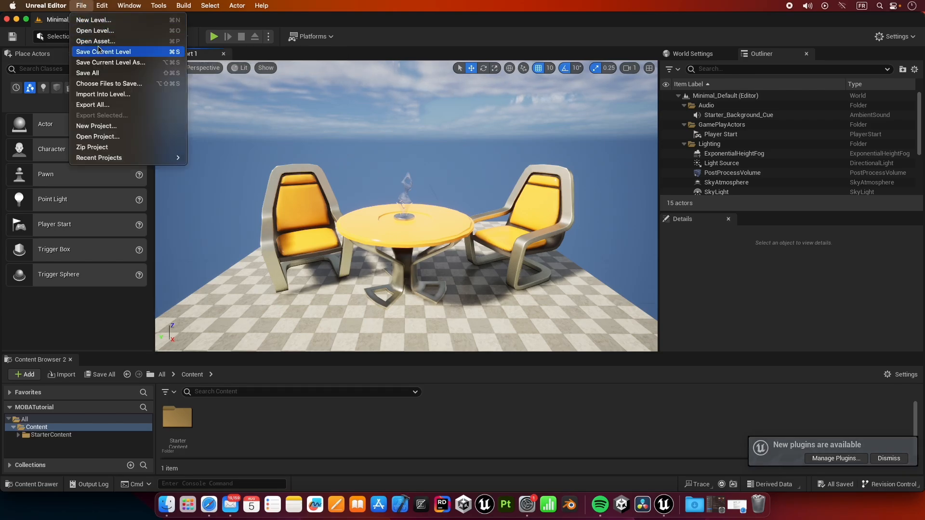
click(92, 19)
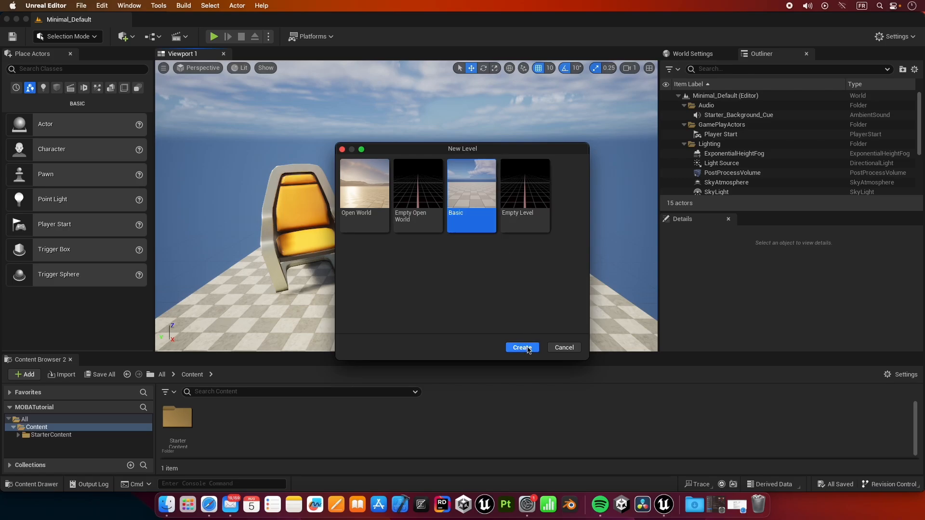
click(521, 348)
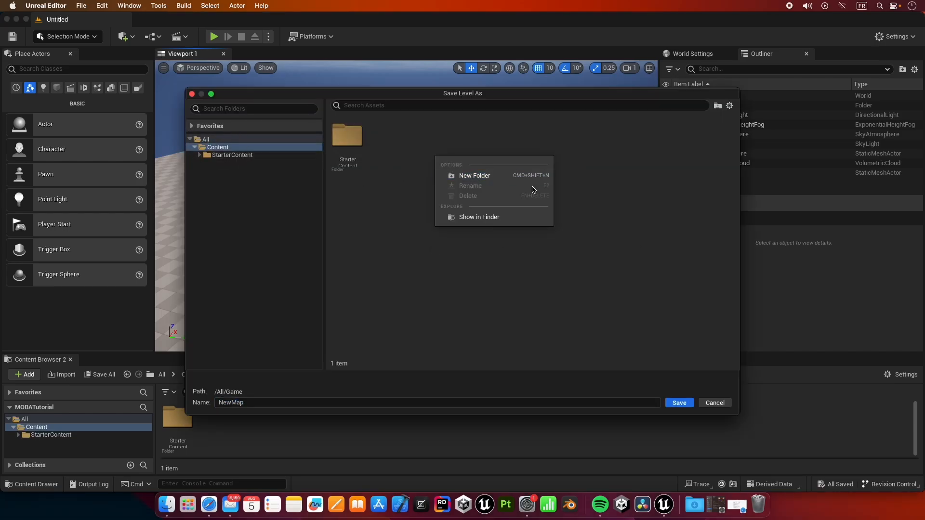
- Save the level as Main inside a new Levels folder
click(474, 176)
text(Levels)
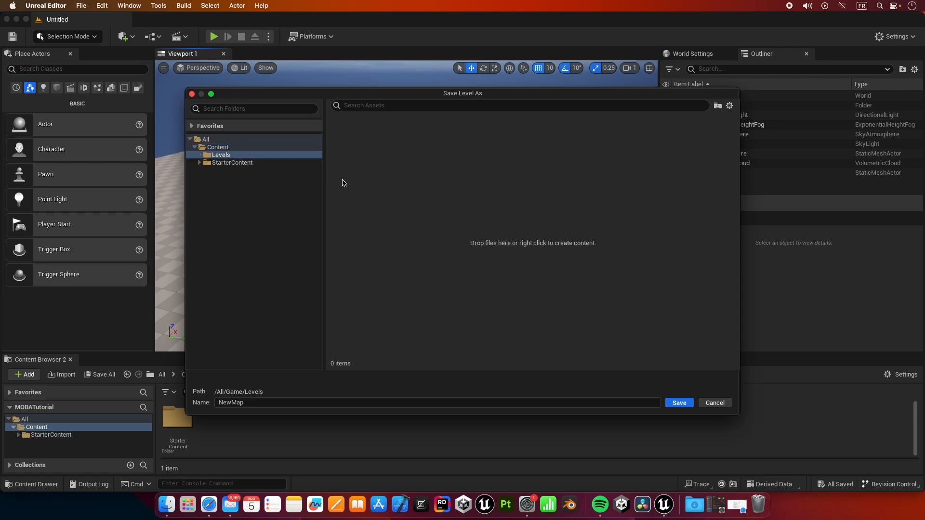
click(437, 403)
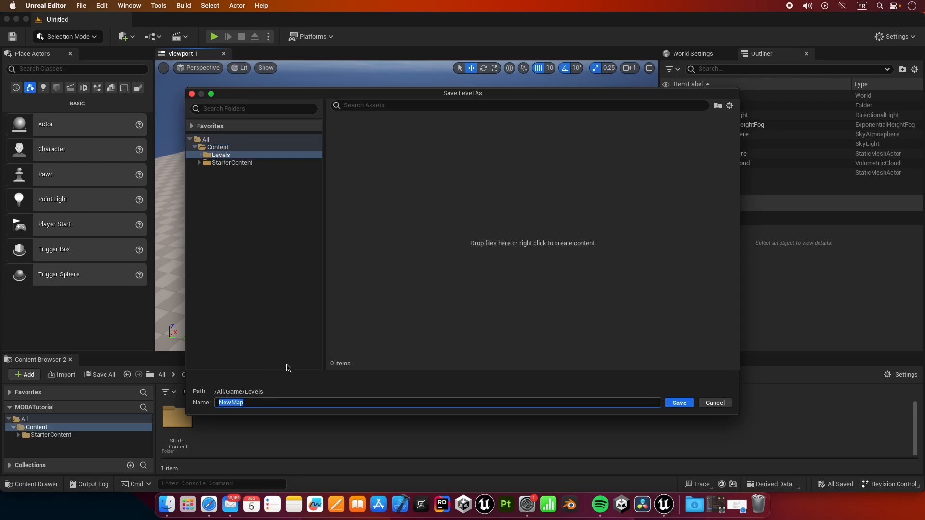
text(Mai)
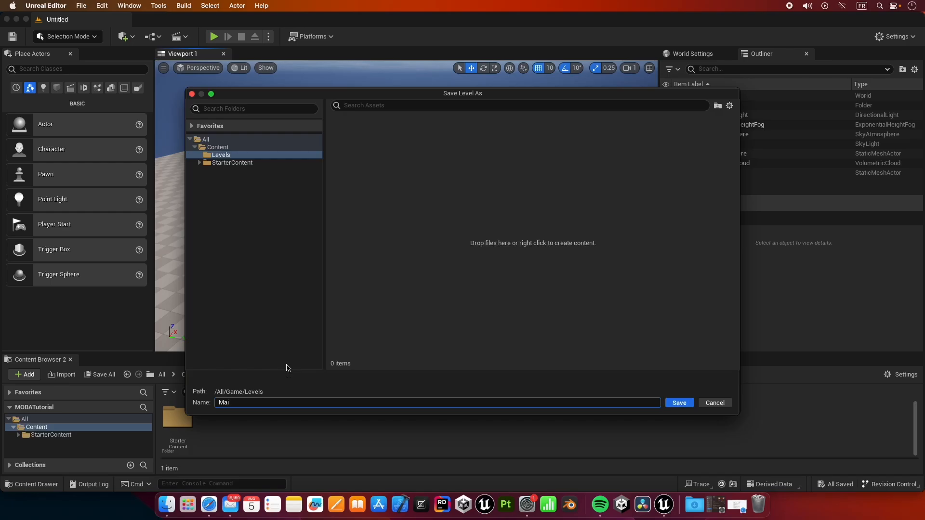
click(679, 403)
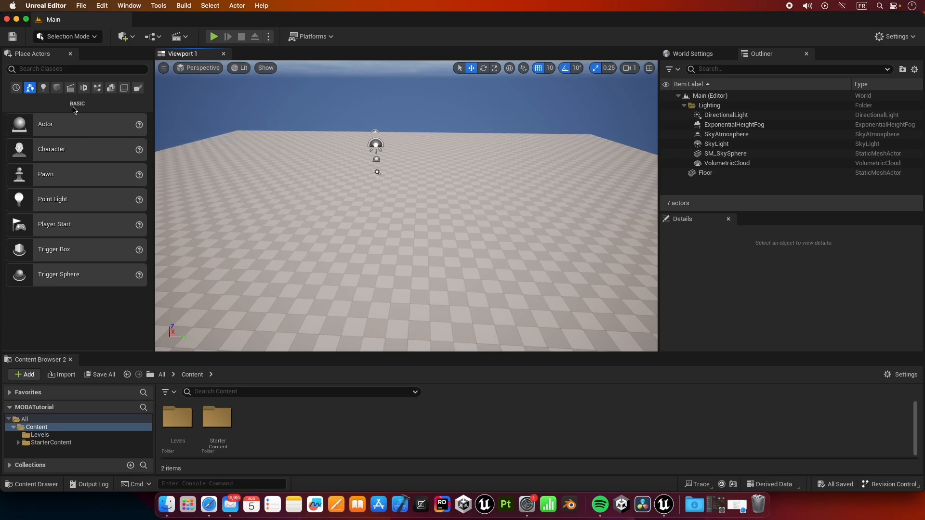
- Place stretched Cube shapes from Place Actors as obstacle blocks on the floor
click(56, 88)
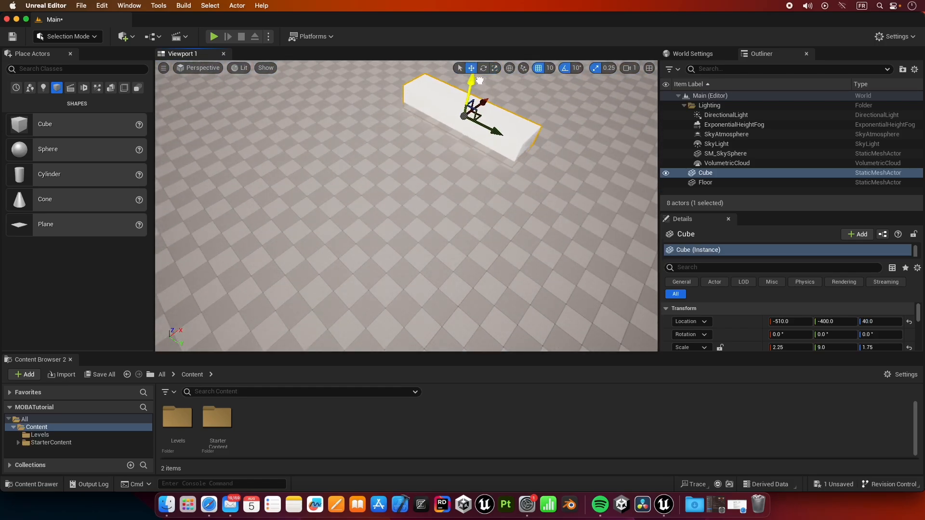
drag(475, 83, 472, 80)
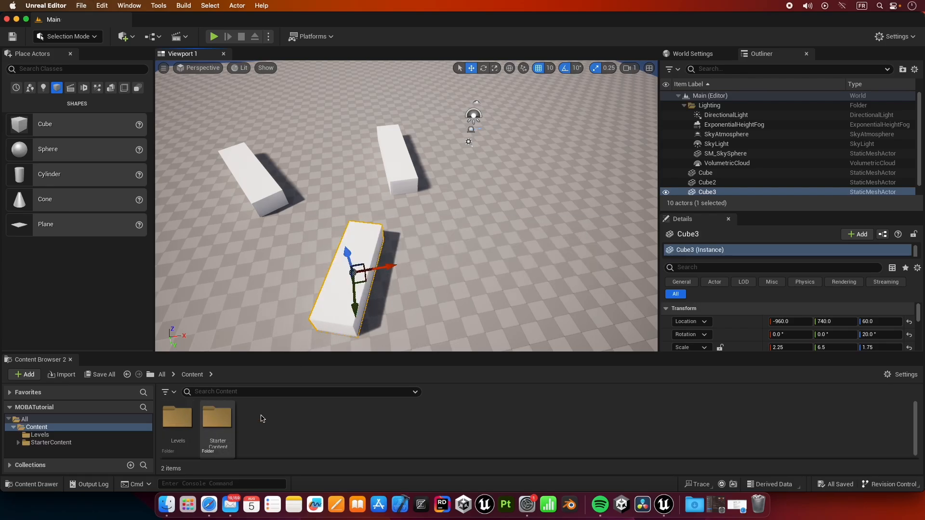
- Add a Game Mode Base blueprint class to Content and rename it MainGameMode
click(24, 374)
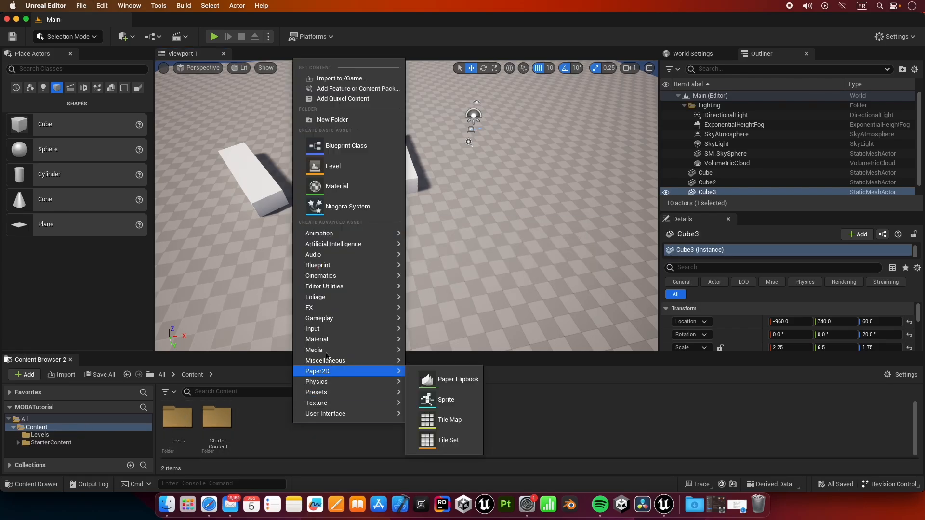
mouse_move(332, 166)
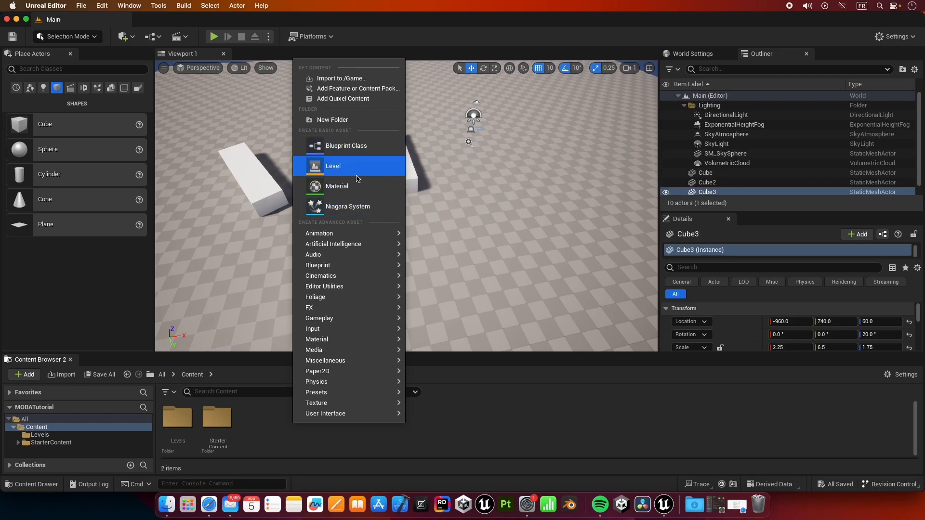
mouse_move(347, 145)
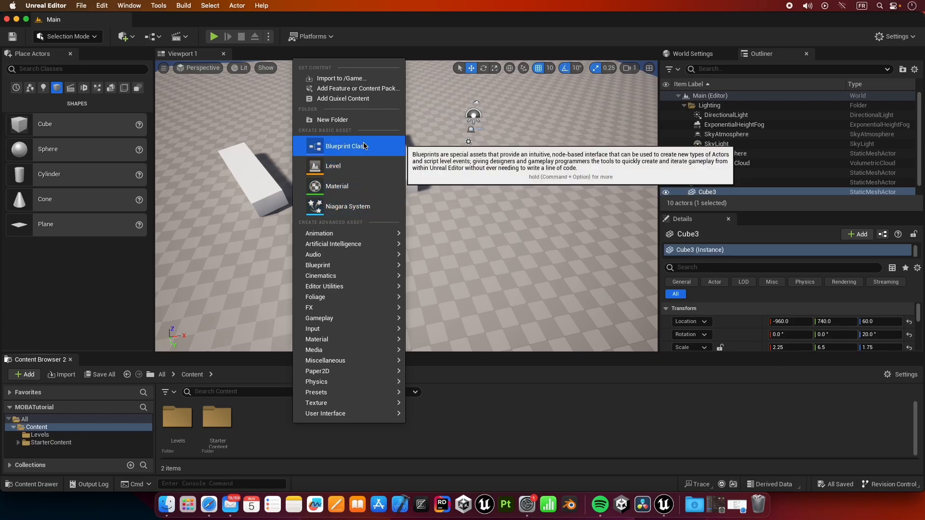
click(345, 145)
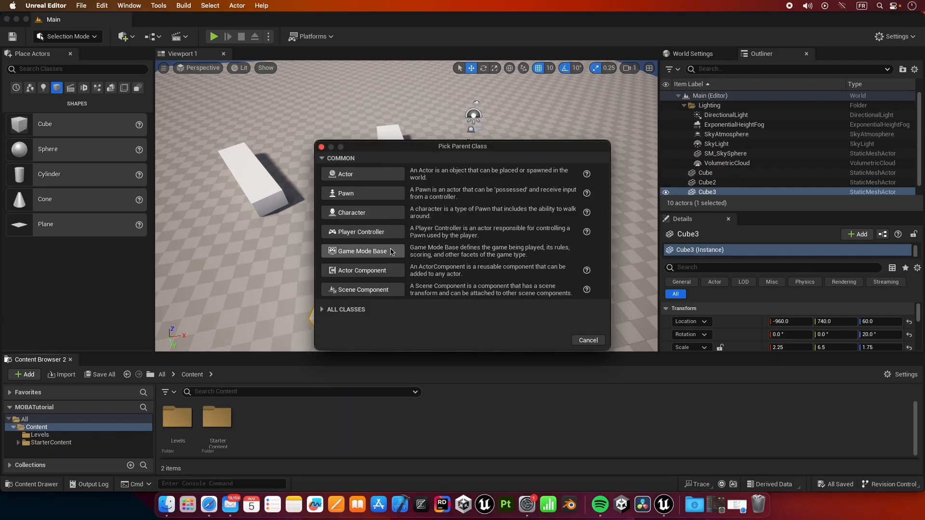
mouse_move(362, 250)
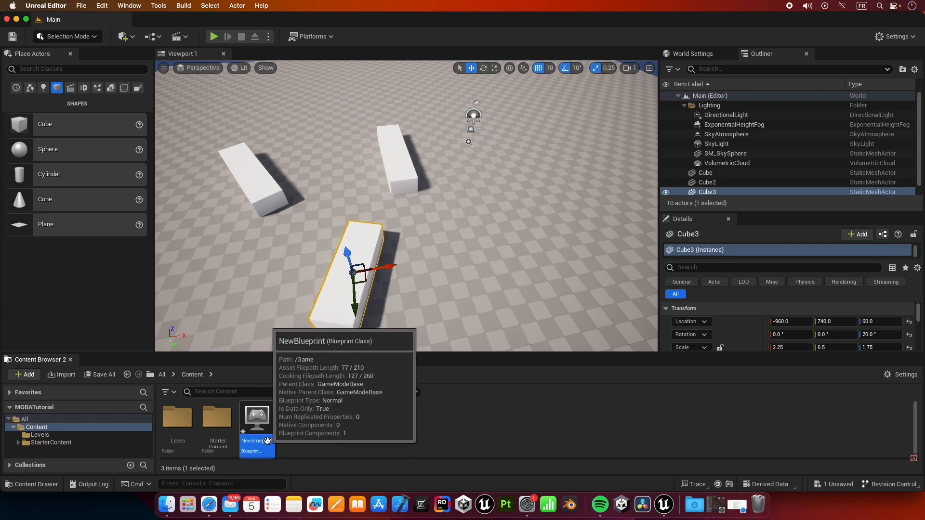
double_click(256, 416)
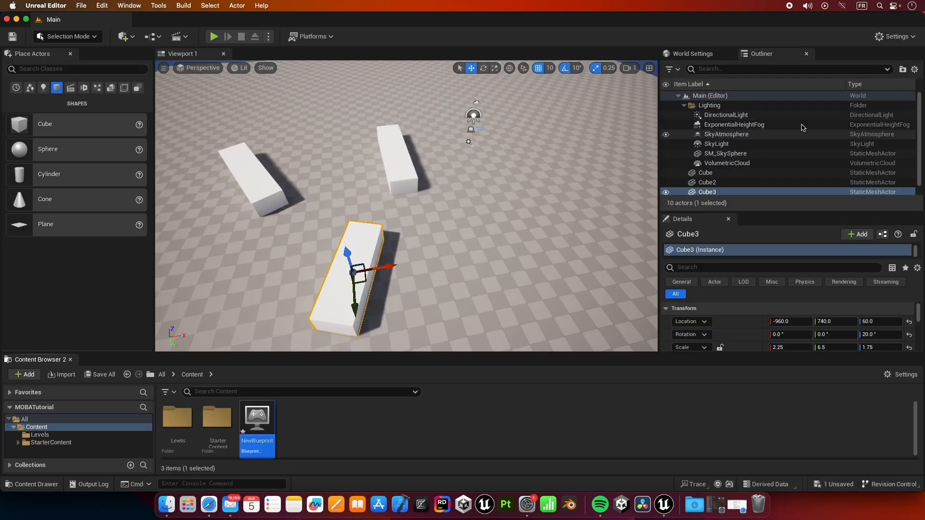
double_click(256, 443)
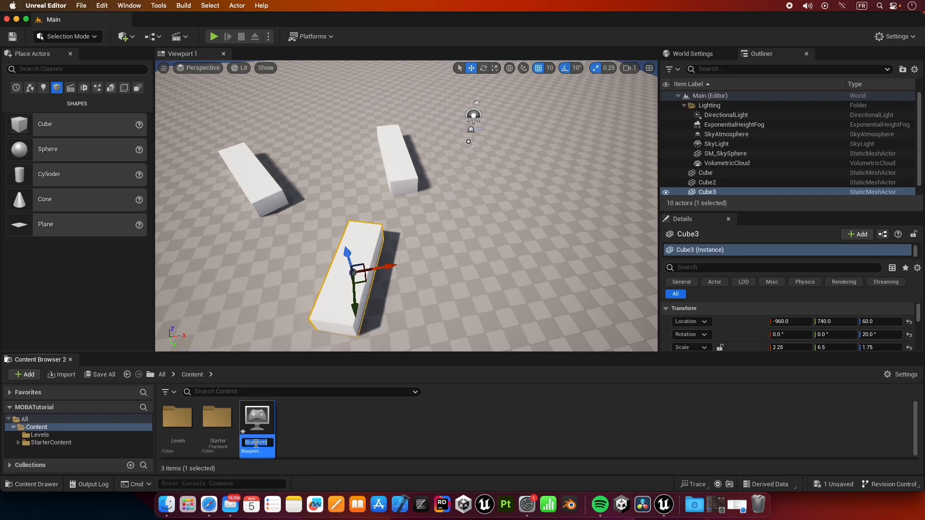
text(Uai)
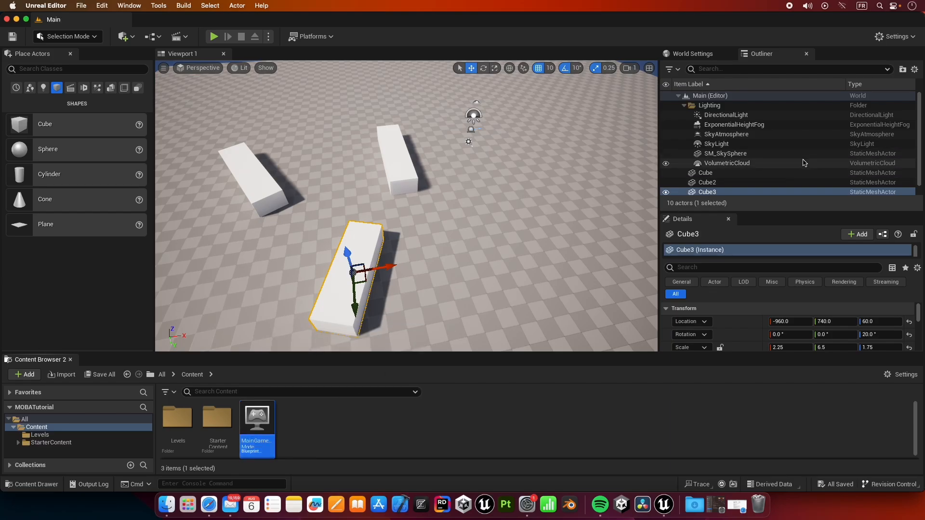
- In World Settings set GameMode Override to MainGameMode and Default Pawn Class to None
click(895, 36)
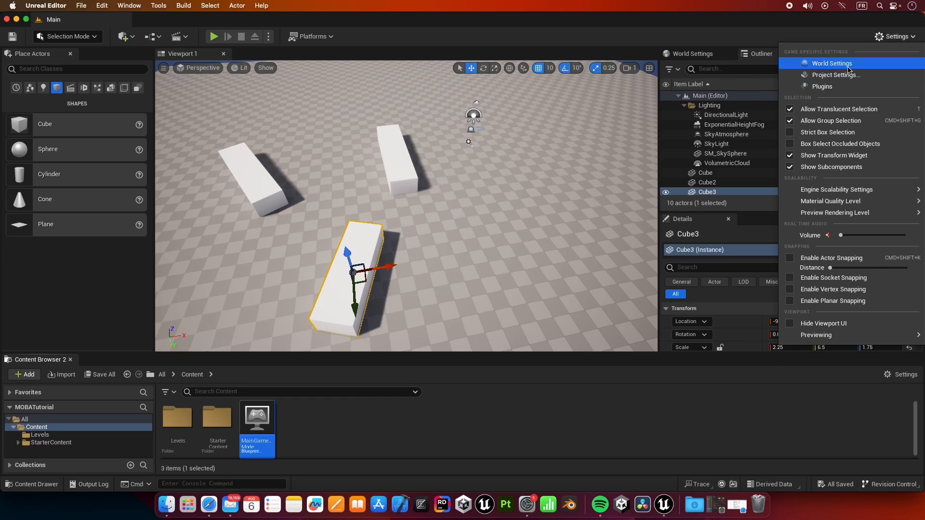
click(832, 64)
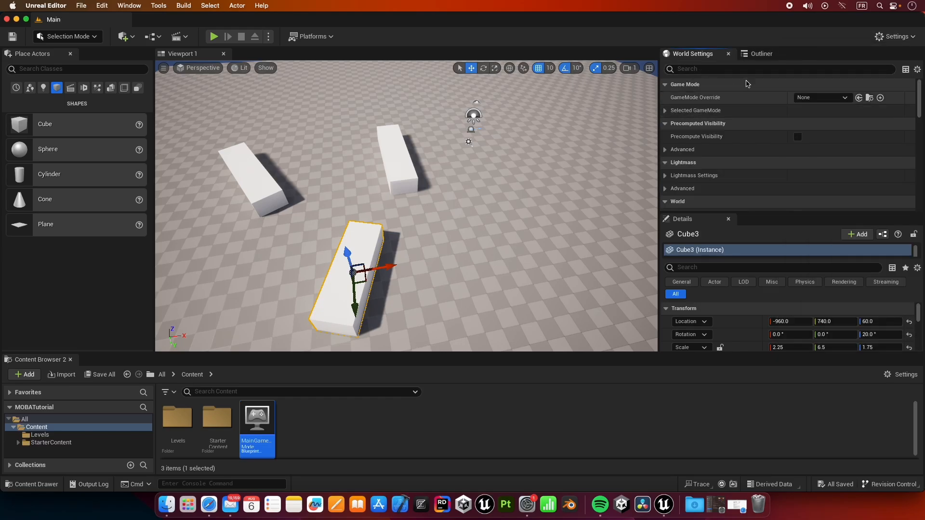
click(666, 110)
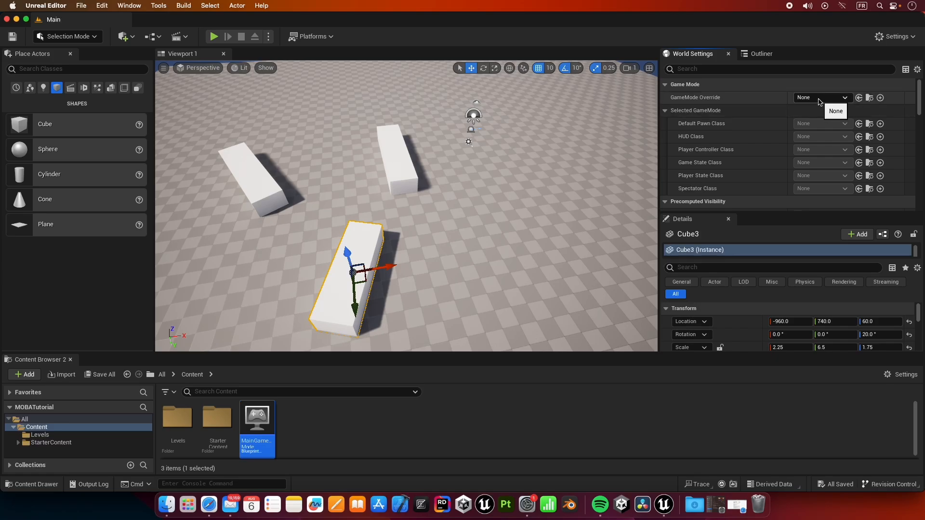
click(844, 97)
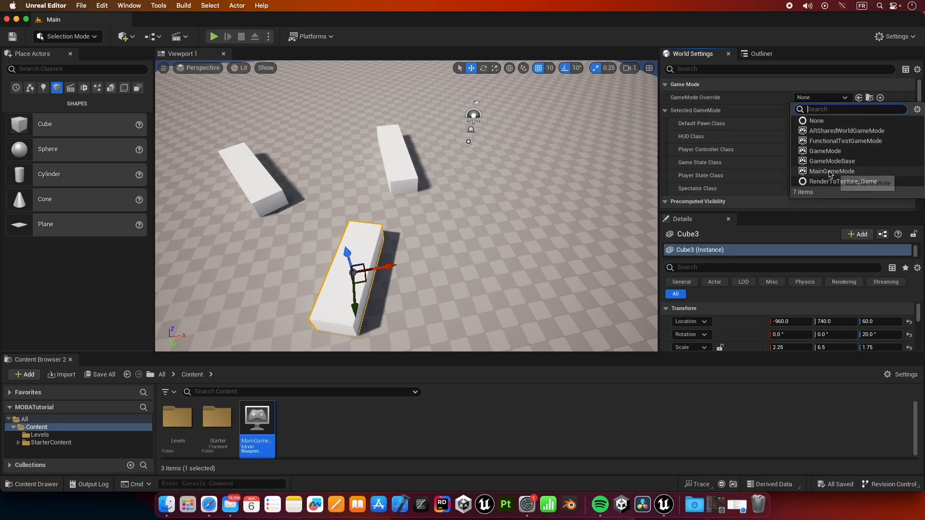
mouse_move(831, 171)
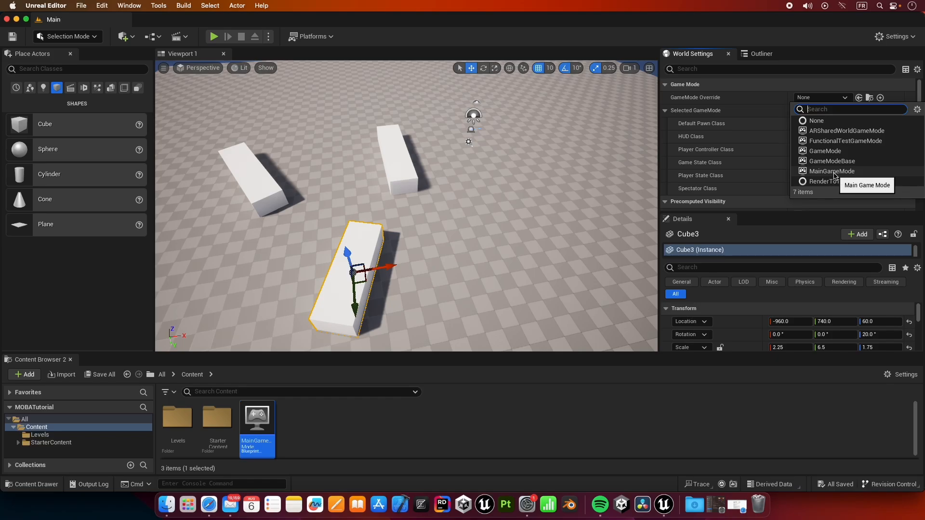
click(830, 172)
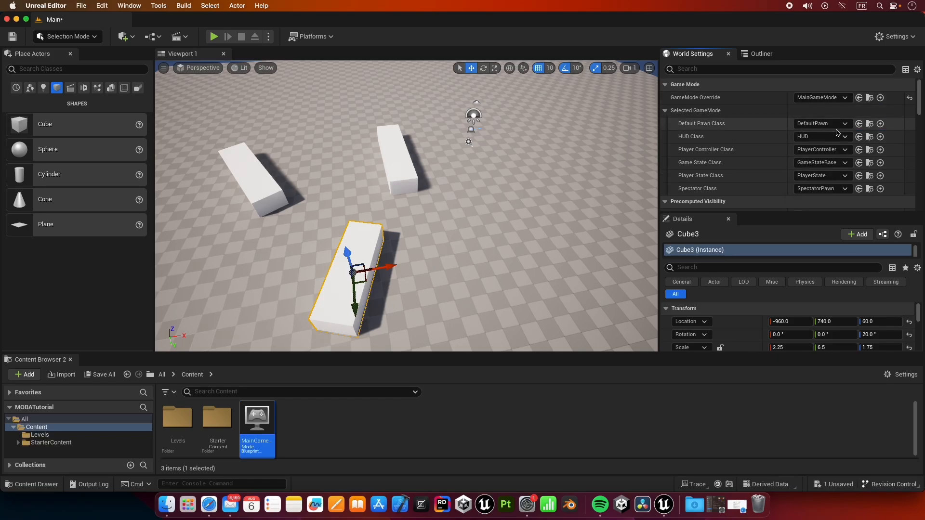
click(820, 123)
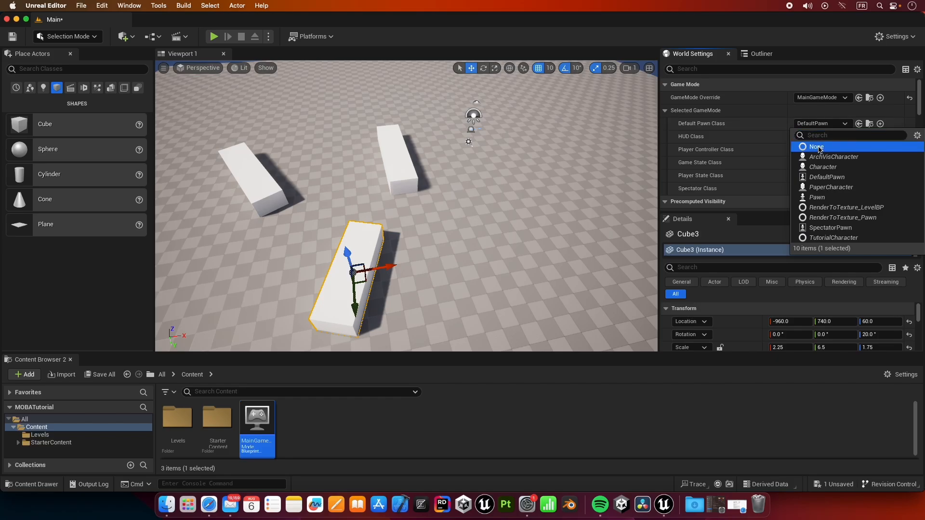
click(817, 147)
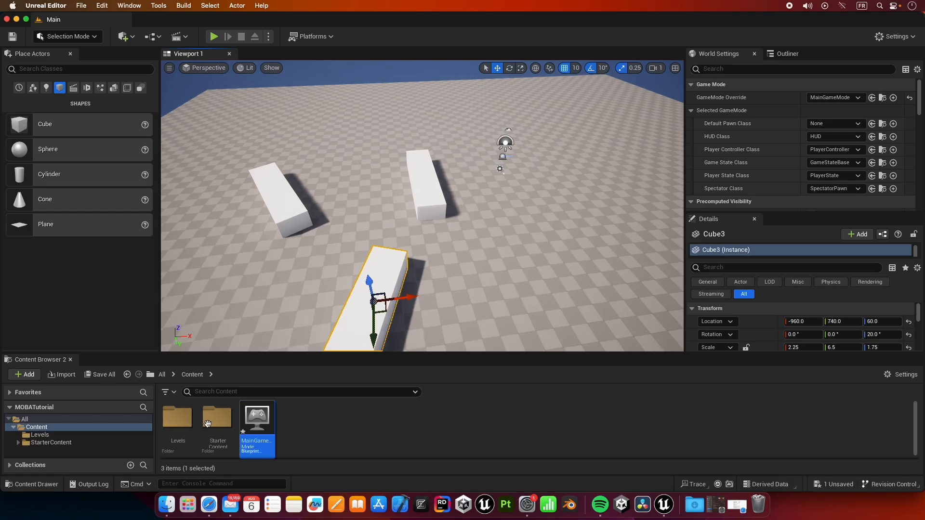
- Make a Blueprints folder in Content and add an Actor blueprint named BP_Camera
click(23, 374)
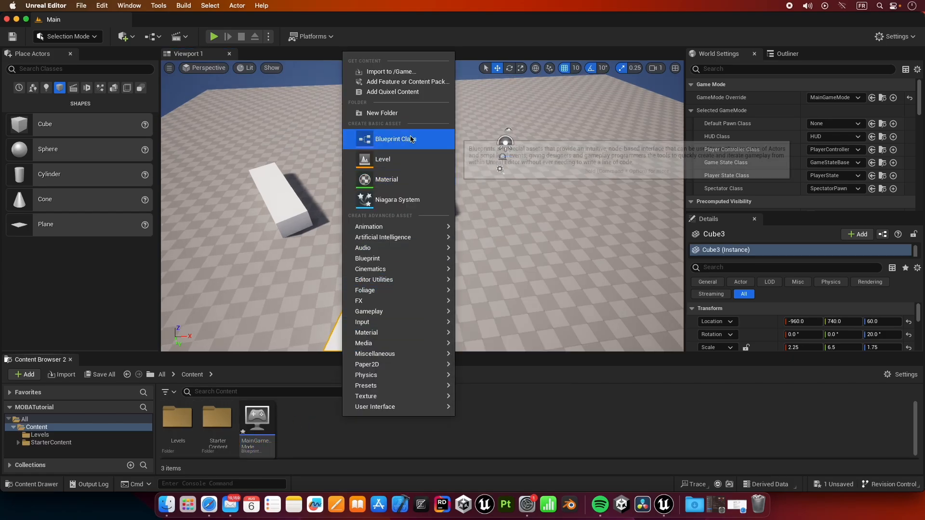
click(382, 113)
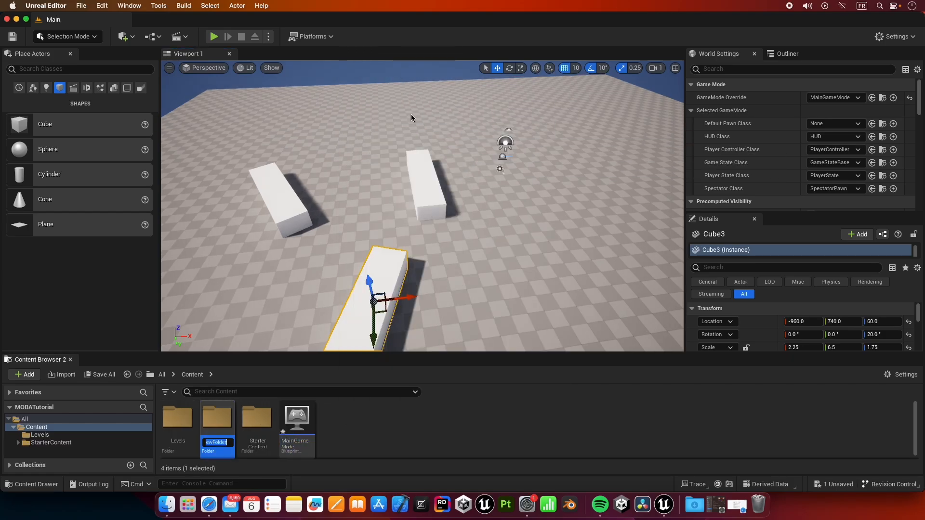
text(Bl)
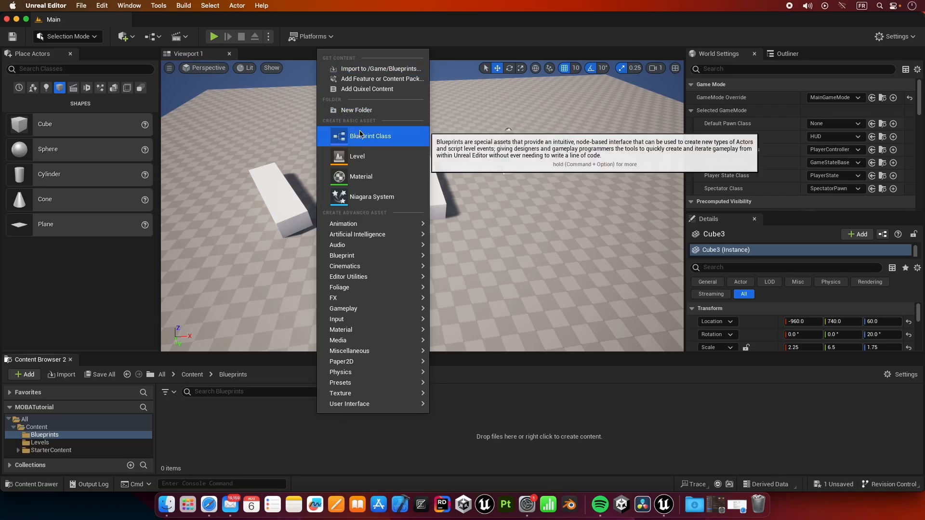
click(371, 135)
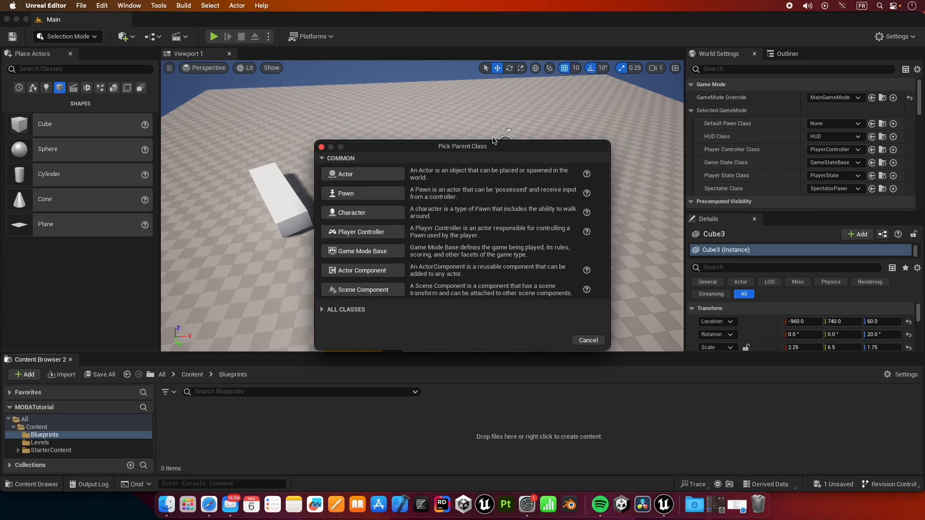
mouse_move(357, 185)
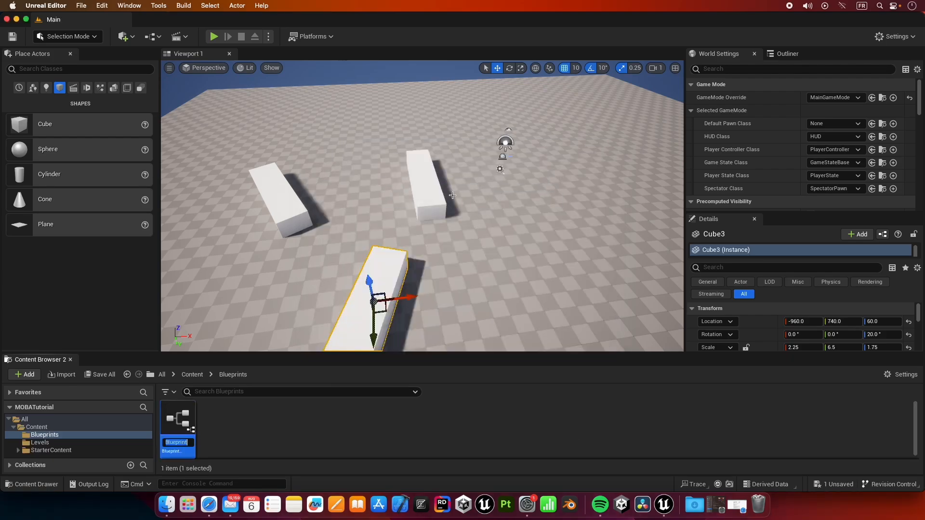
text(BP_Camera)
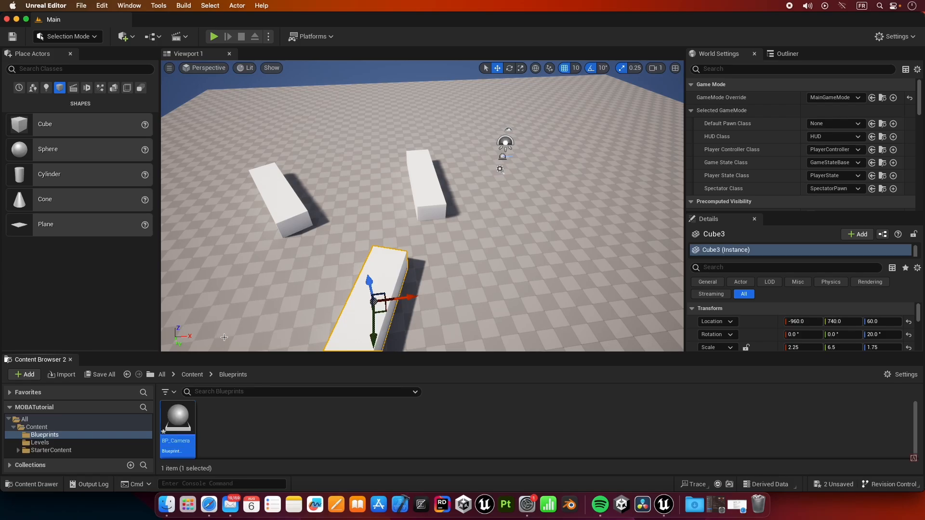
- Add a SpringArm component to BP_Camera with a Camera attached as its child
double_click(178, 417)
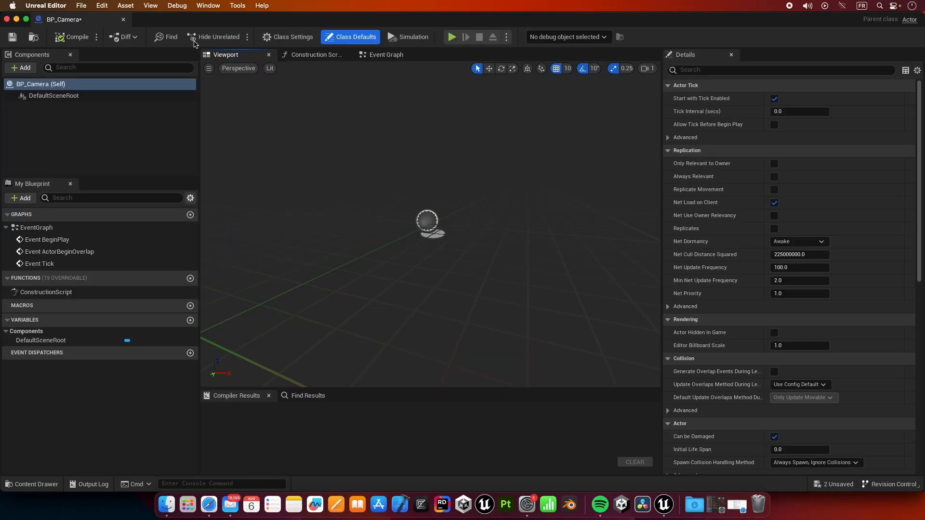
right_click(53, 95)
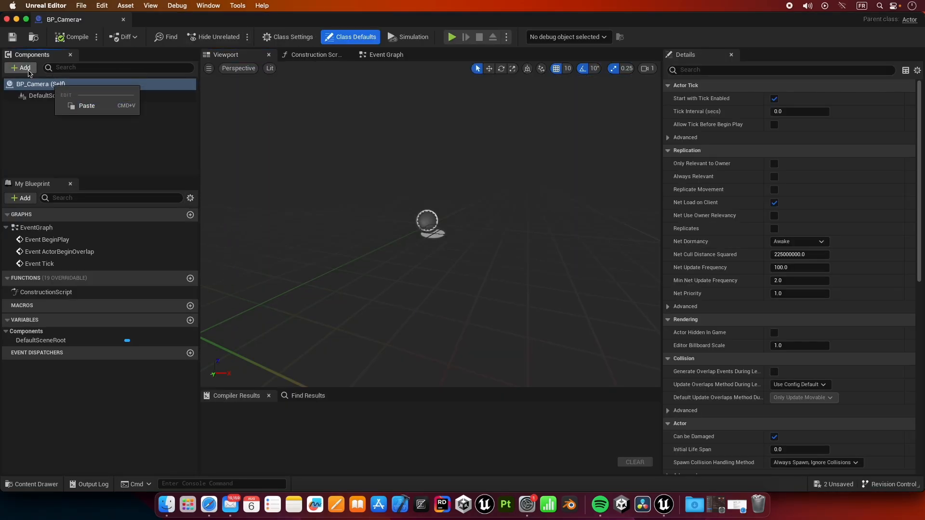
text(S)
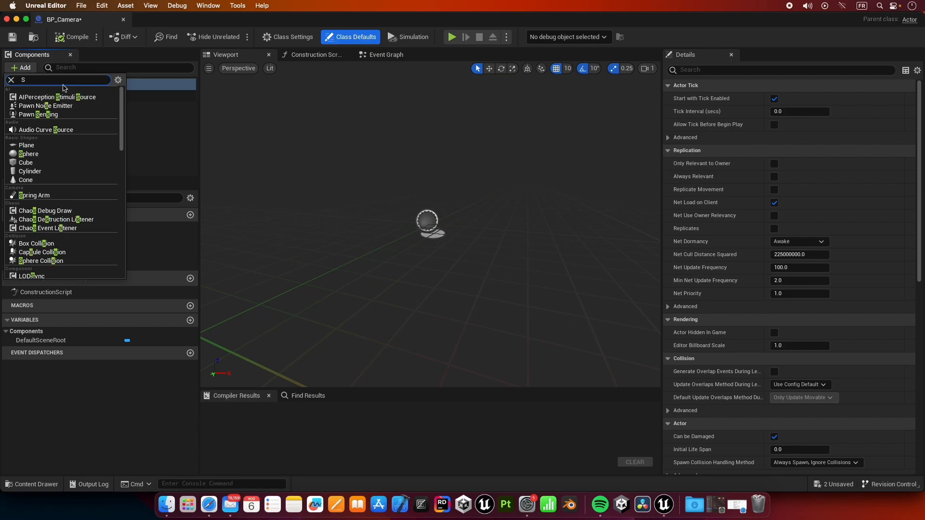
click(34, 196)
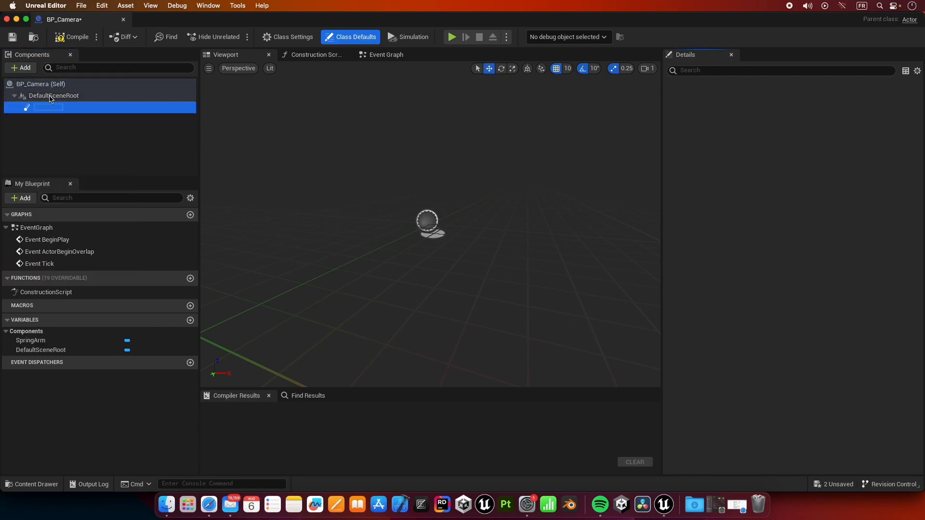
click(50, 107)
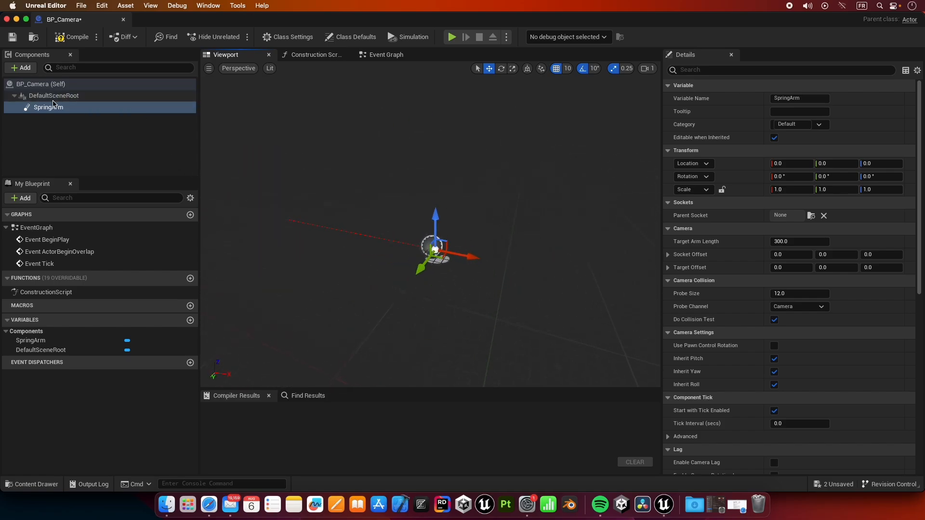
text(Camera)
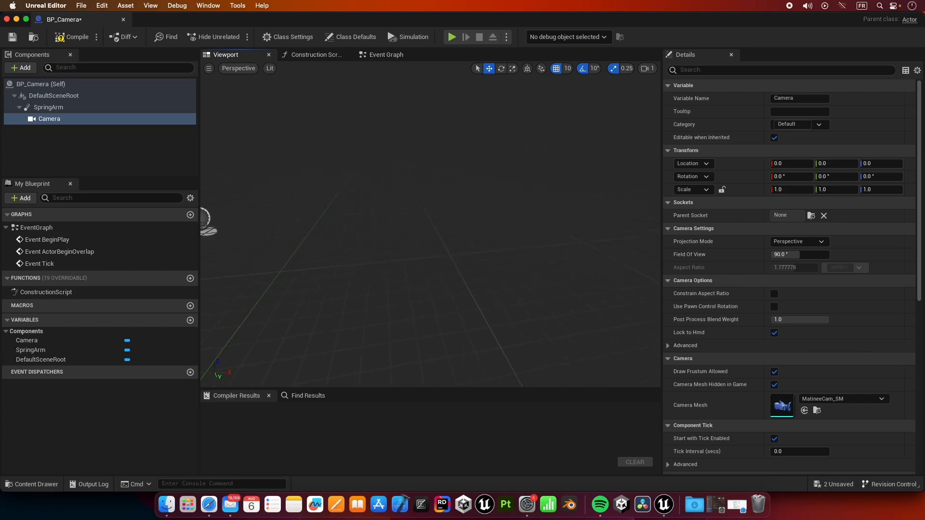
- Set the SpringArm's target arm length to 300.0
click(48, 107)
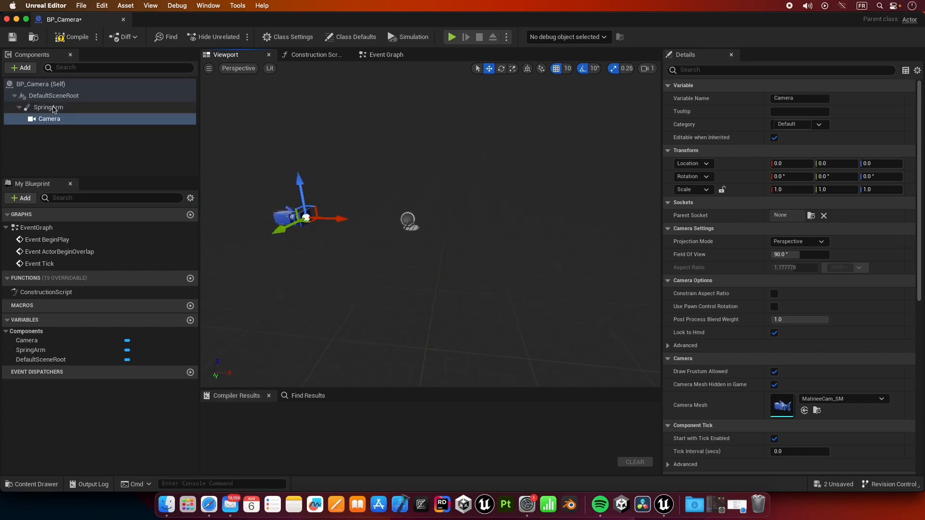
click(48, 107)
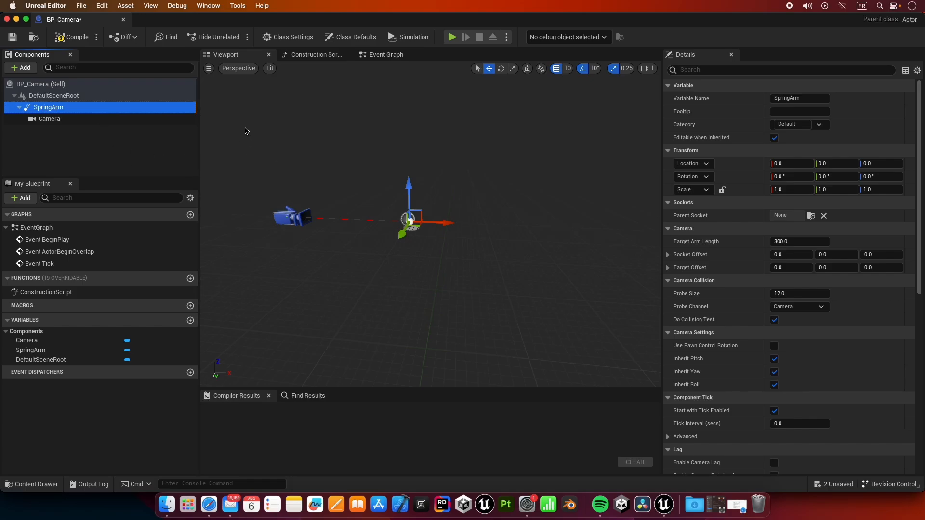
mouse_move(503, 209)
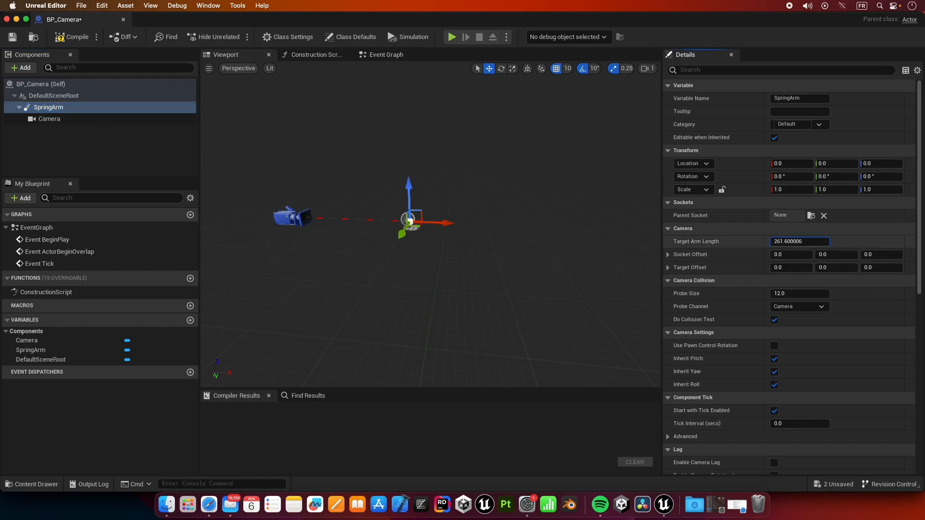
text(402.462341)
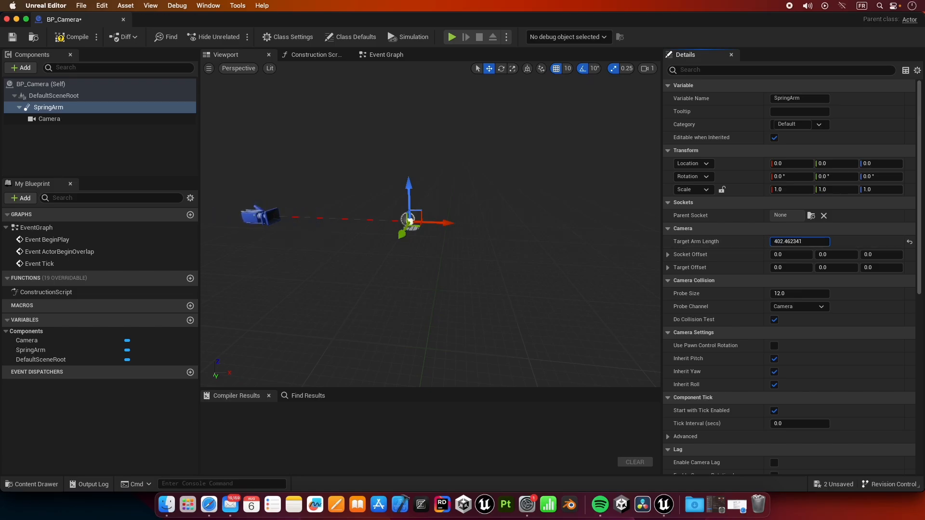
text(300.0)
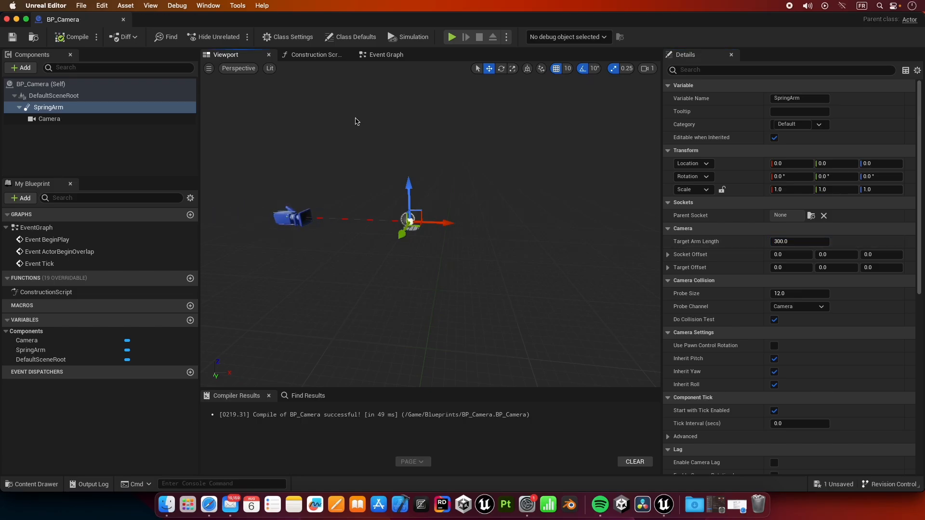
mouse_move(305, 201)
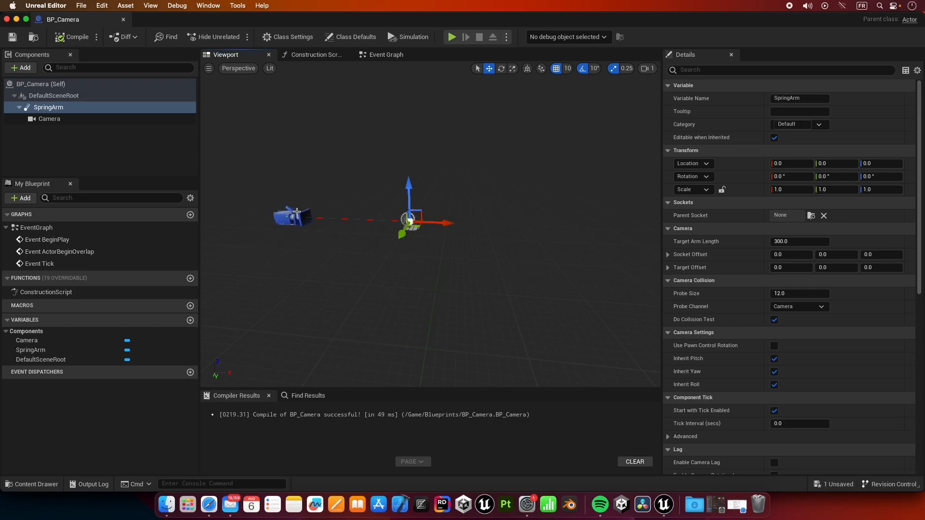
mouse_move(306, 204)
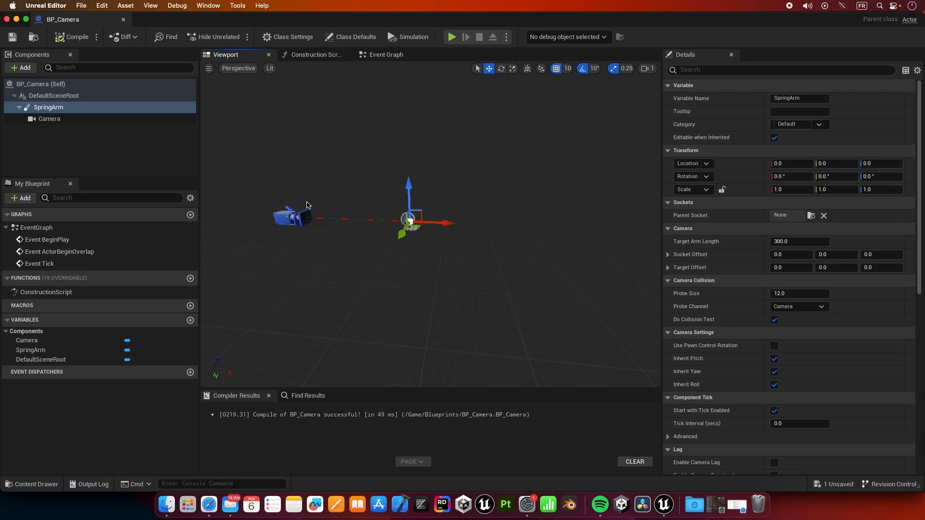
mouse_move(76, 37)
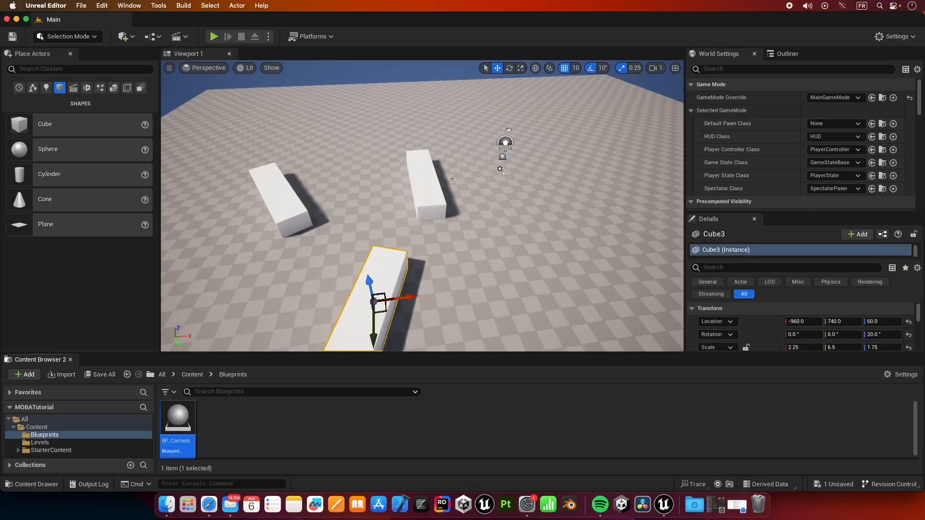
mouse_move(20, 149)
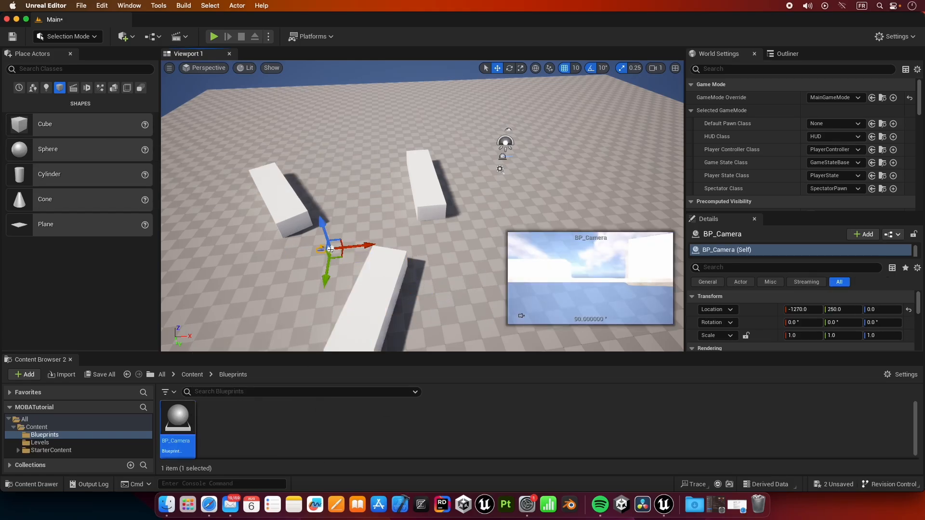
- Drop BP_Camera into the level, set its pitch -45 and yaw -30, and select it in the Outliner
drag(331, 247, 207, 262)
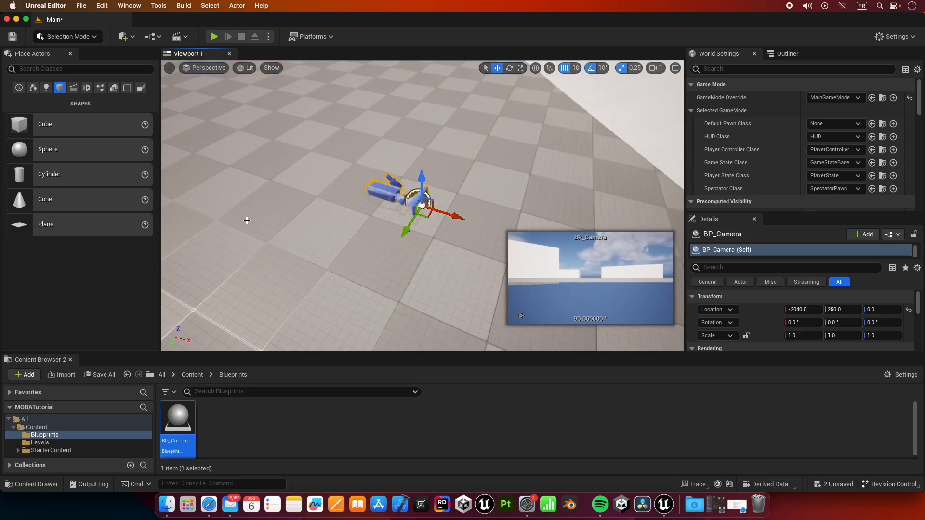
drag(423, 220, 366, 248)
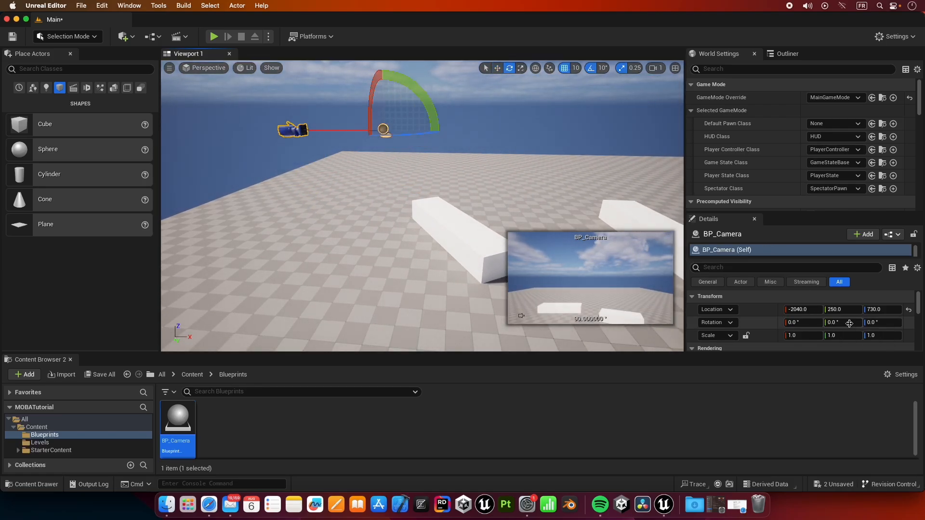
click(836, 322)
text(-45)
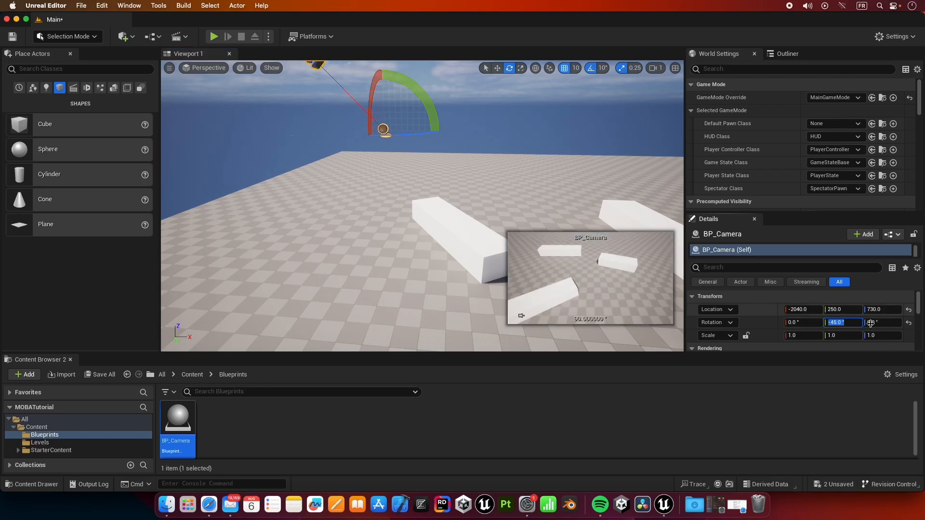
click(884, 322)
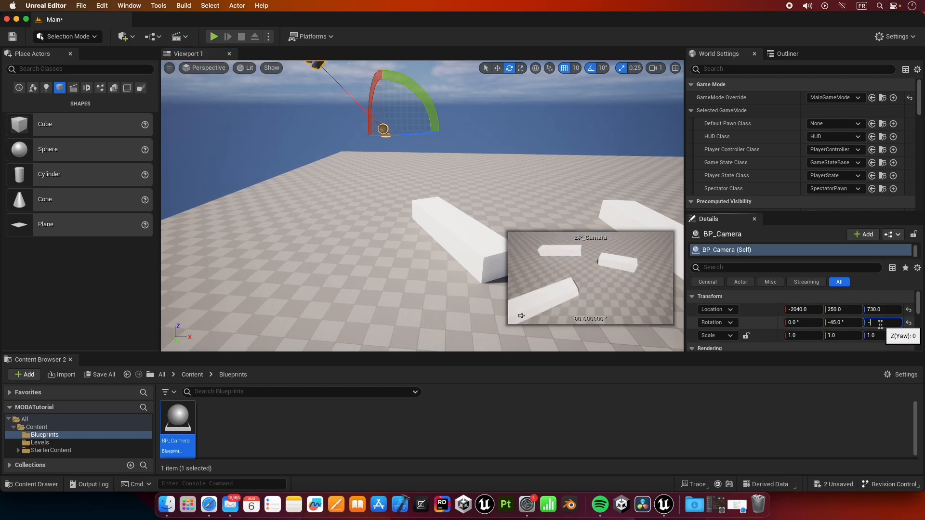
text(-30.0)
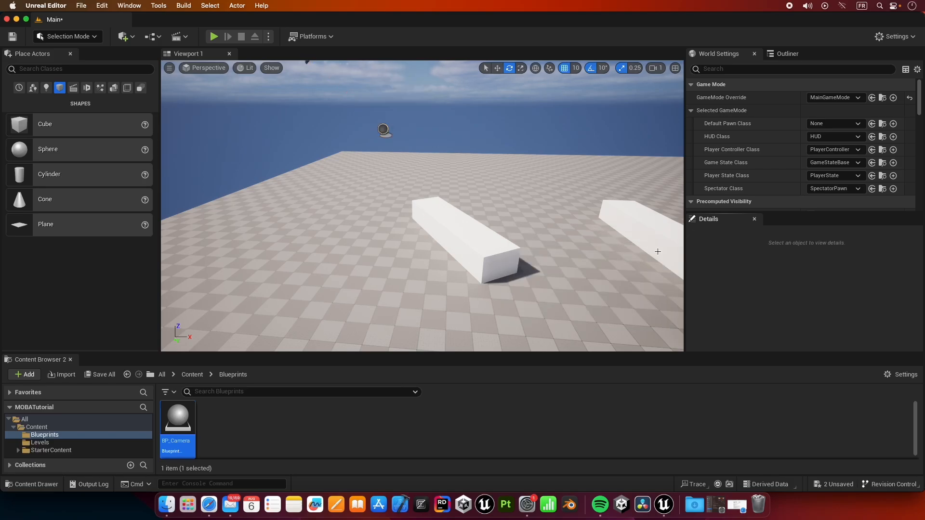
click(788, 54)
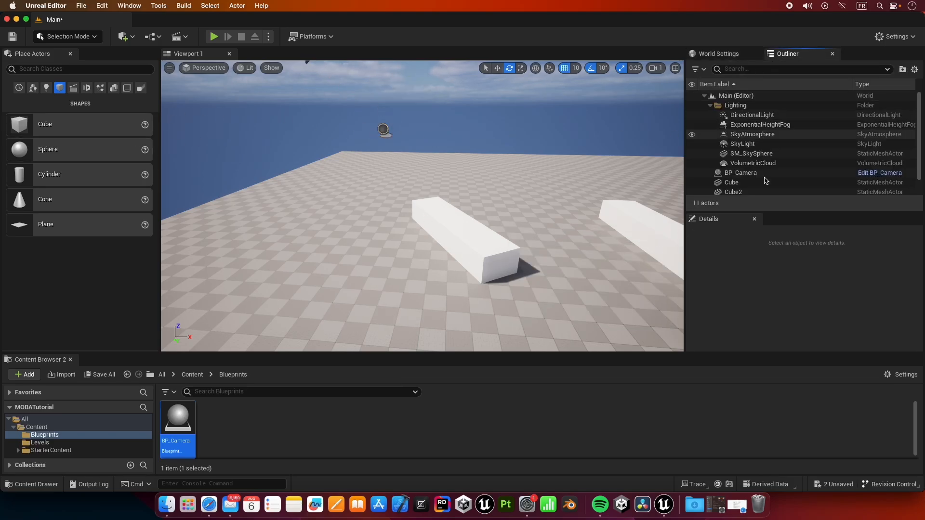
click(740, 173)
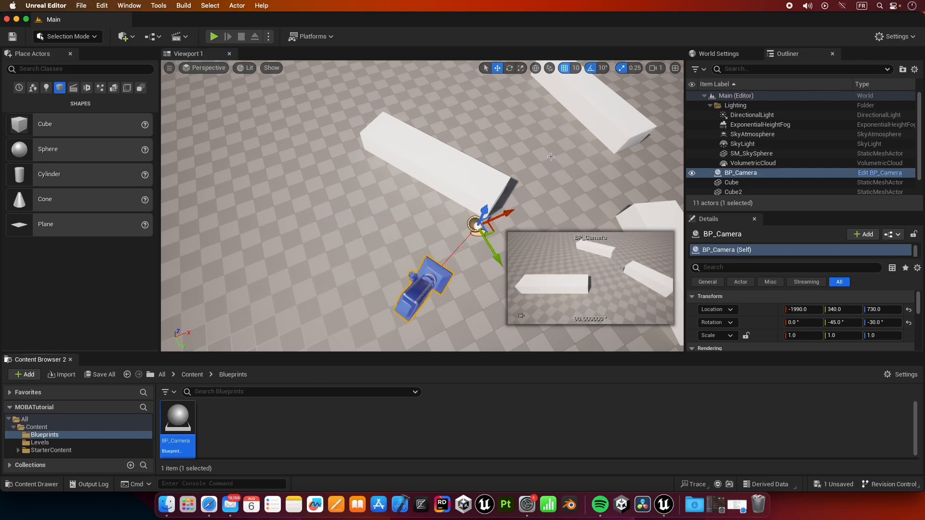
mouse_move(422, 198)
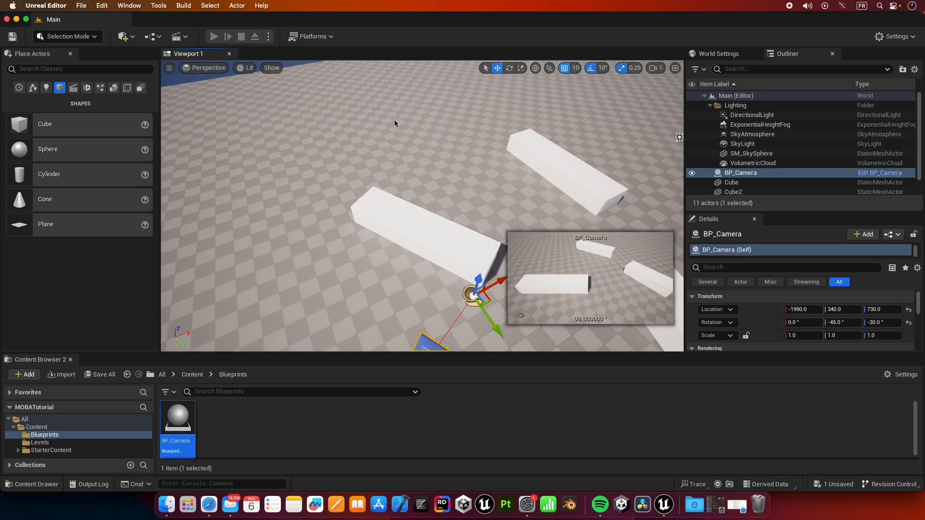
click(214, 36)
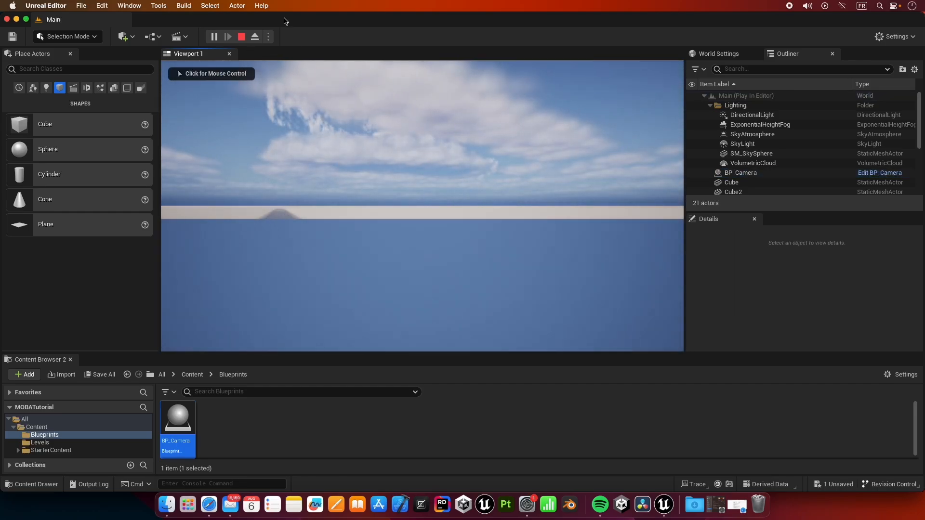
click(241, 37)
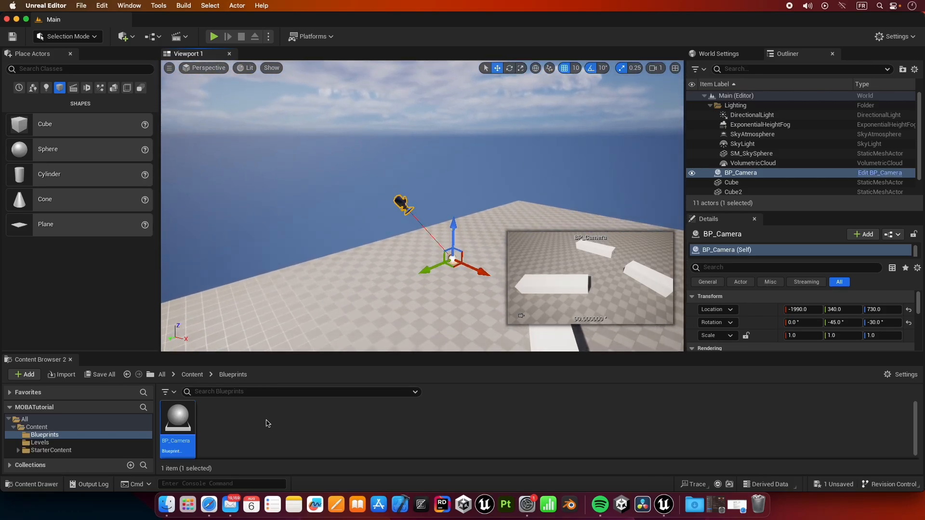
- Add a Set View Target with Blend node wired from BeginPlay in BP_Camera's Event Graph
double_click(176, 416)
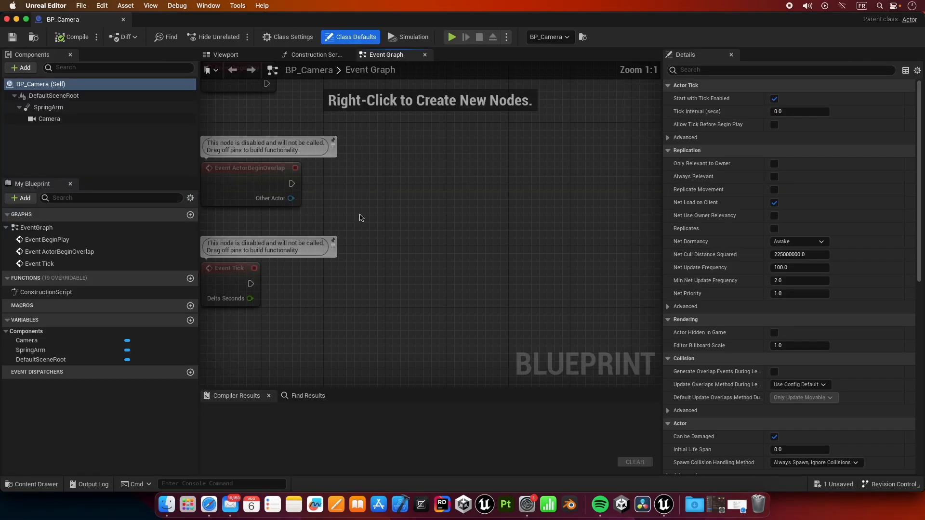
mouse_move(389, 139)
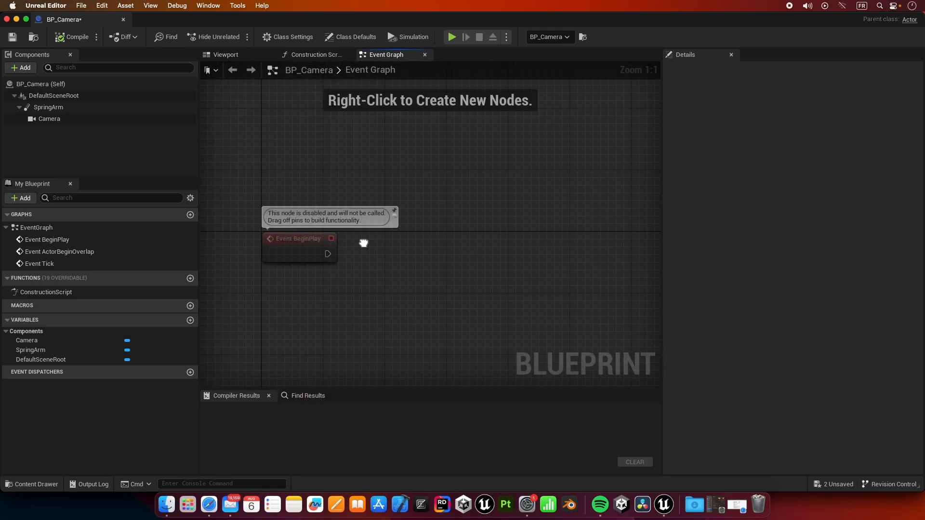
drag(328, 255, 439, 183)
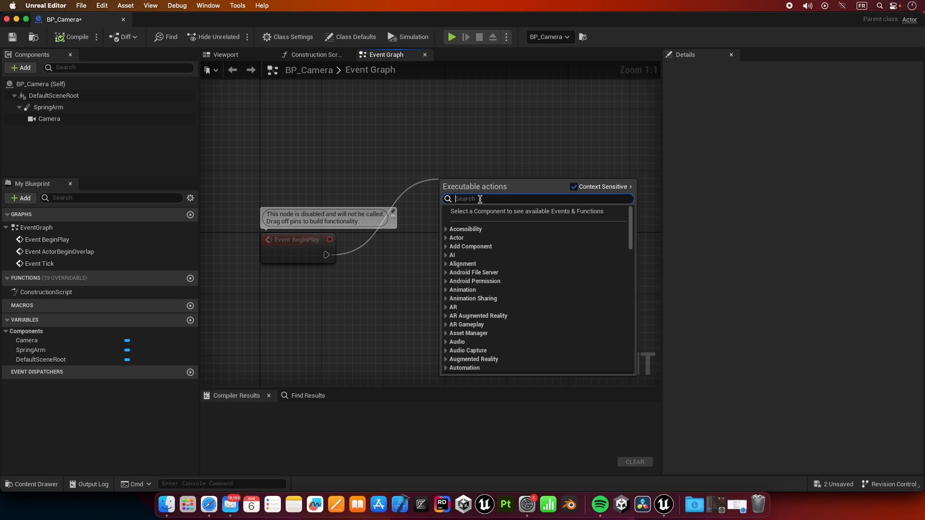
text(View Target)
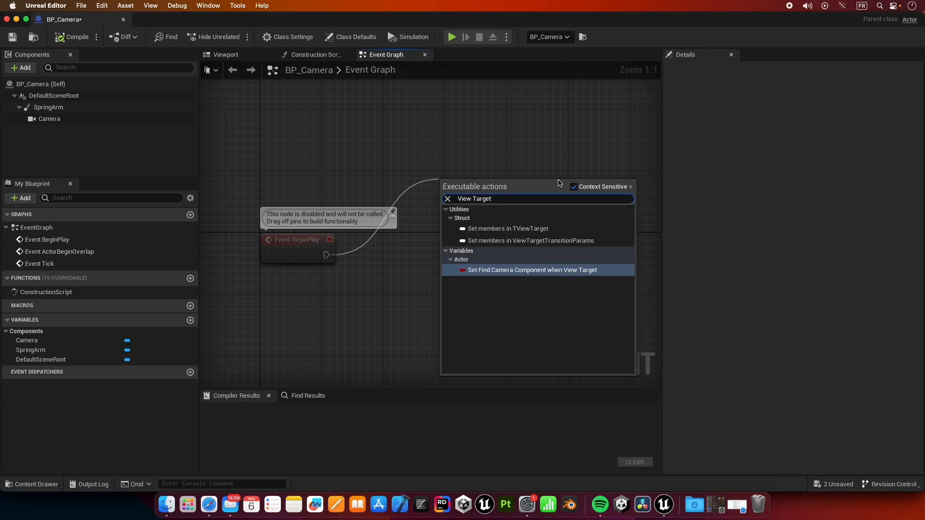
click(572, 187)
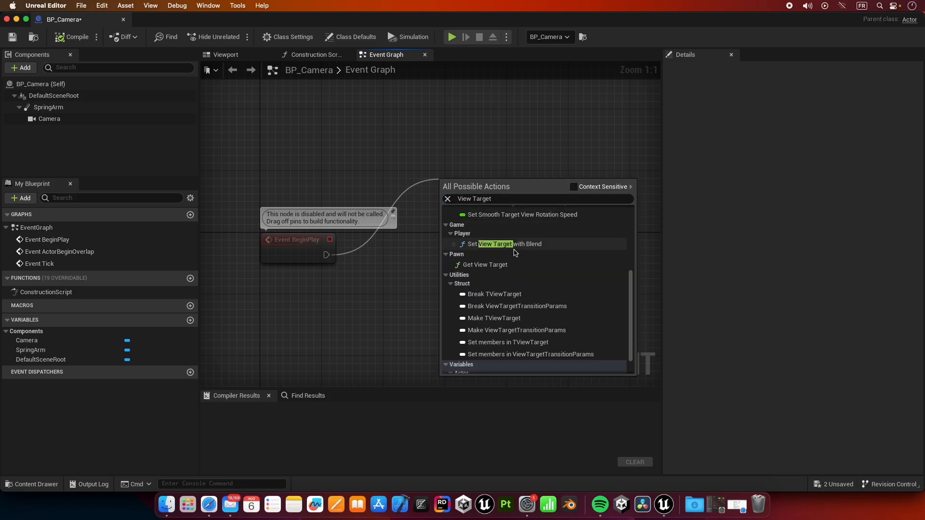
click(503, 244)
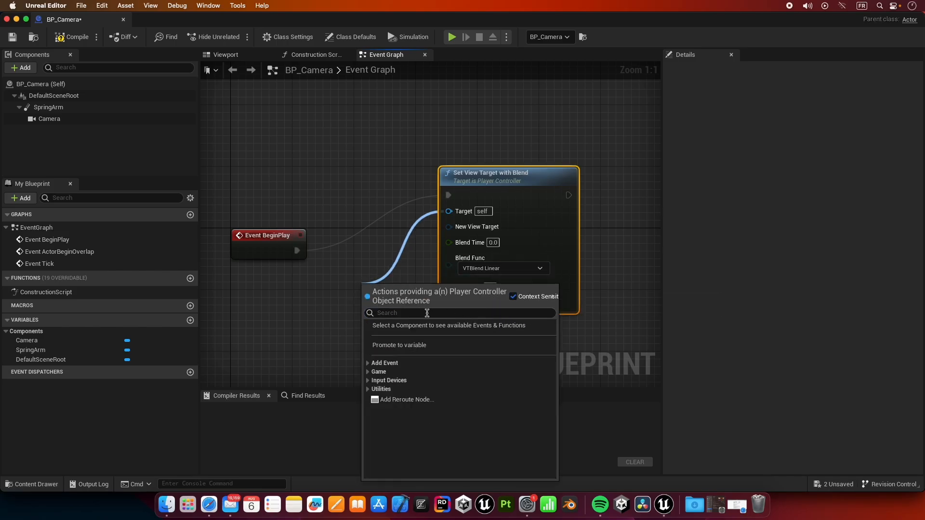
- Feed it Get Player Controller as target and Self as new view target, then compile
text(get)
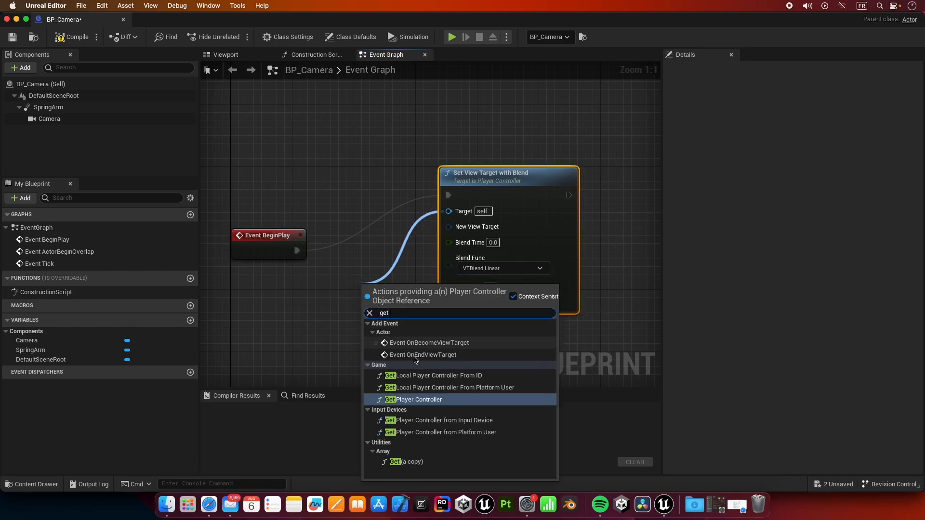
click(419, 399)
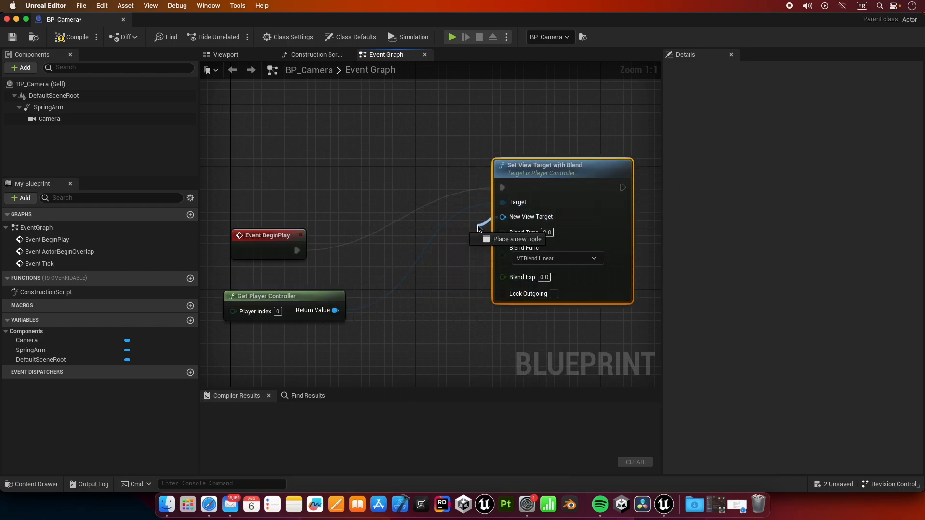
click(482, 225)
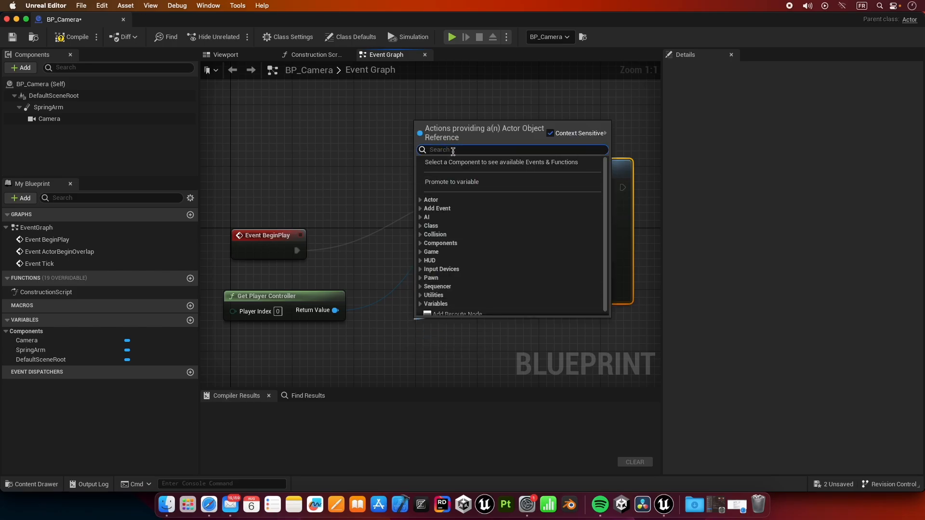
text(refre)
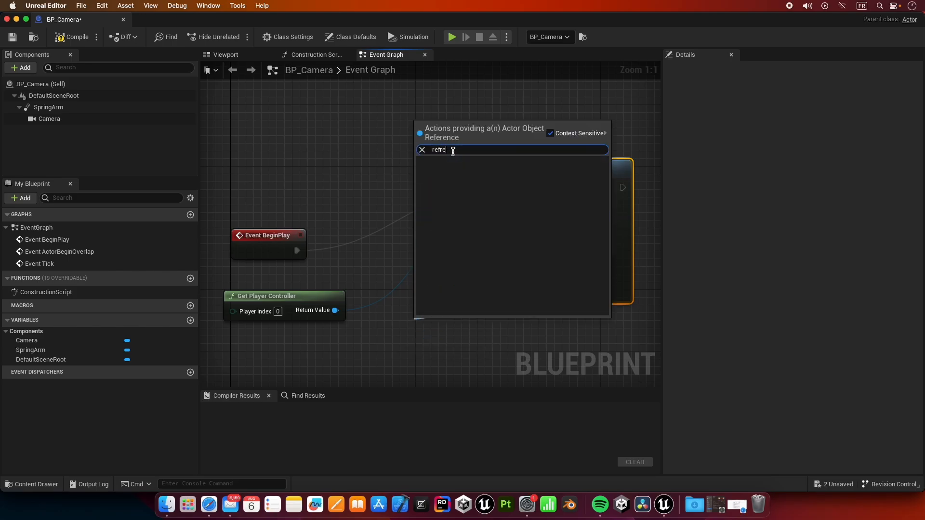
key(Backspace)
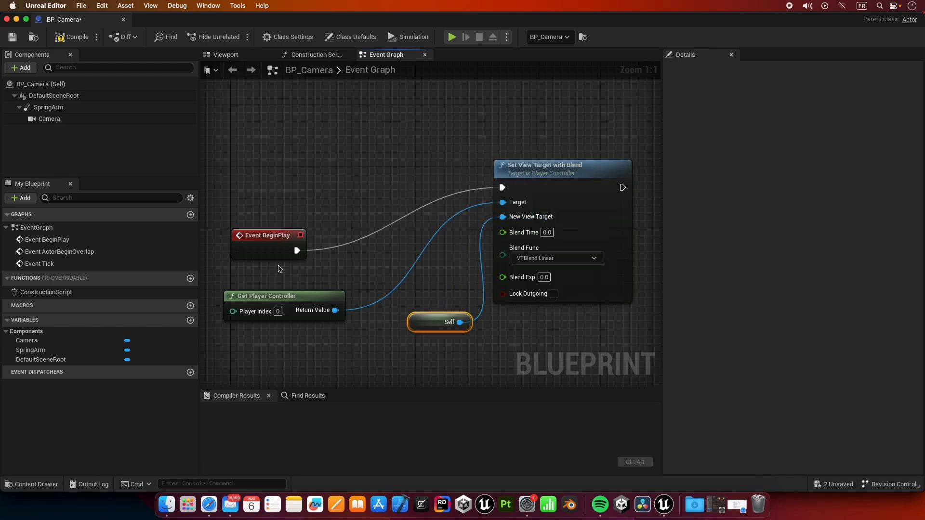
drag(439, 322, 392, 329)
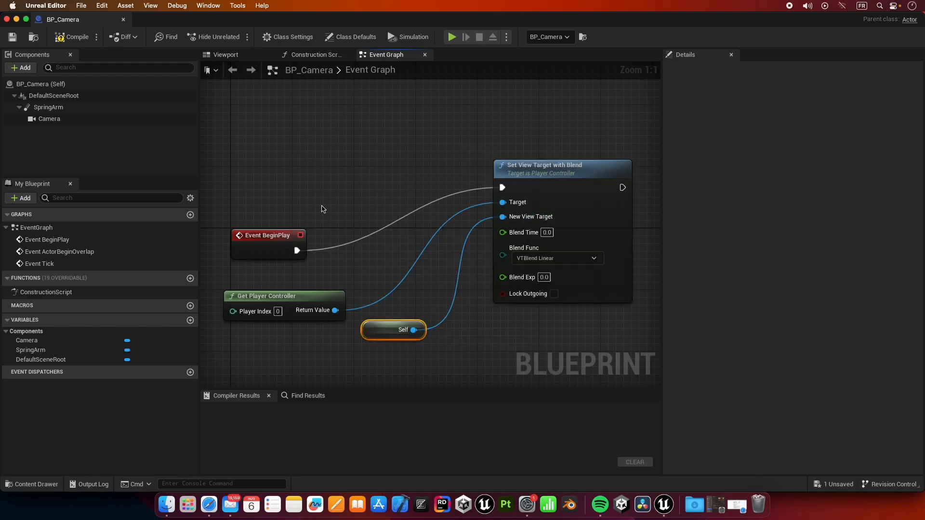
click(75, 37)
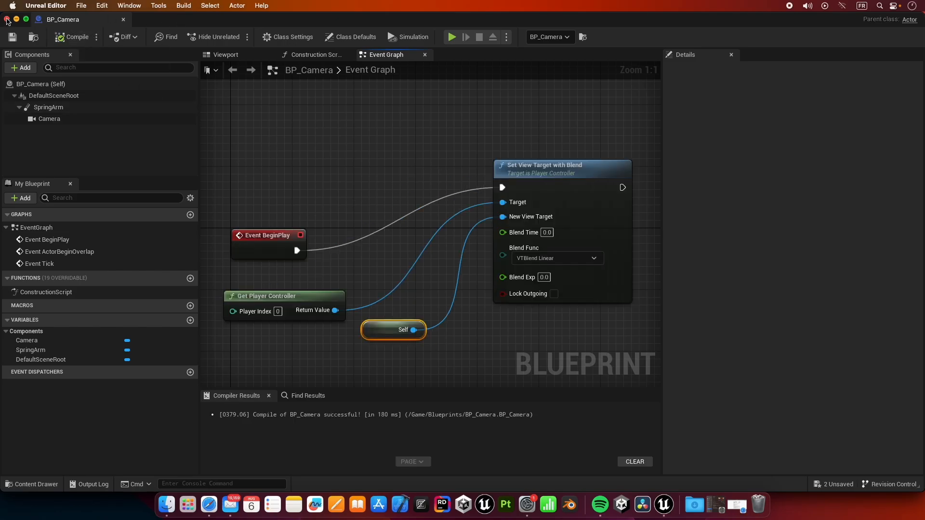
- Close BP_Camera and run a test play confirming the level is seen through the camera's view
click(7, 19)
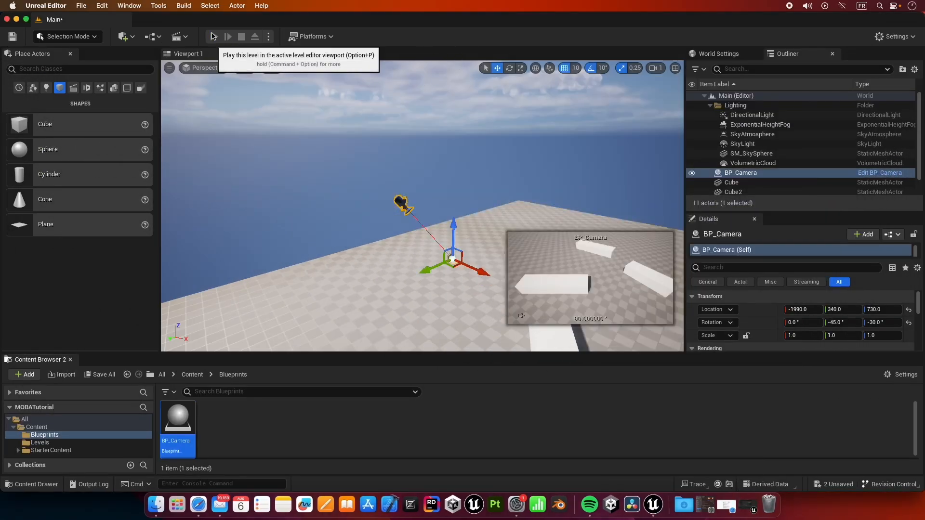
click(227, 36)
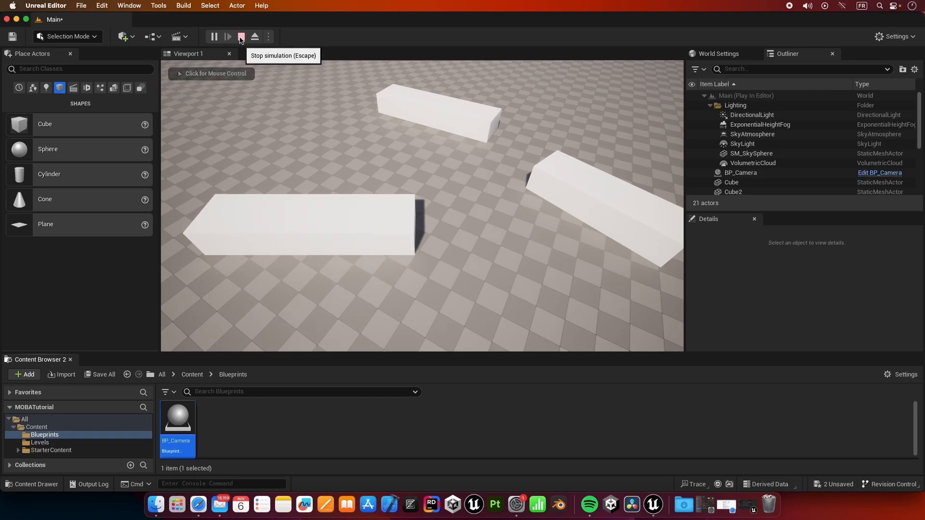
click(240, 37)
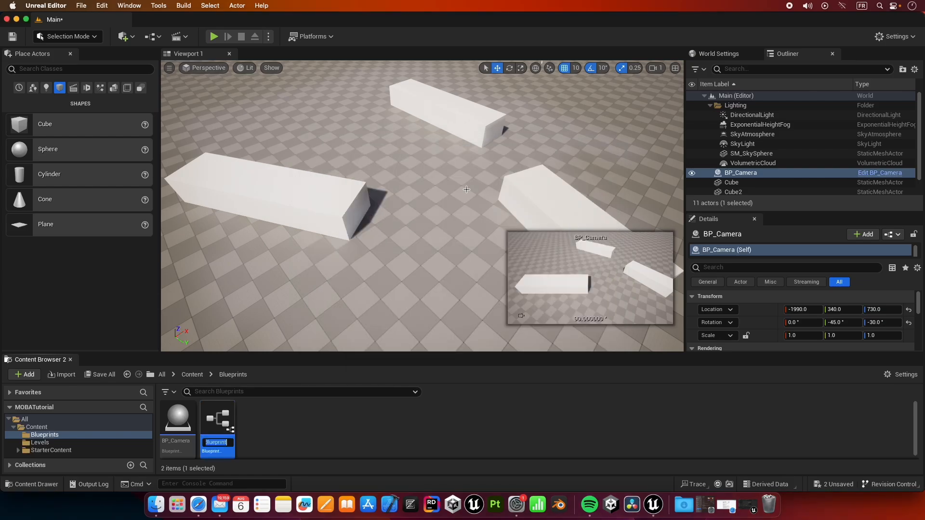
- Name the new Character blueprint BP_Champion and open it for editing
text(BP_Champion)
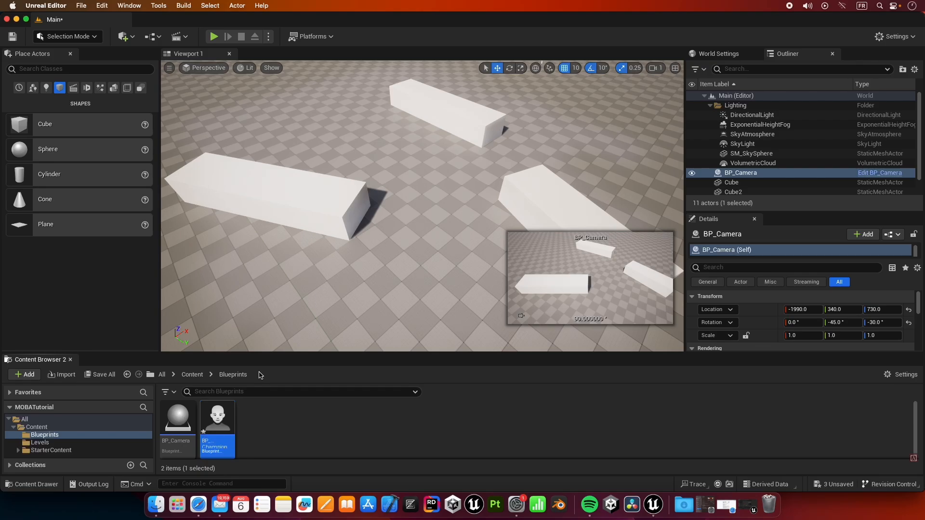
double_click(216, 416)
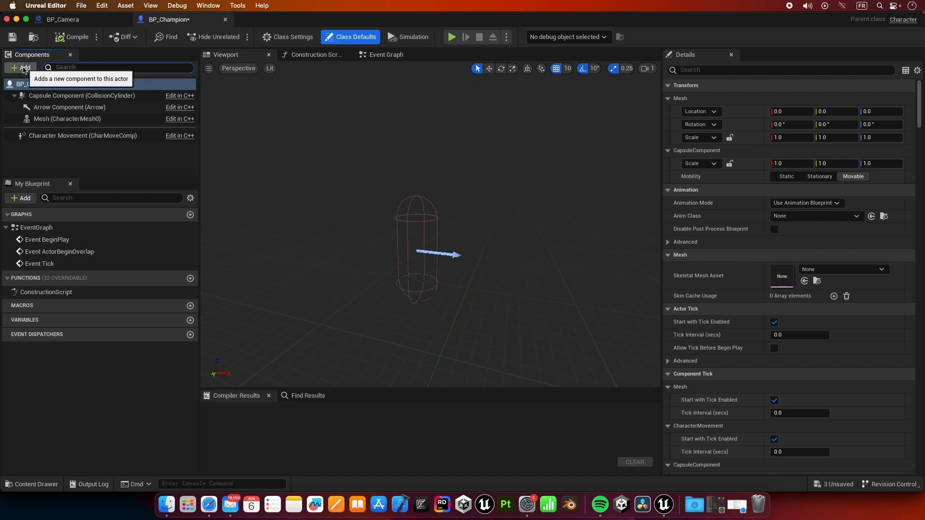
- Add a Sphere component scaled to 1.75 on Z, then show the Event Graph
click(20, 67)
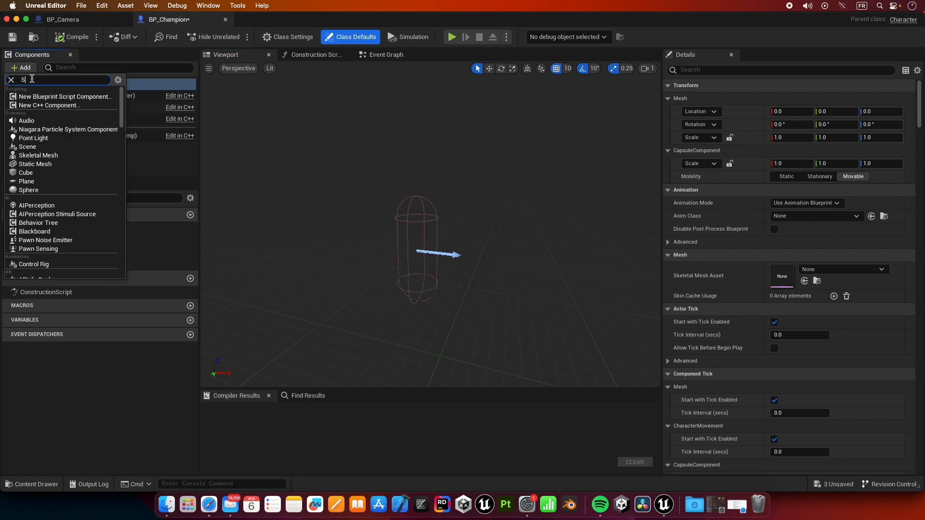
click(28, 190)
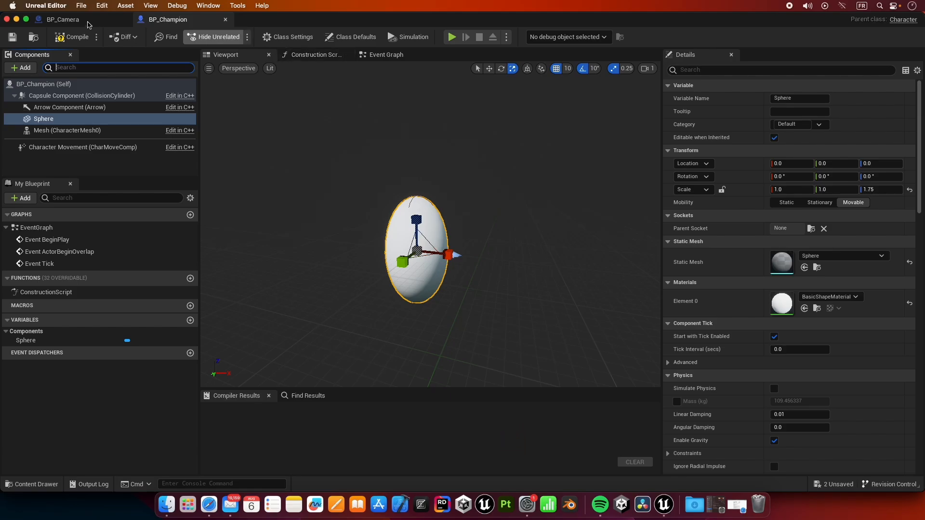
click(386, 54)
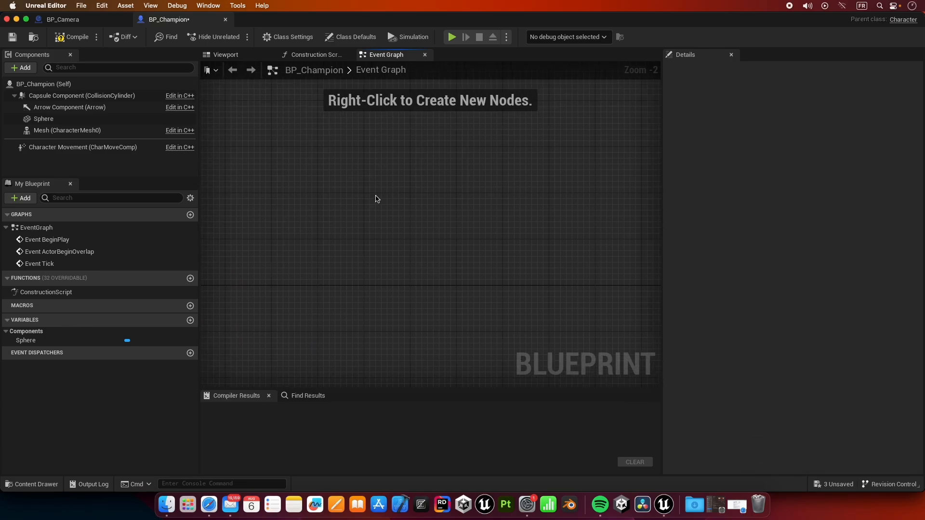
- Add a custom event named MoveToPosition to the event graph
right_click(376, 198)
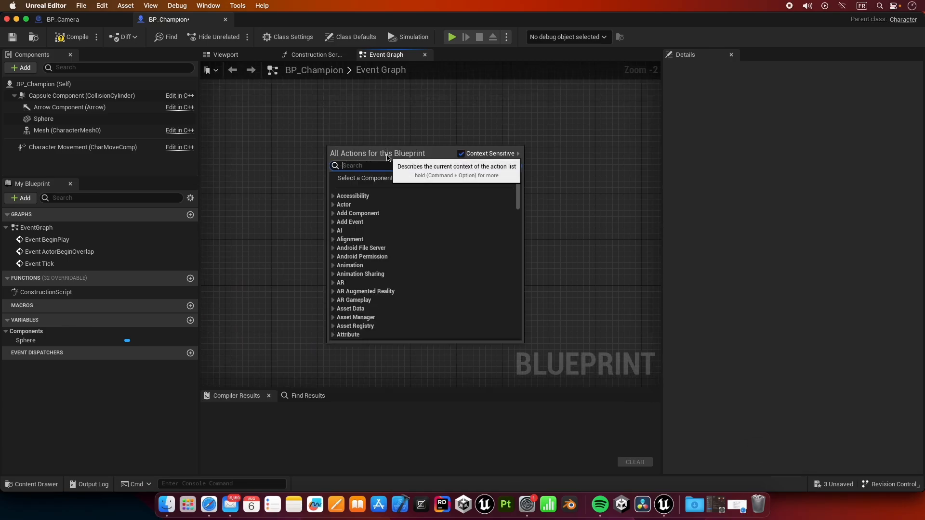
text(Add)
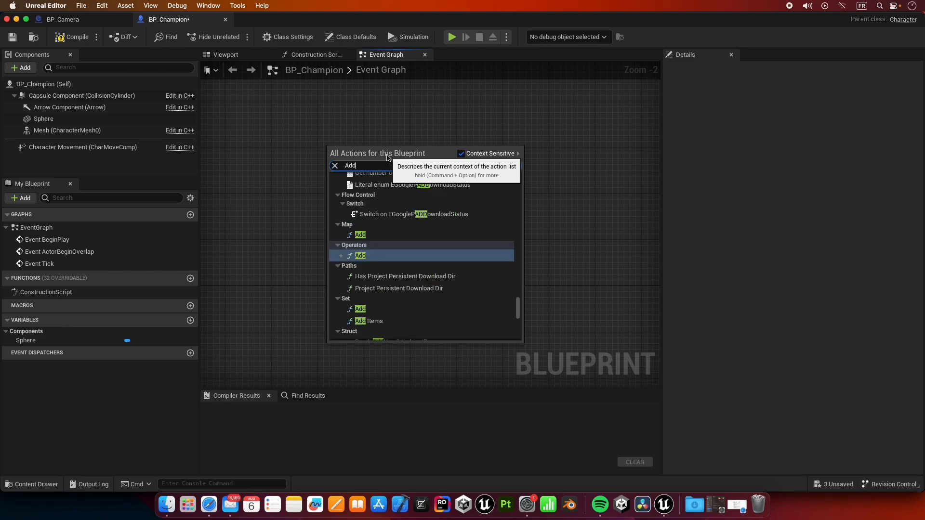
text(Custo)
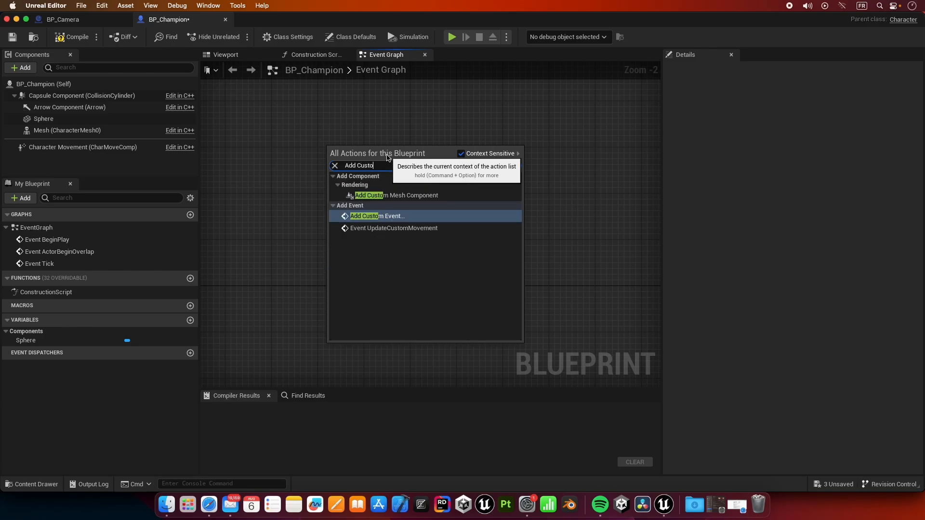
click(377, 216)
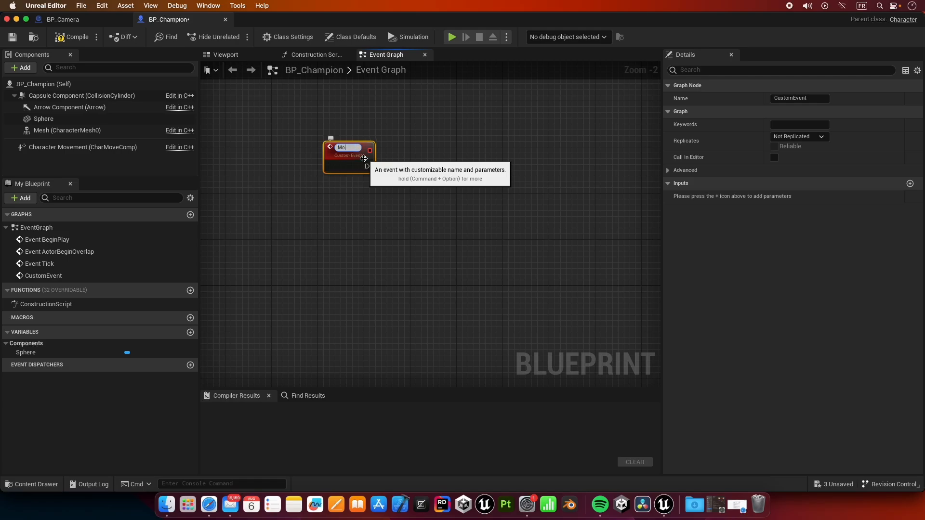
text(MoveToPo)
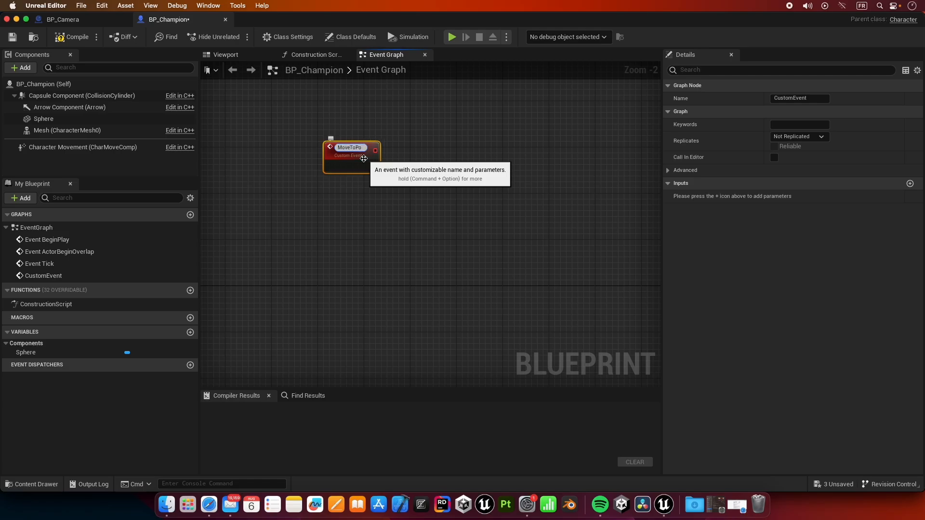
text(MoveToPosition)
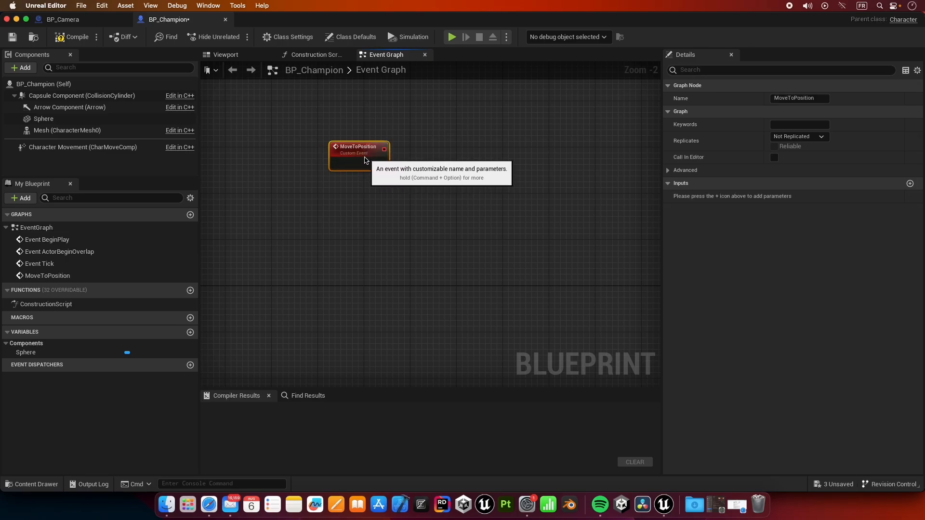
drag(364, 156, 359, 151)
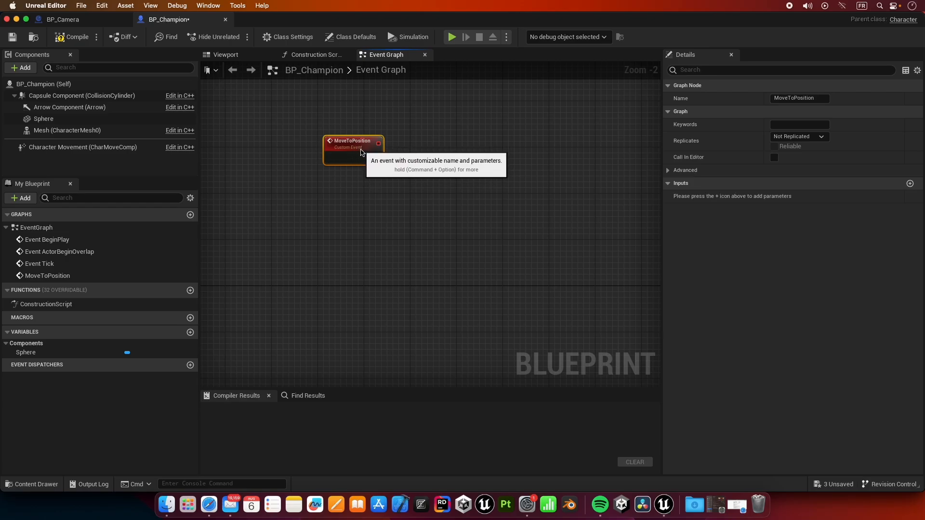
mouse_move(338, 100)
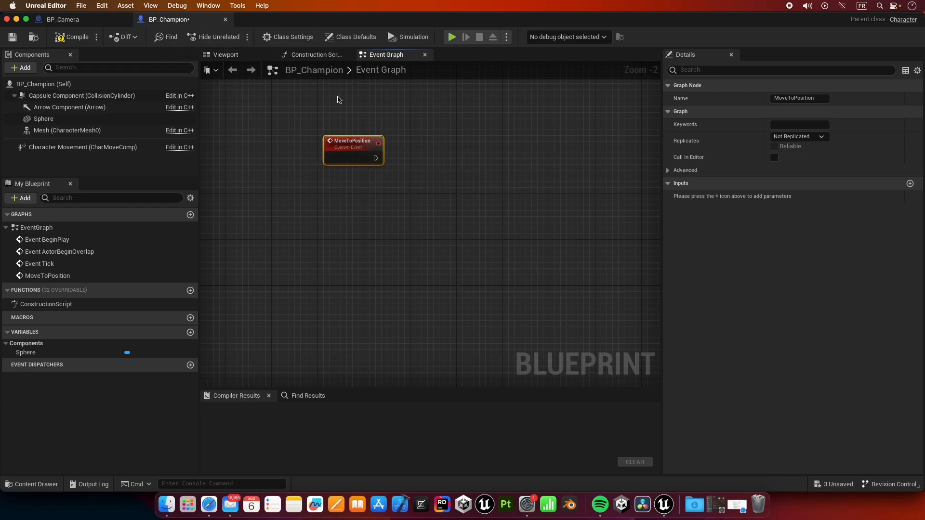
mouse_move(376, 159)
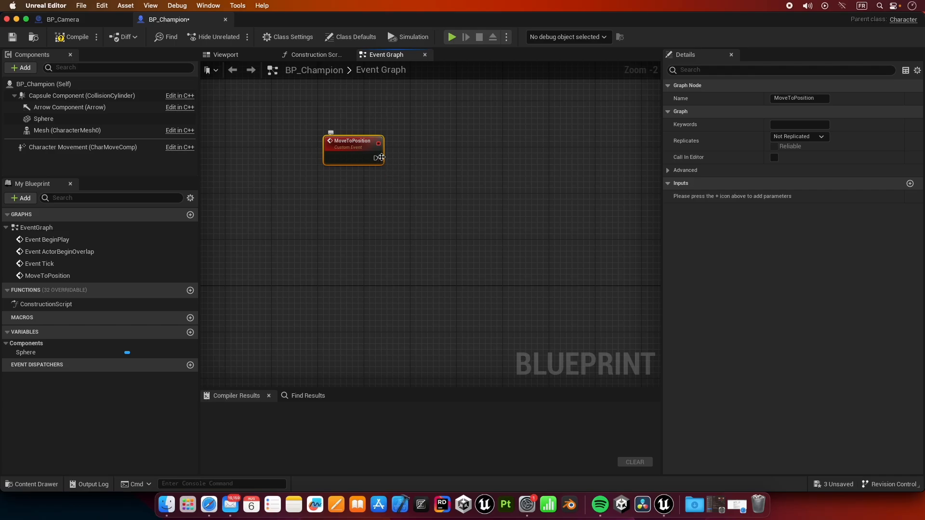
mouse_move(378, 157)
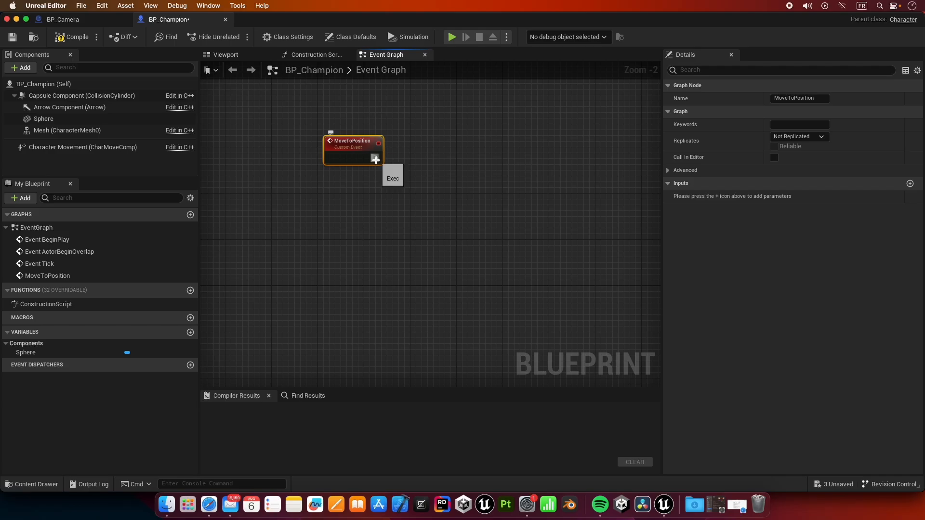
- Drag a wire from MoveToPosition's execution output to choose the next action
drag(377, 158, 463, 169)
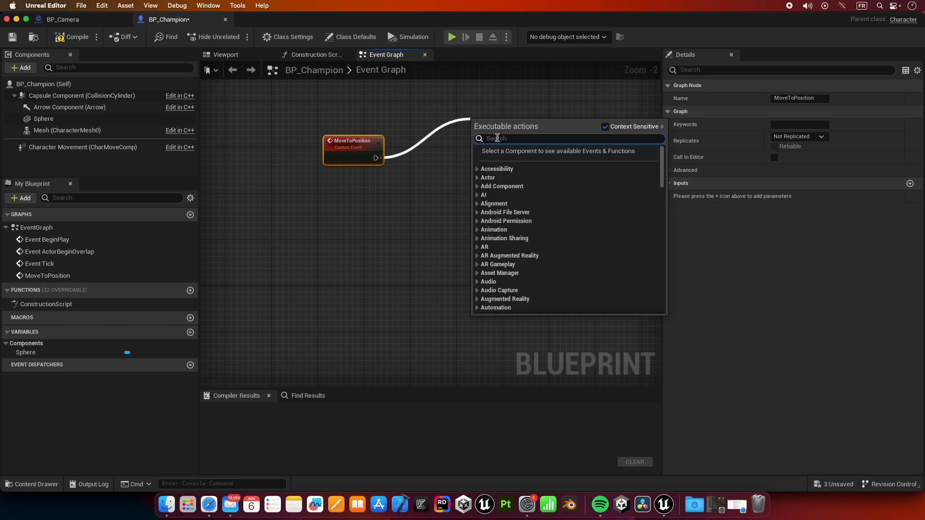
- Add a Line Trace By Channel node driven by MoveToPosition and arrange the nodes
click(375, 156)
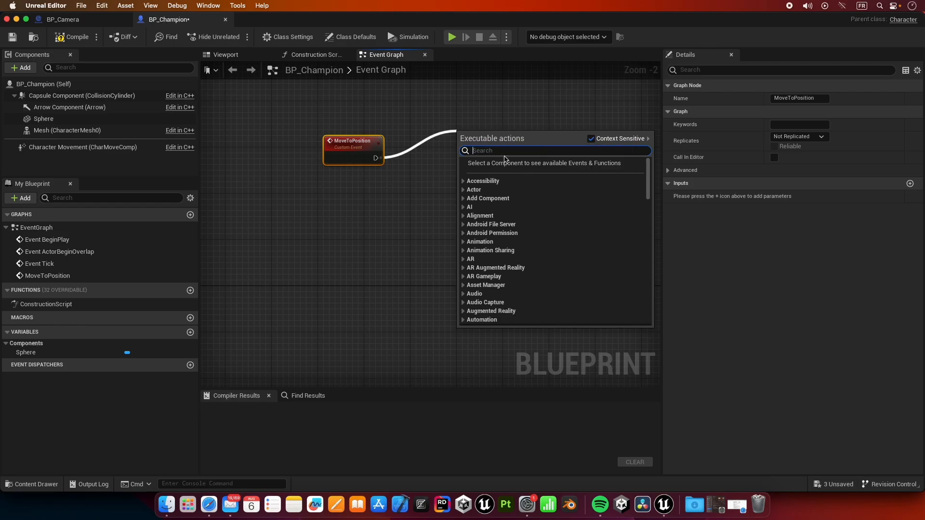
text(Li)
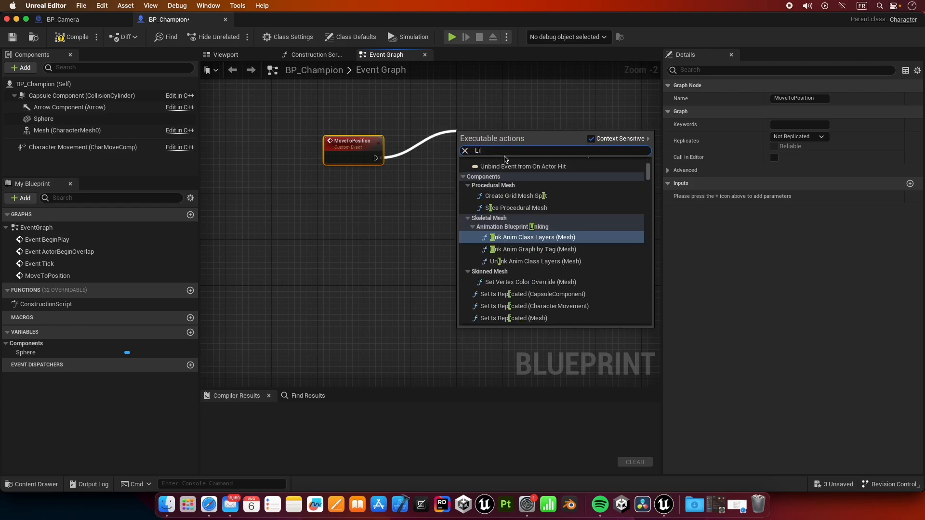
text(Line Trace)
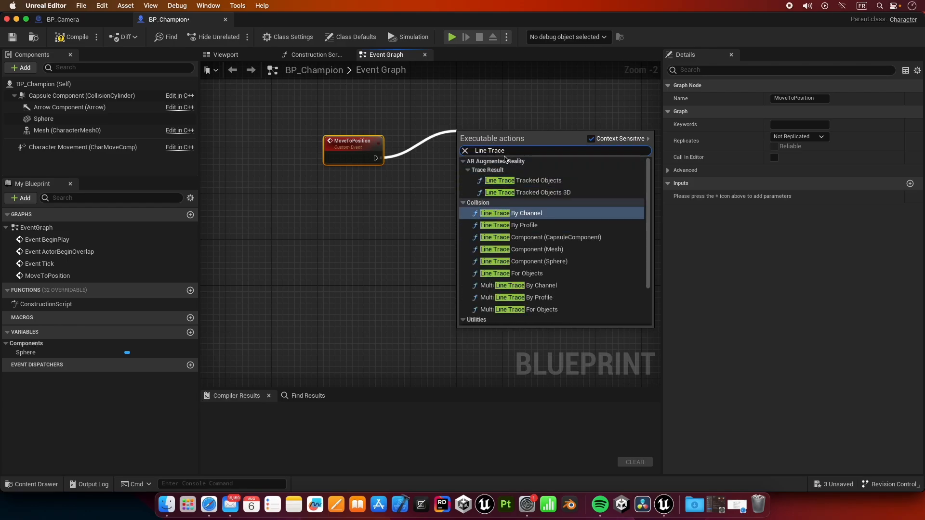
click(512, 213)
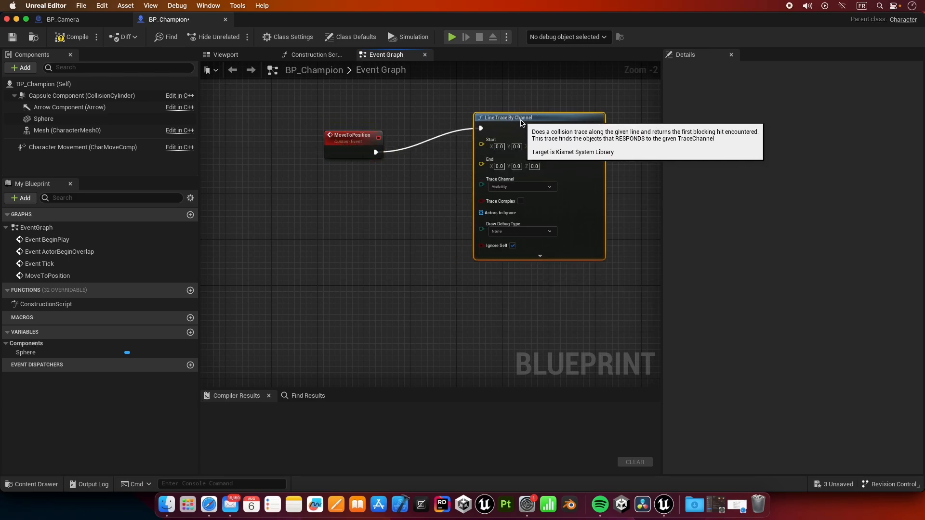
mouse_move(375, 144)
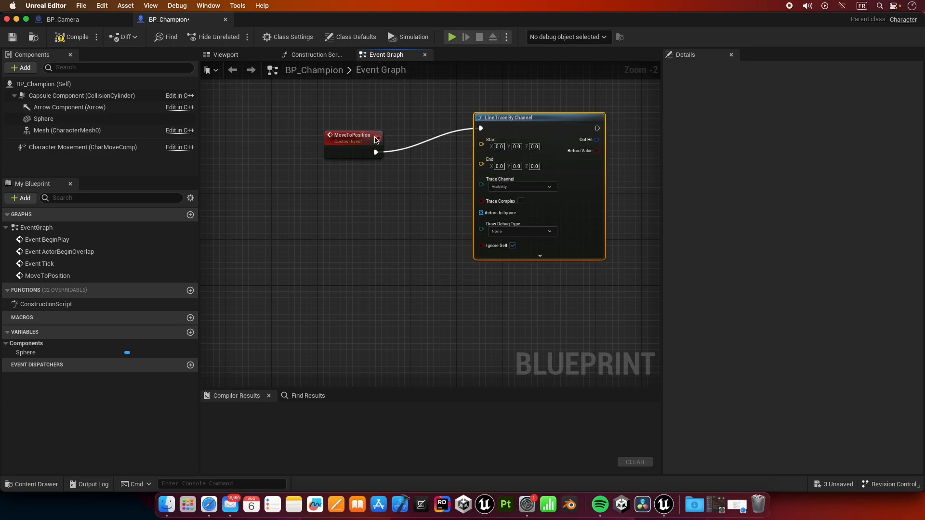
click(352, 136)
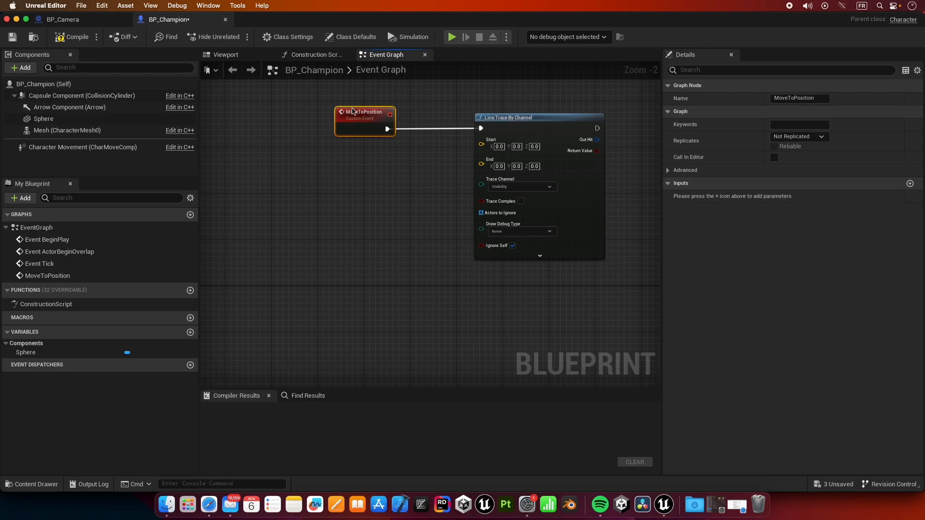
mouse_move(356, 123)
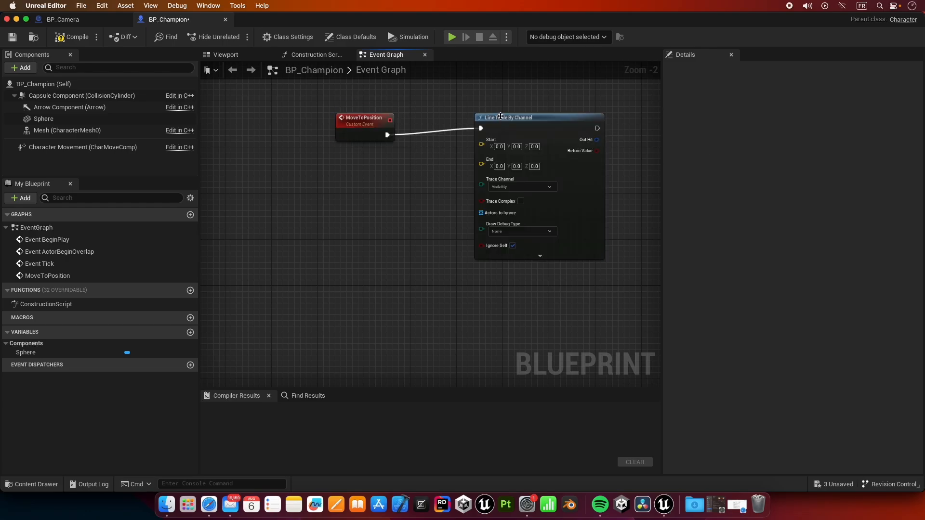
mouse_move(482, 146)
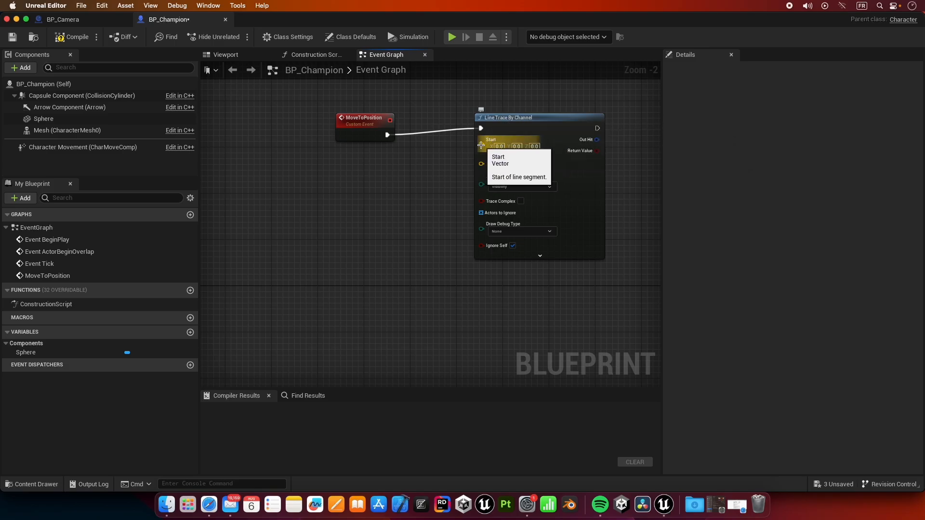
mouse_move(430, 171)
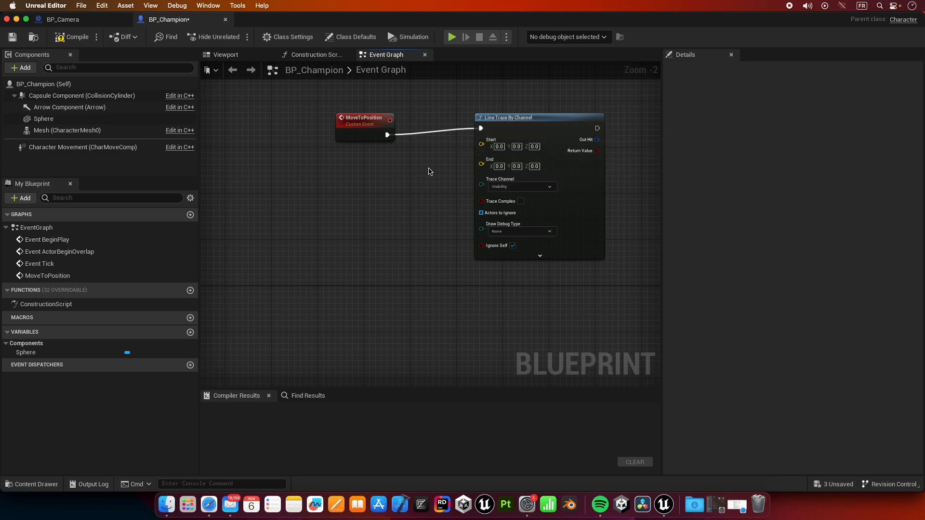
mouse_move(395, 162)
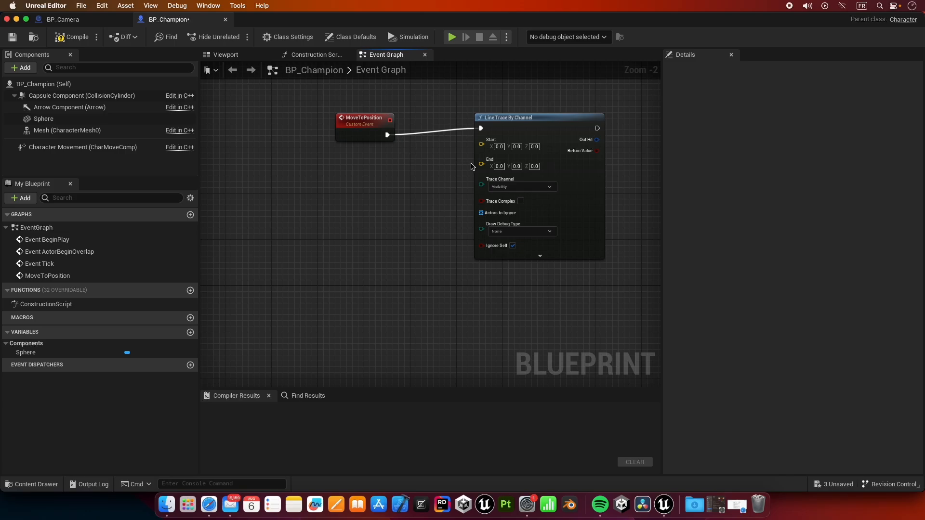
mouse_move(467, 171)
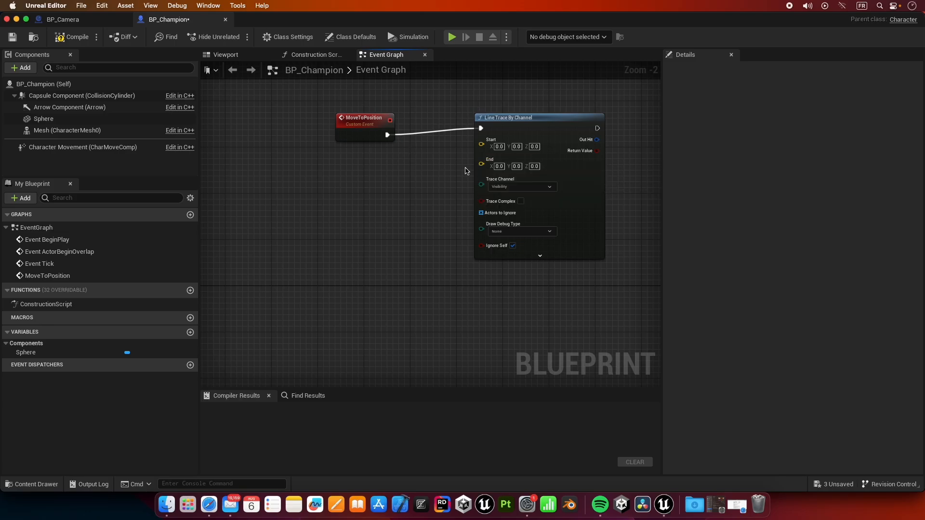
mouse_move(467, 169)
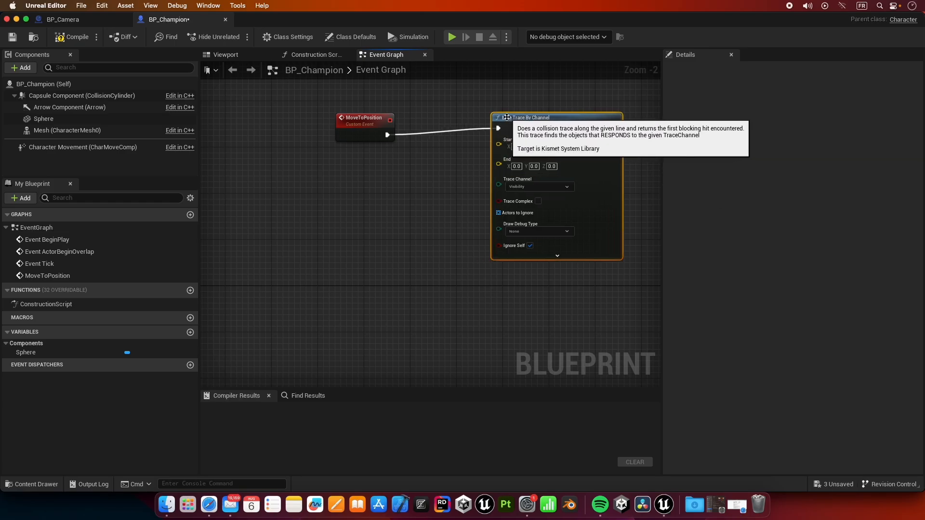
click(364, 118)
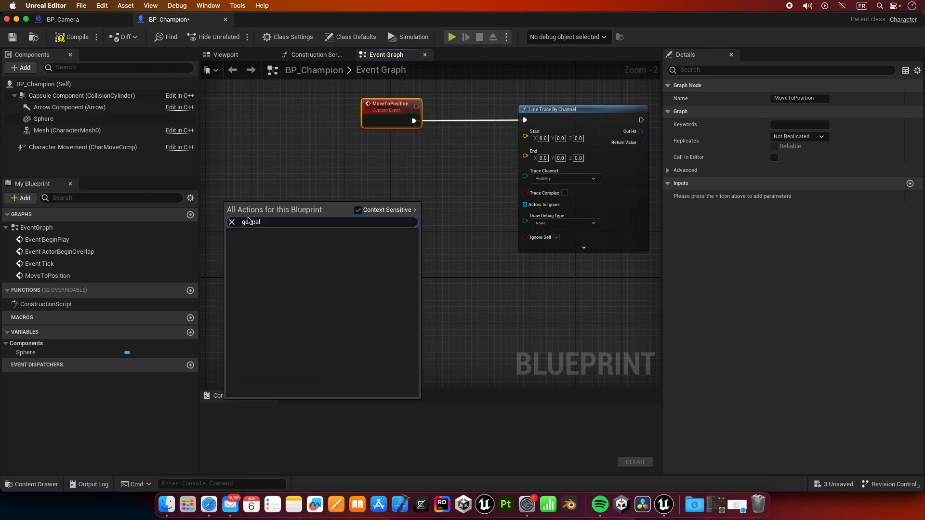
- Add Get Player Controller feeding Convert Mouse Location To World Space, wiring World Location into Start
text(get)
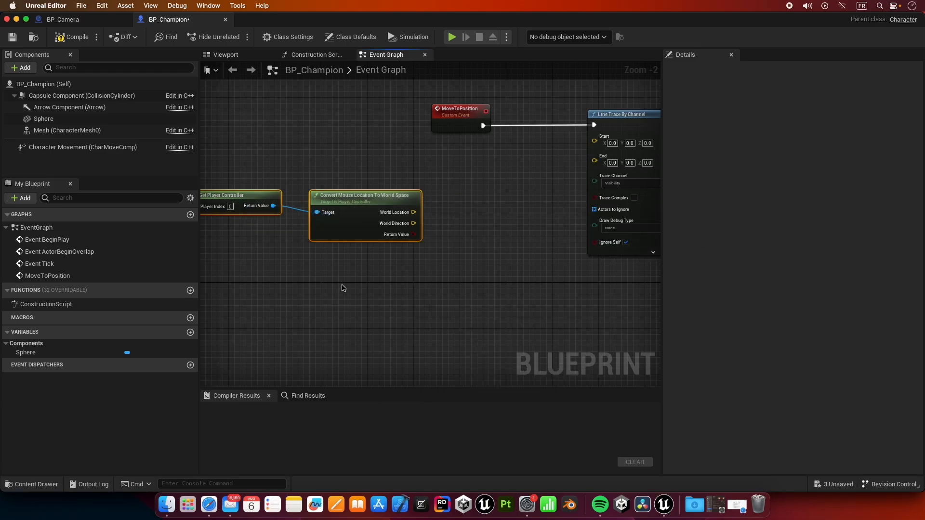
mouse_move(363, 196)
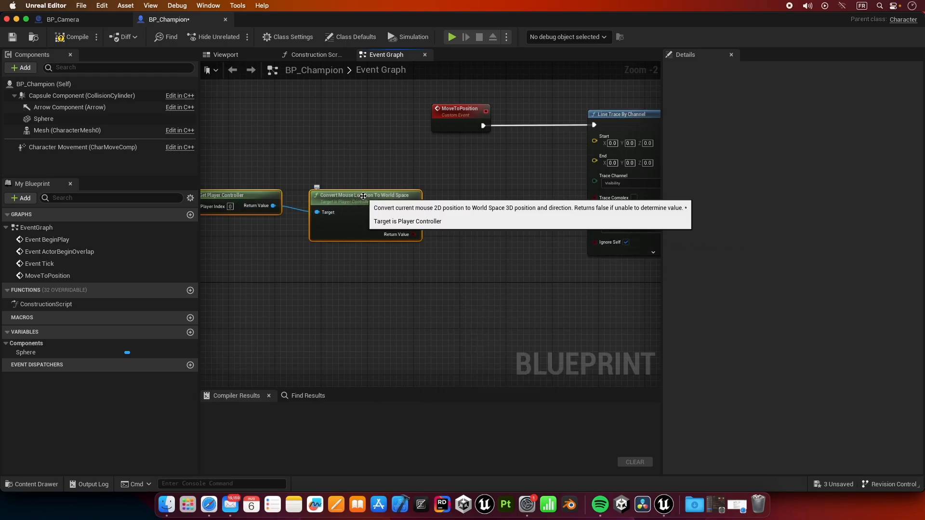
mouse_move(351, 164)
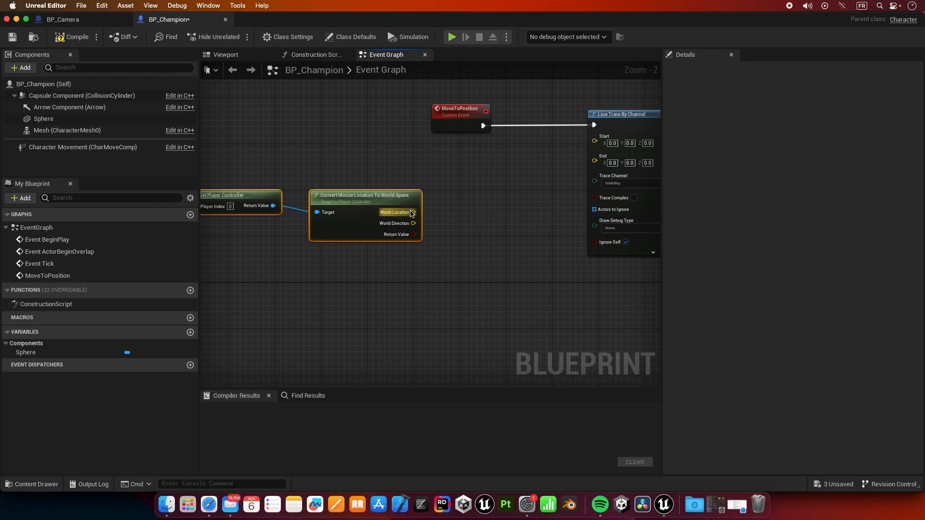
drag(415, 212, 595, 140)
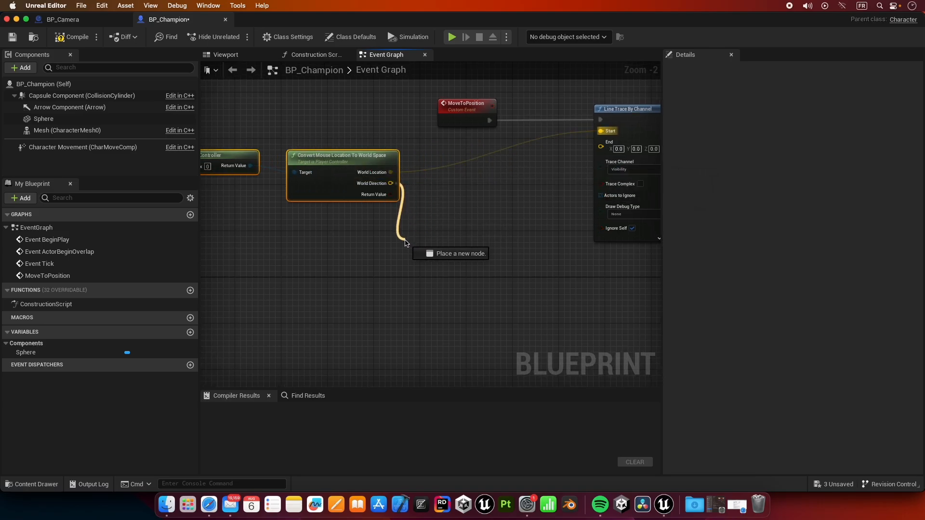
- Multiply World Direction by a float of 10000 and start a wire from World Location
click(406, 230)
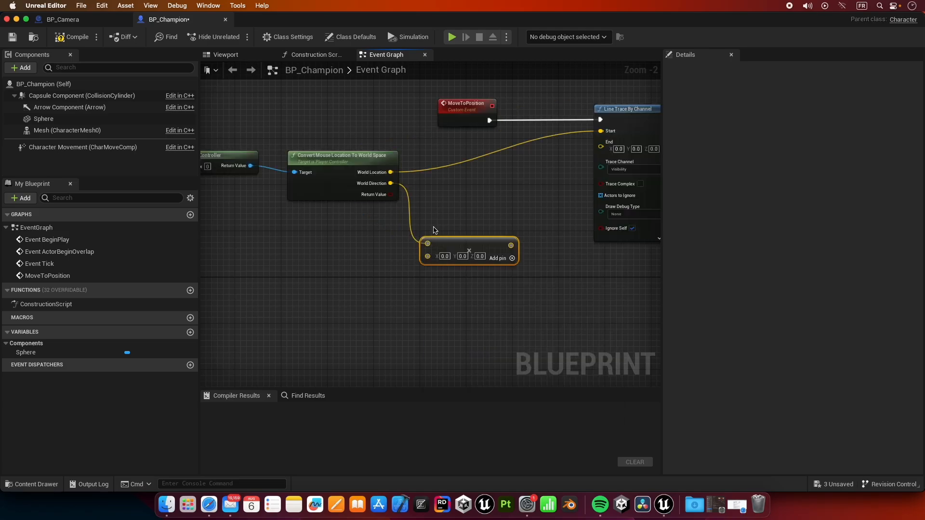
right_click(428, 256)
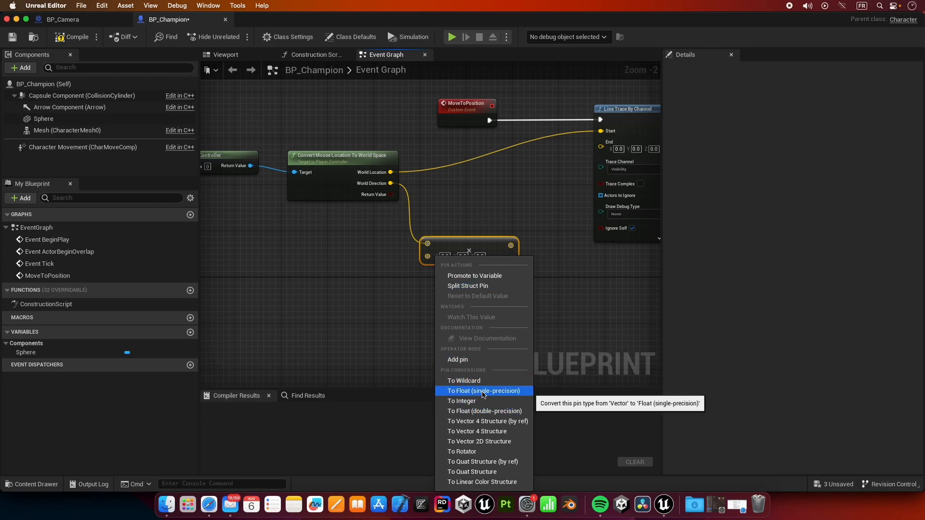
click(484, 391)
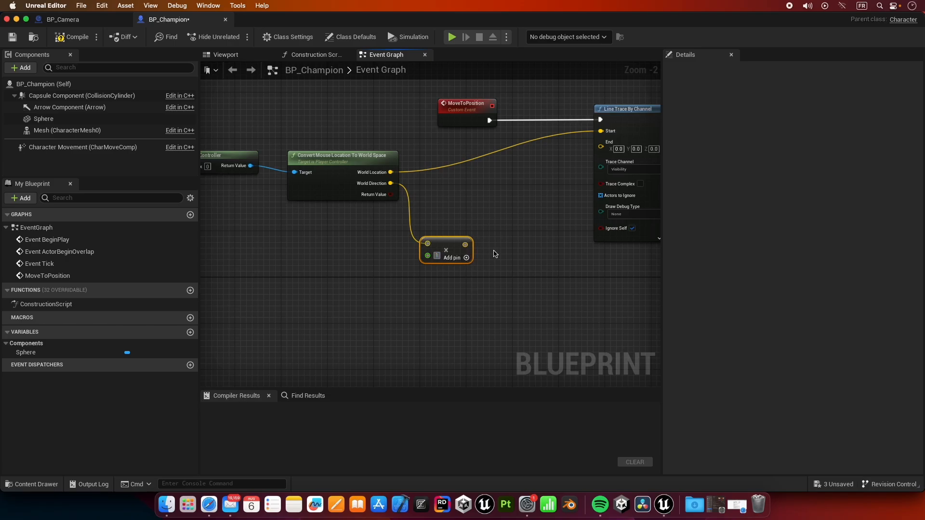
click(445, 254)
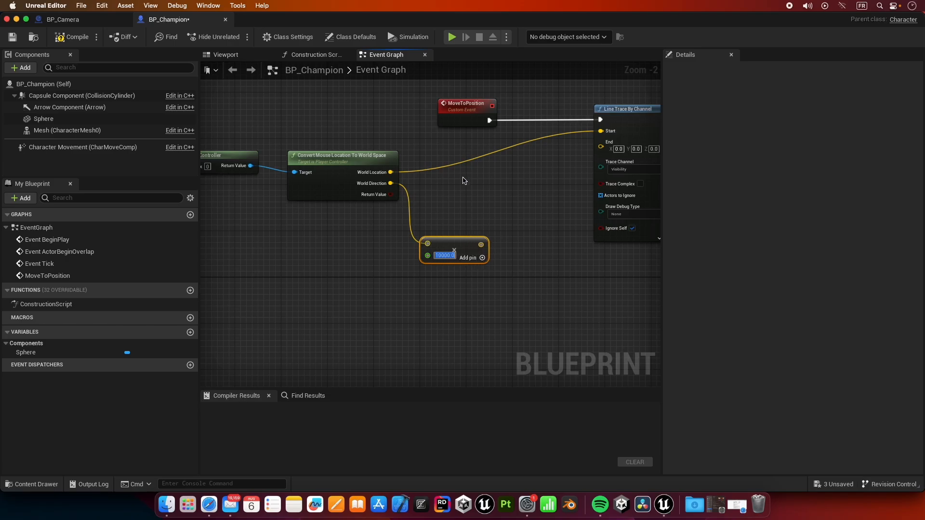
drag(453, 253, 453, 229)
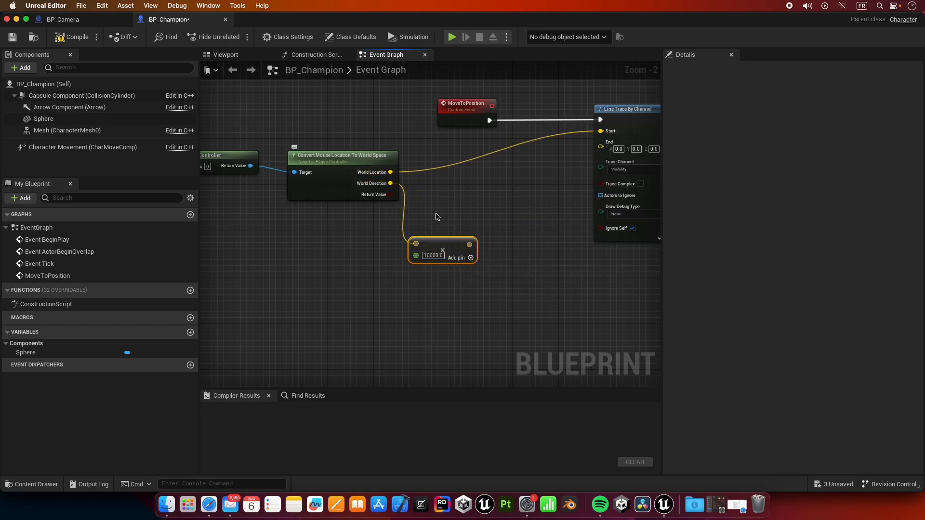
drag(390, 172, 469, 200)
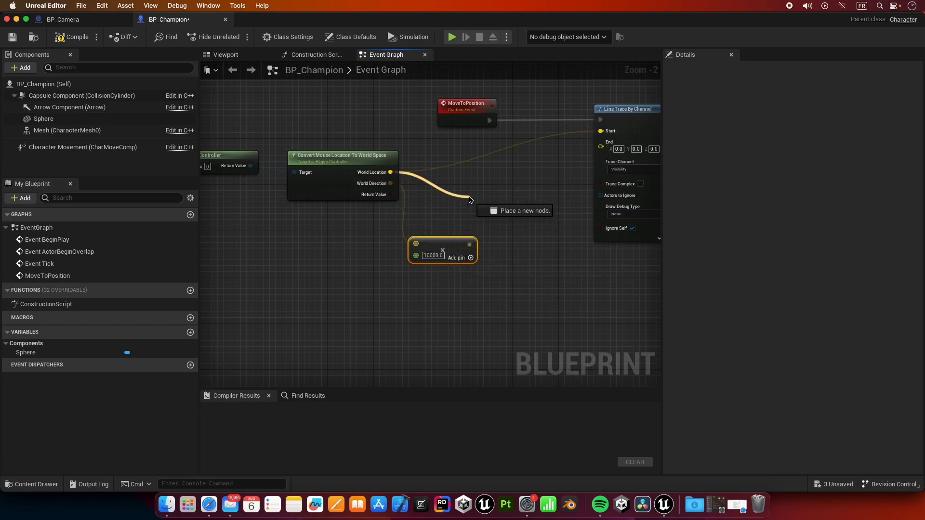
- Add a vector Add node combining location and scaled direction into the trace's End
click(469, 197)
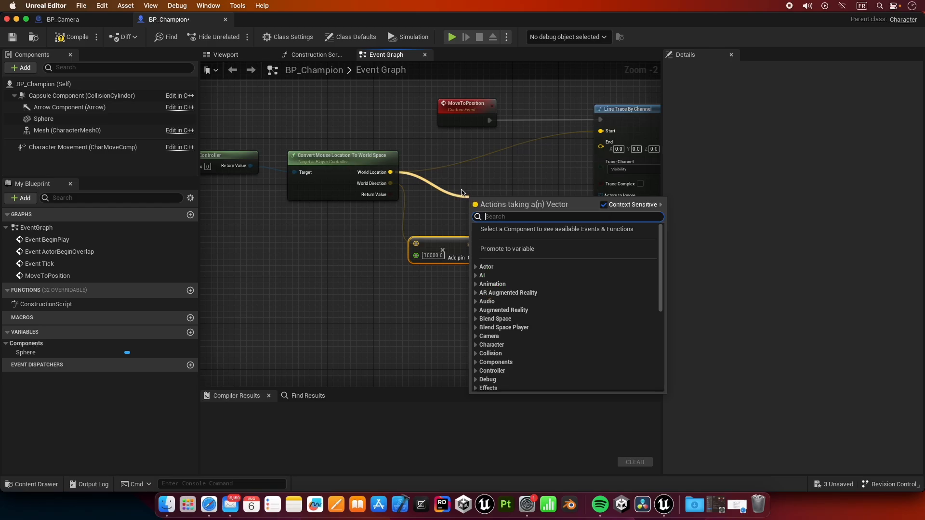
text(add)
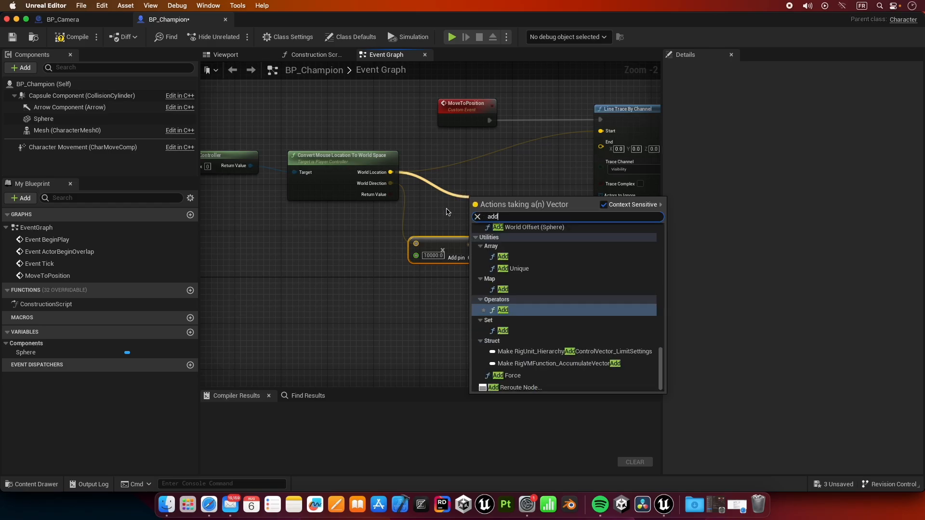
click(502, 309)
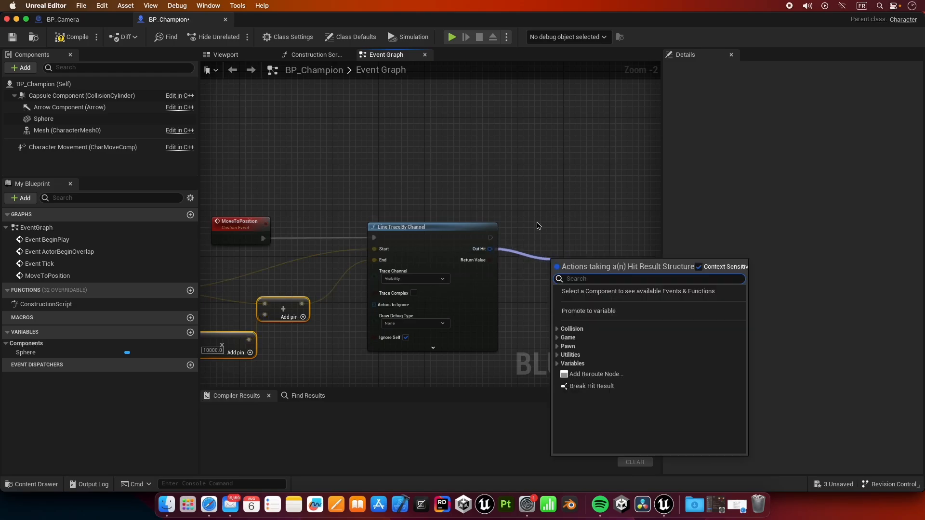
- Feed the trace's Out Hit into a Break Hit Result node
text(brea)
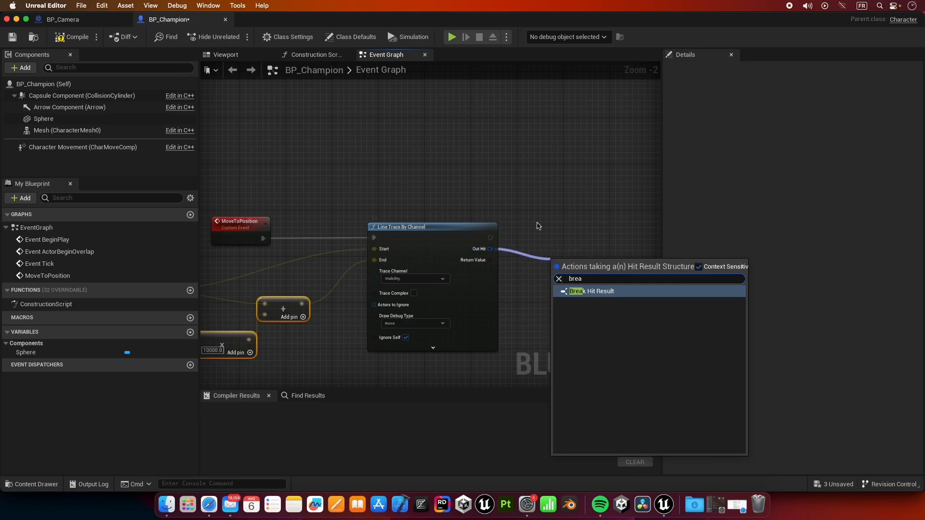
click(591, 291)
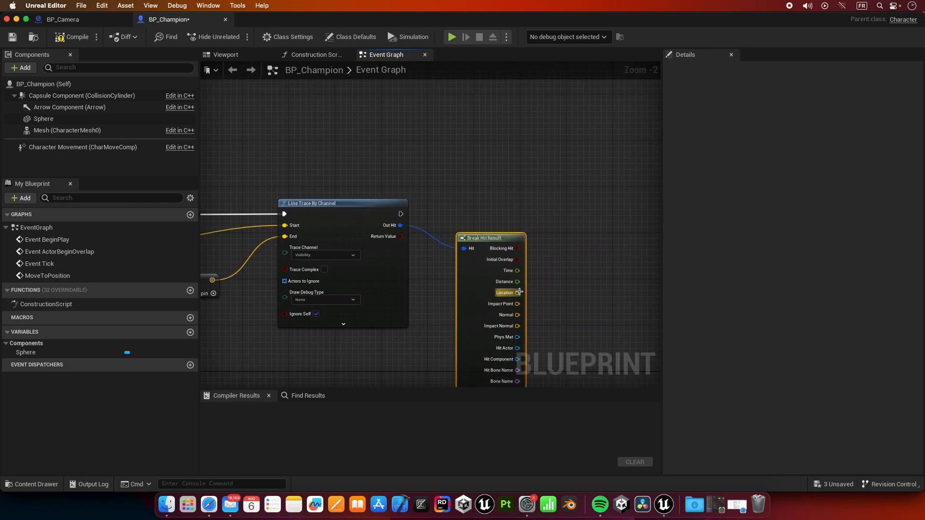
- Promote the hit result's Location to a vector variable set after the line trace
drag(518, 293, 569, 239)
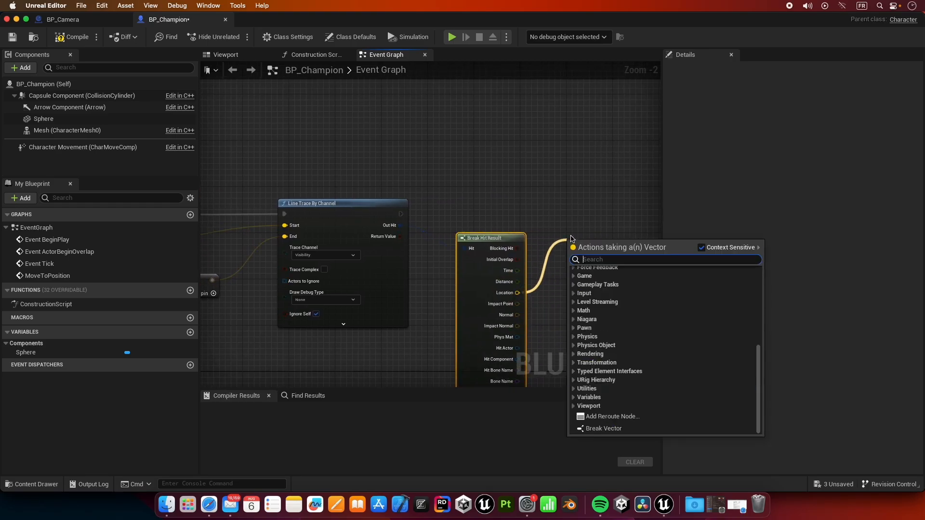
text(p)
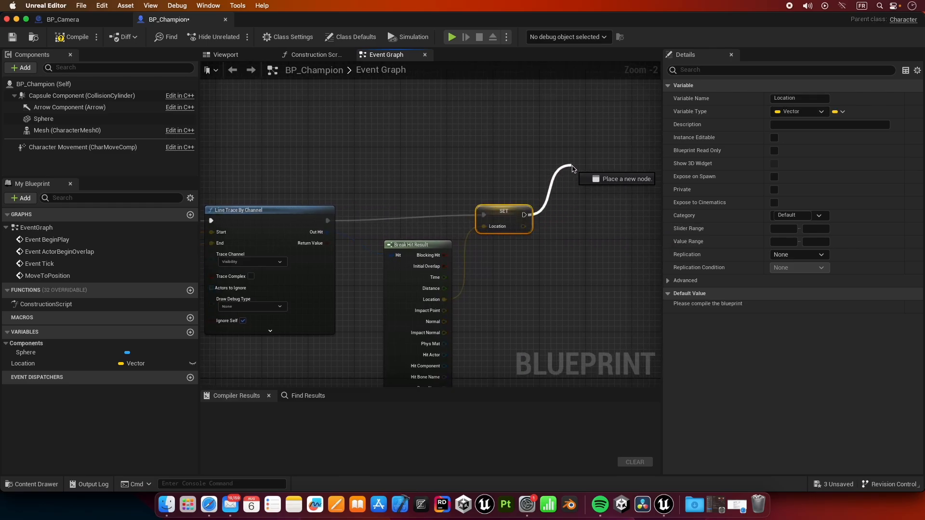
- Add an AI MoveTo node running after Location is set
click(572, 168)
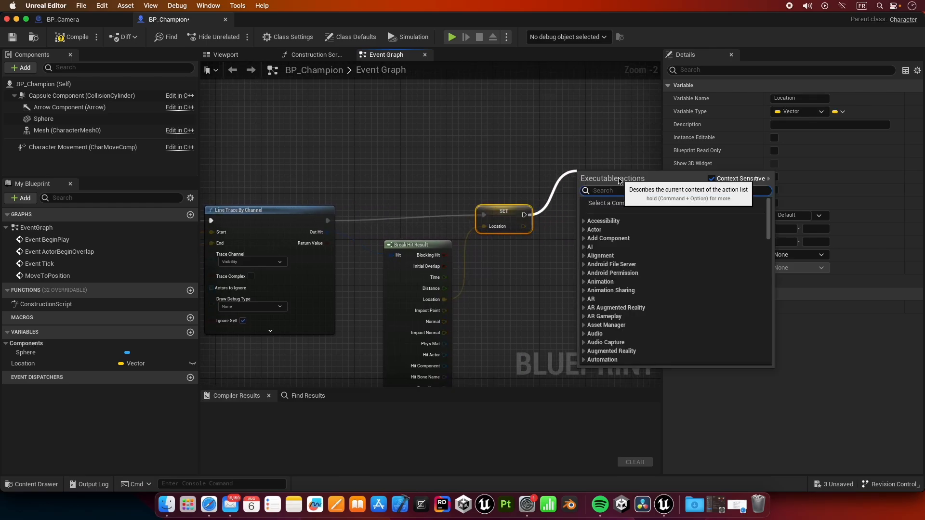
text(M)
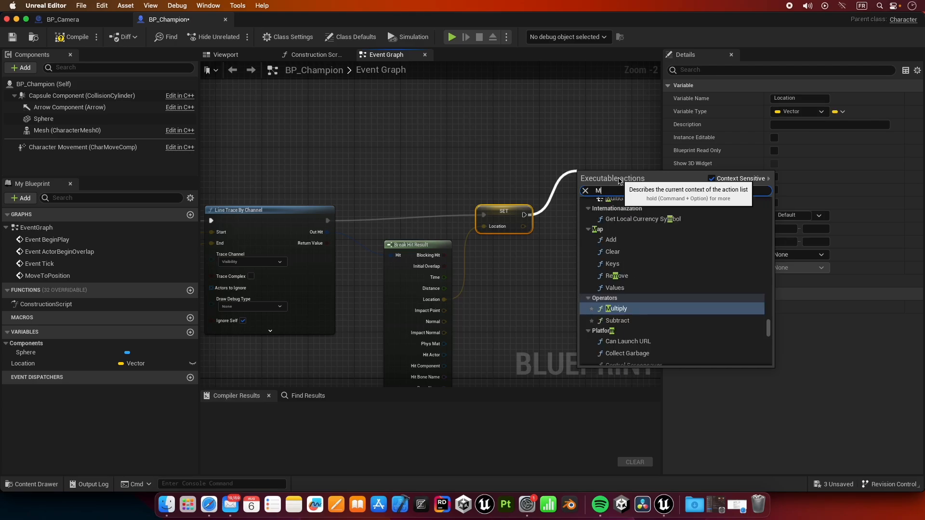
scroll(down, 3)
text(AI )
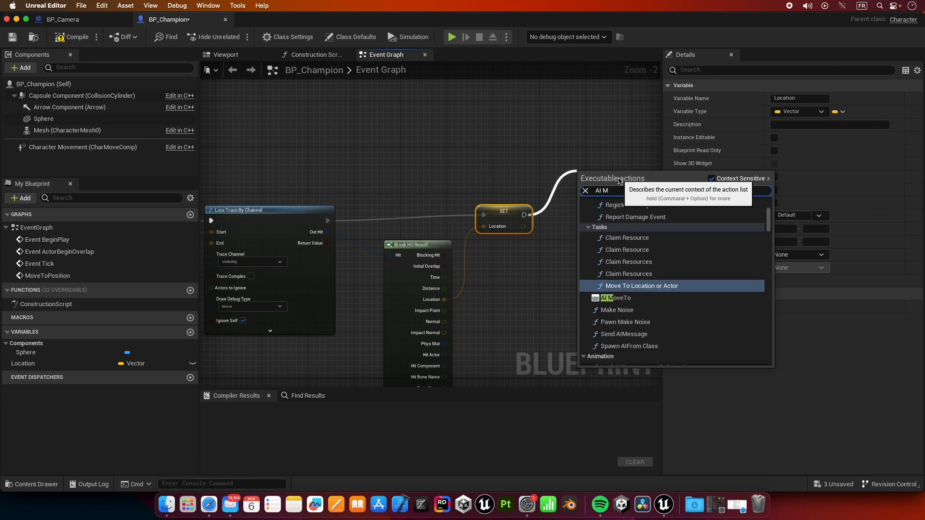
click(643, 286)
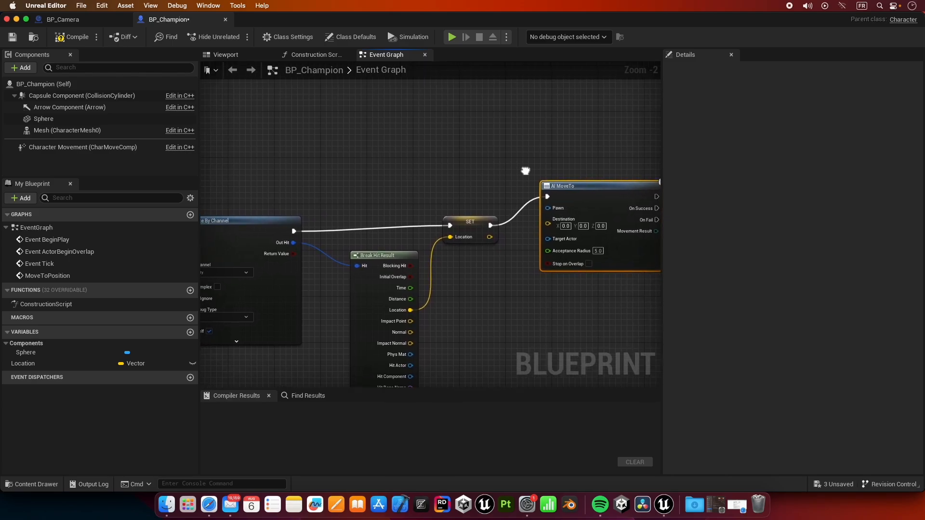
mouse_move(548, 197)
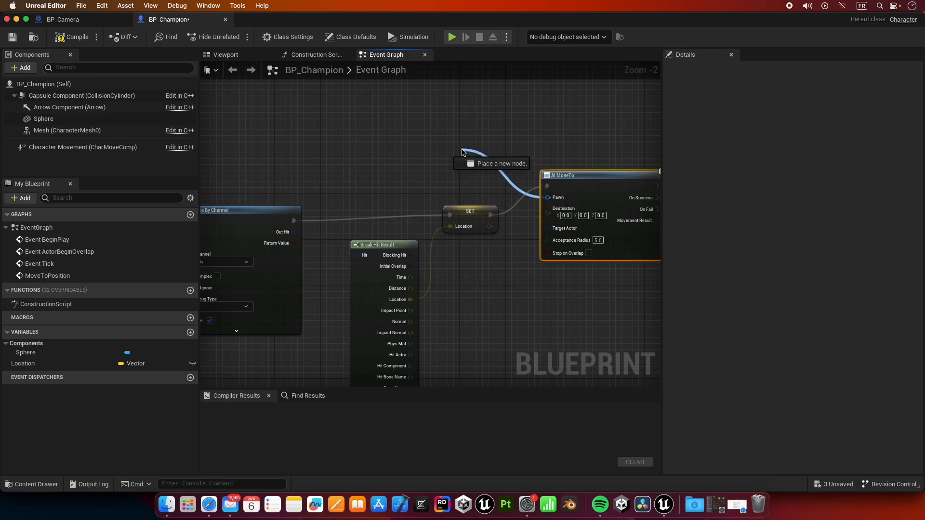
- Wire Location to Destination and a Self reference into AI MoveTo's Pawn
text(ref)
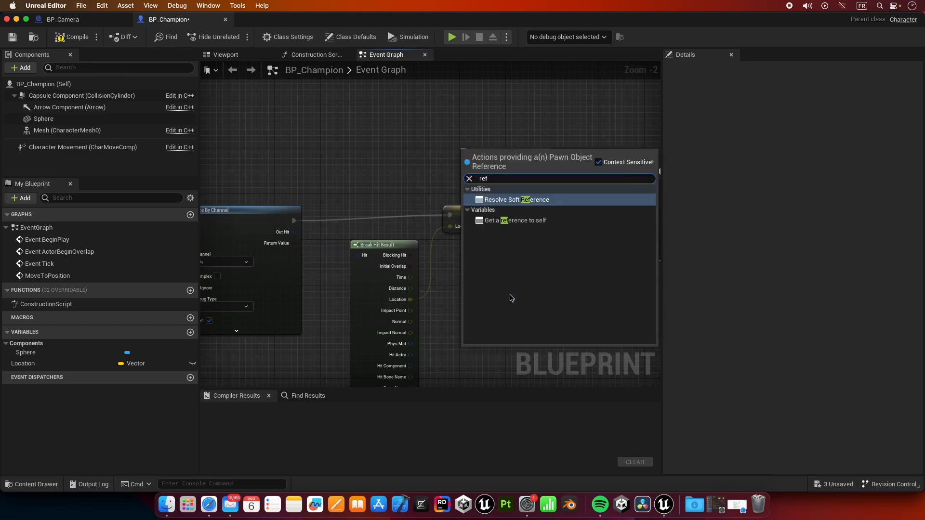
click(519, 220)
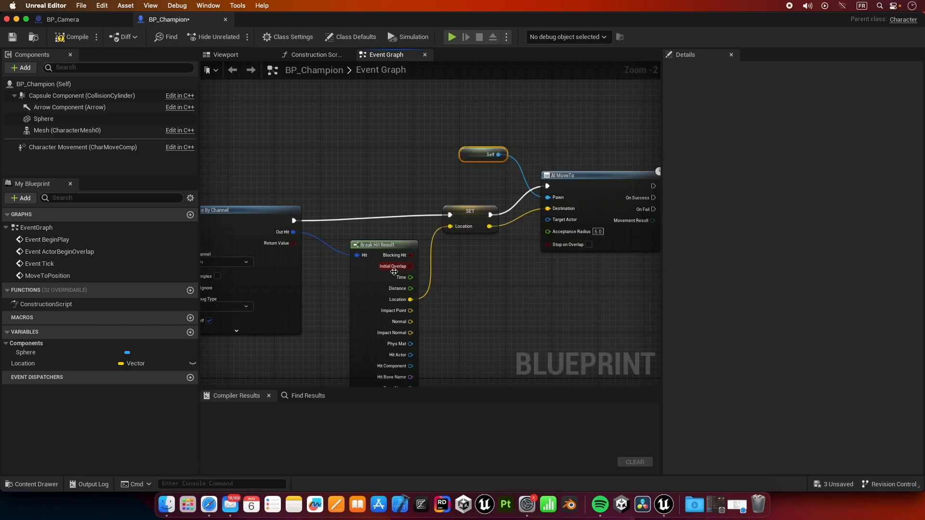
mouse_move(383, 245)
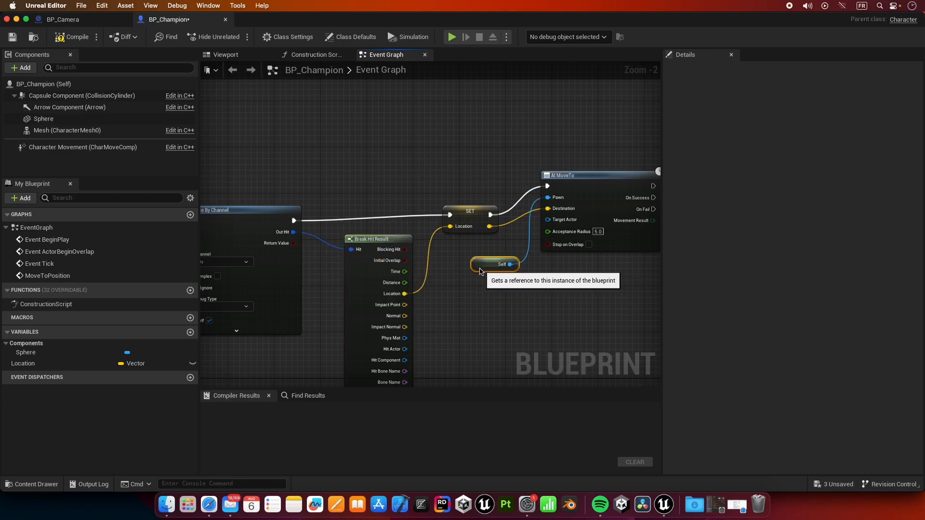
scroll(down, 3)
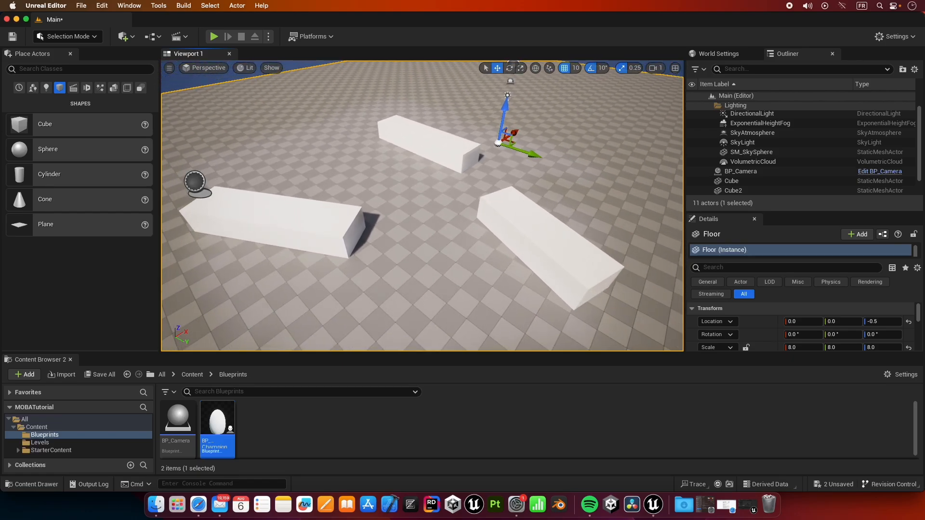
- Open the Main level's Level Blueprint from the Blueprints toolbar menu
click(178, 36)
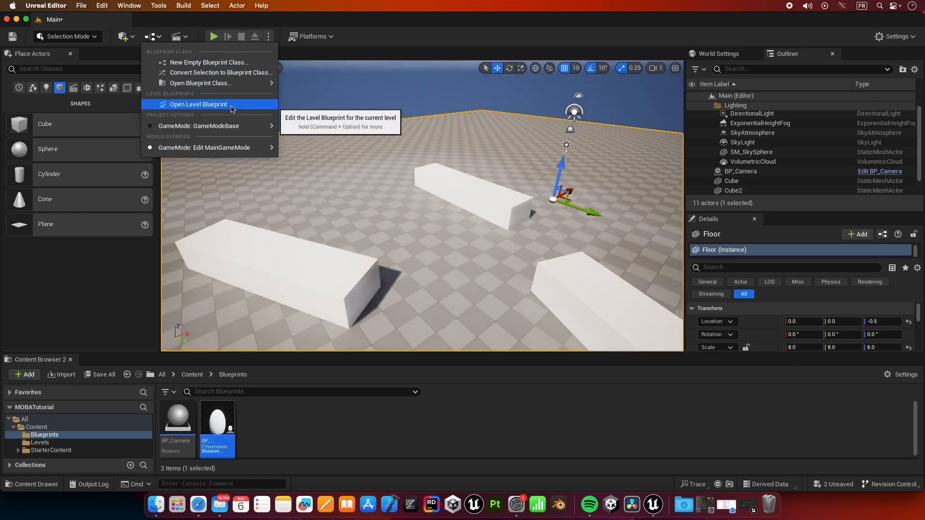
click(198, 104)
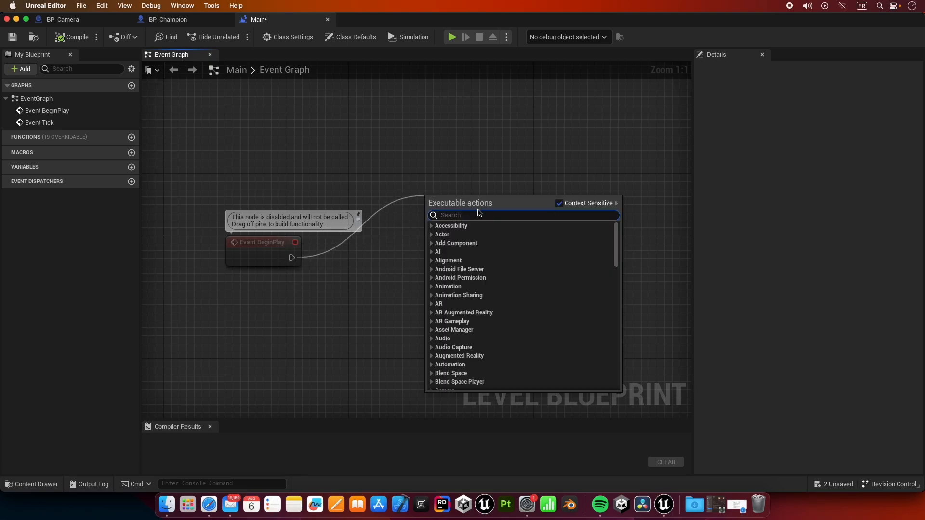
mouse_move(481, 214)
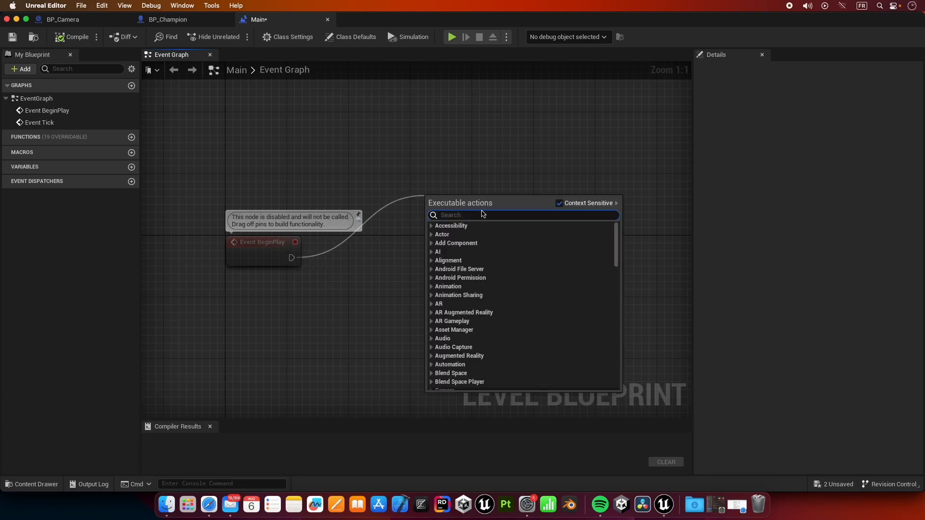
- Add a Spawn Actor from Class node after BeginPlay with BP_Champion as its class, then start a new variable
text(spawn)
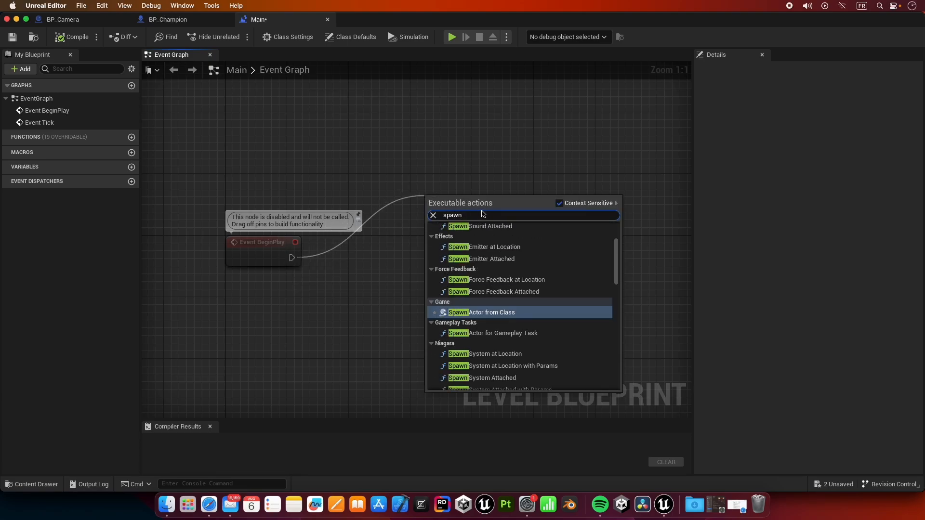
click(485, 312)
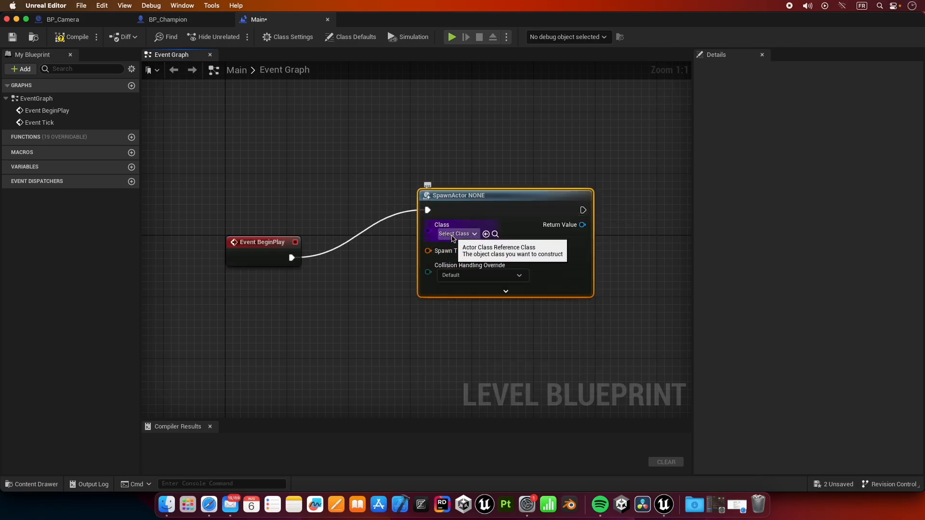
click(454, 233)
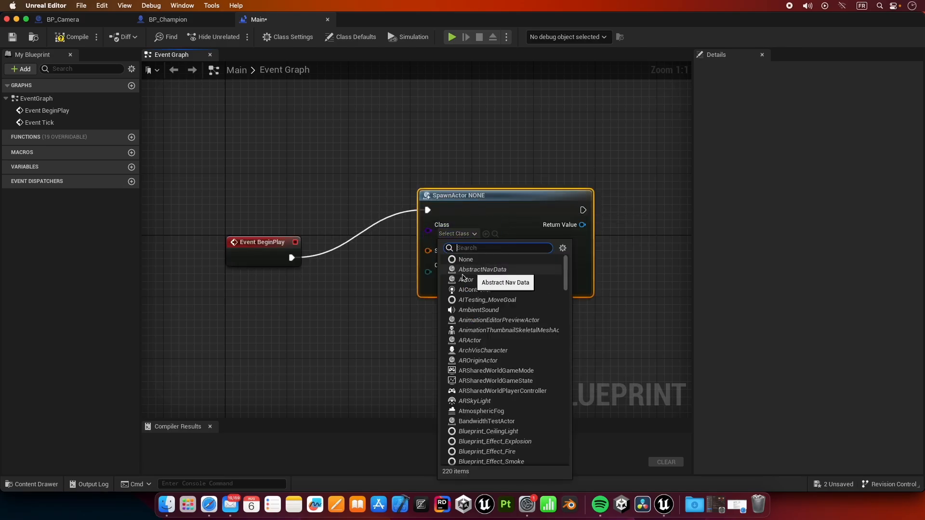
text(BP)
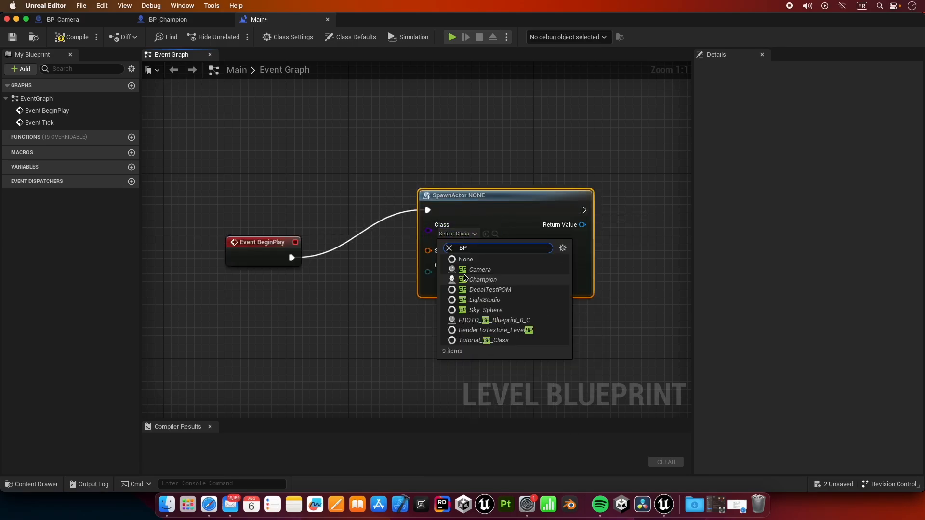
mouse_move(483, 280)
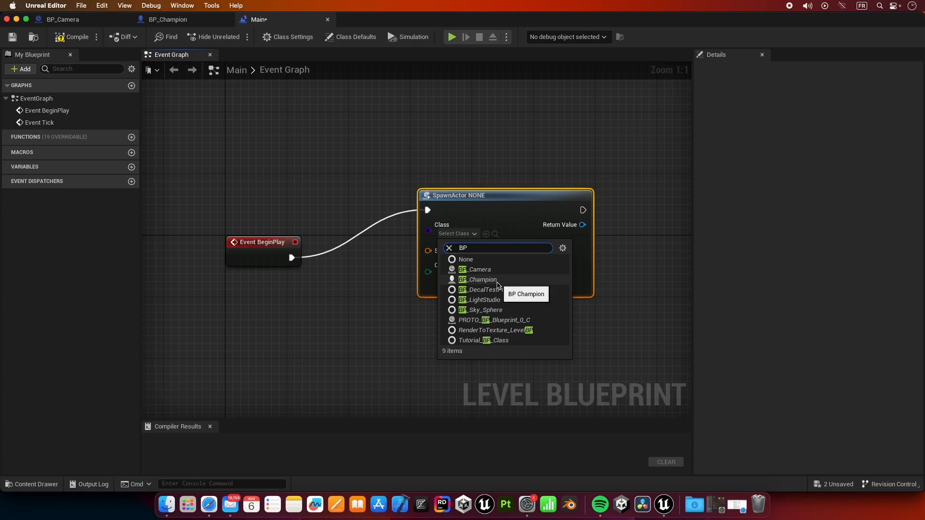
click(481, 280)
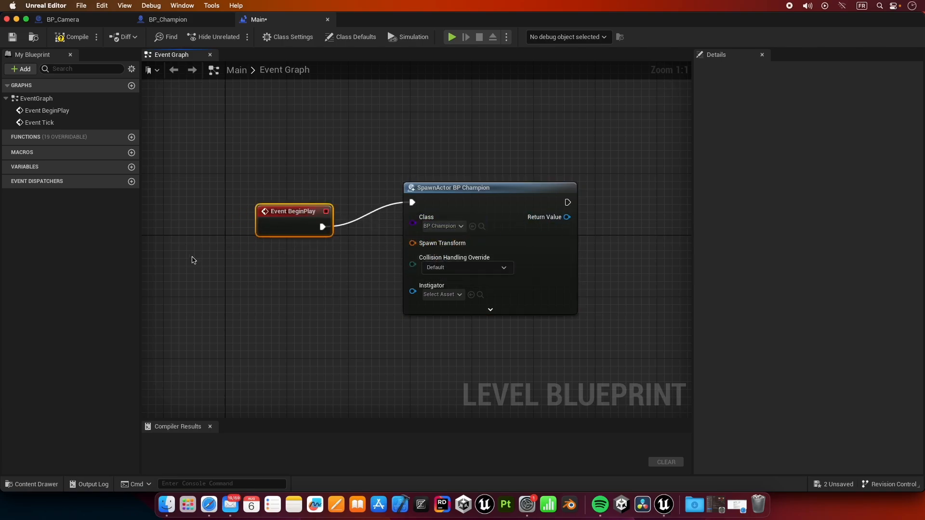
click(132, 137)
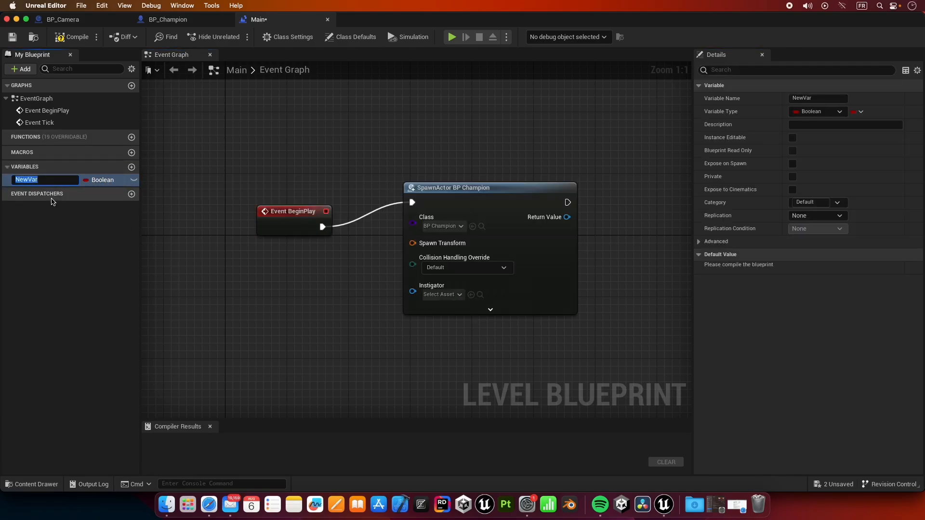
- Name the variable InitLocation, make it a Transform, and remove the SpawnActor node
text(Init)
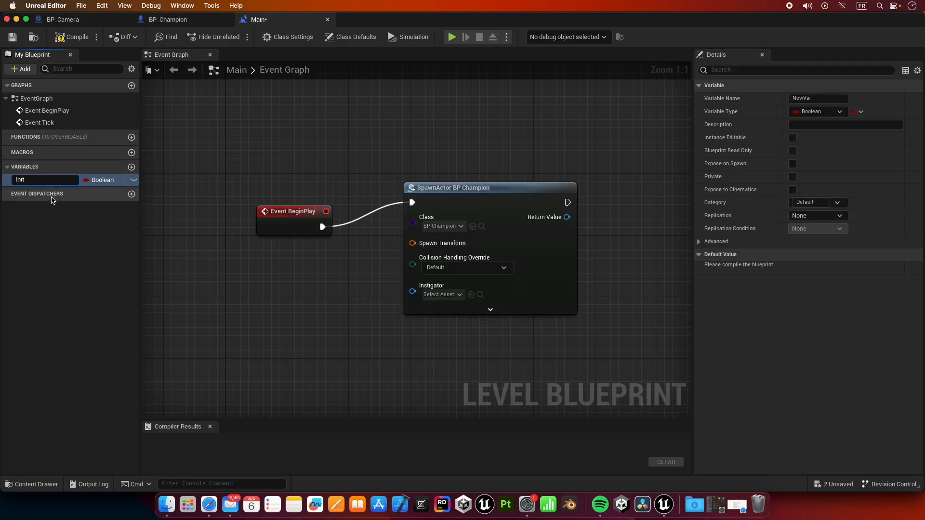
text(InitLocation)
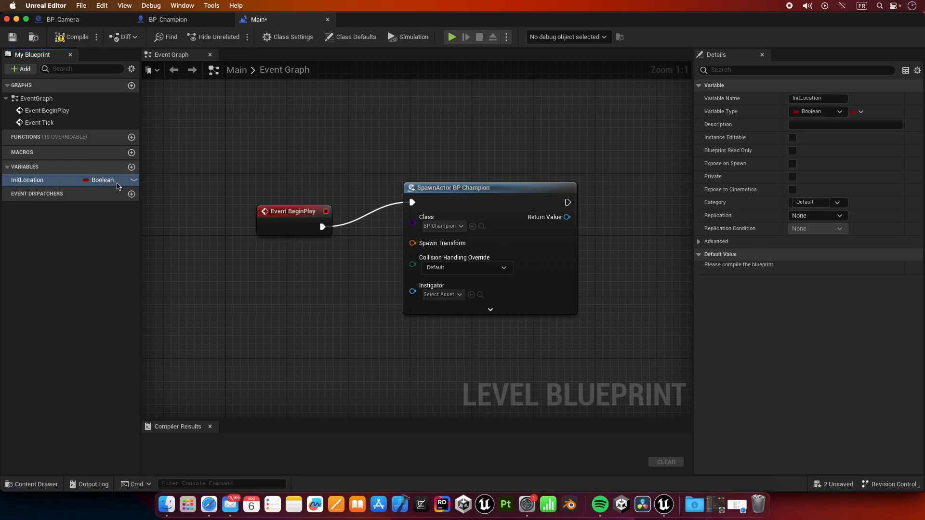
click(817, 112)
text(brea)
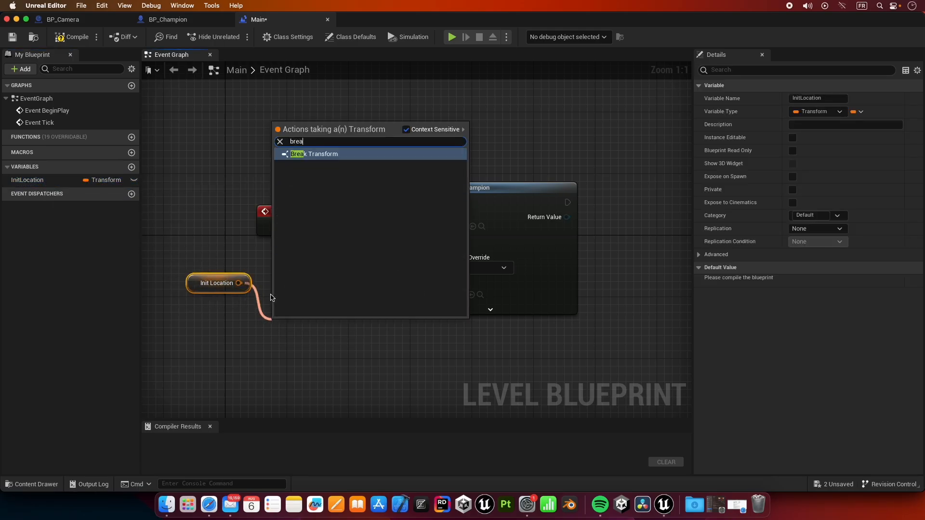
click(315, 154)
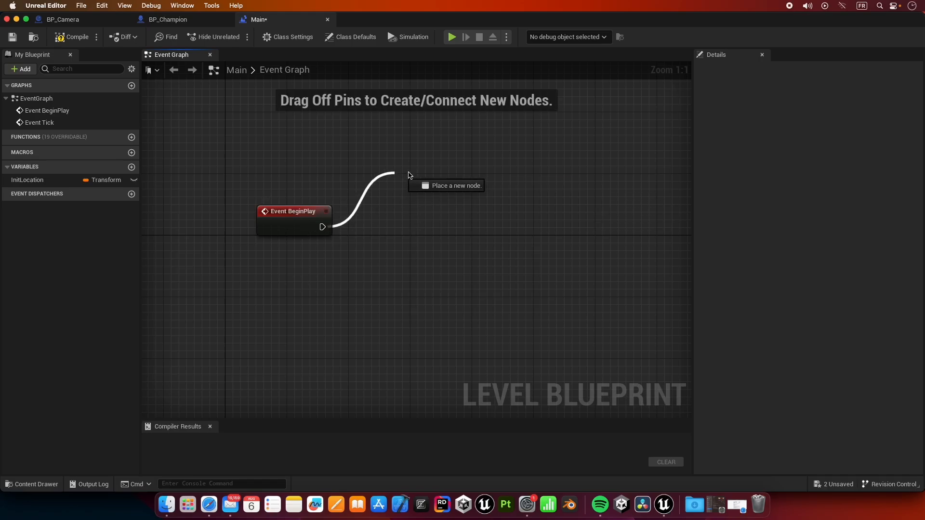
- Add a Spawn AIFrom Class node off BeginPlay with BP_Champion as its Pawn Class
text(spawn a)
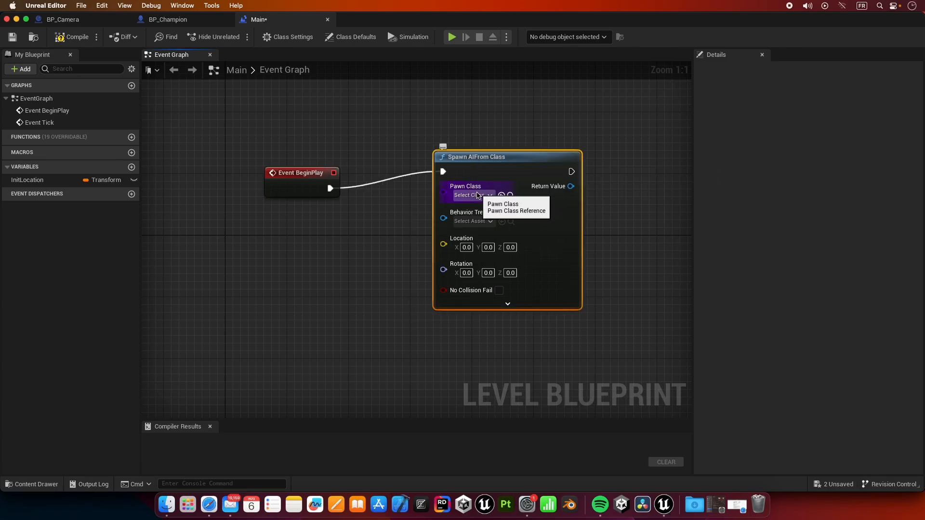
click(473, 195)
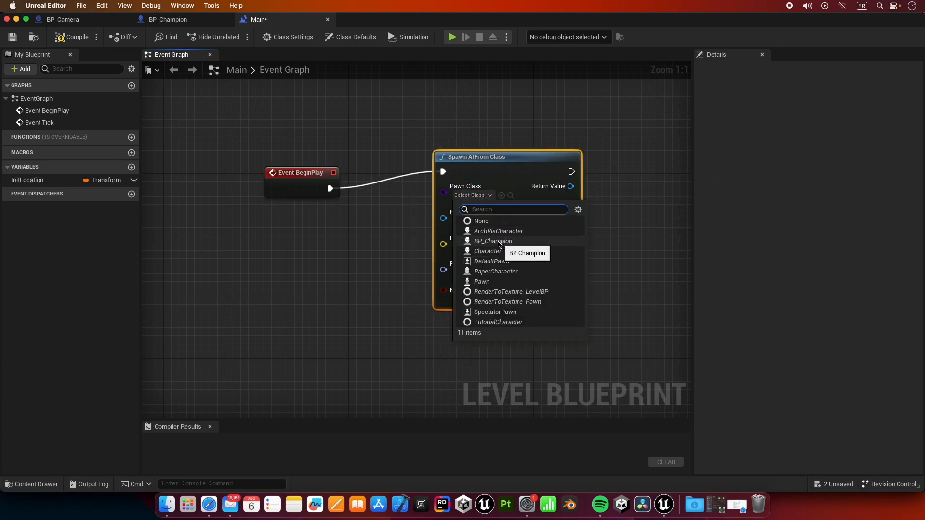
click(494, 241)
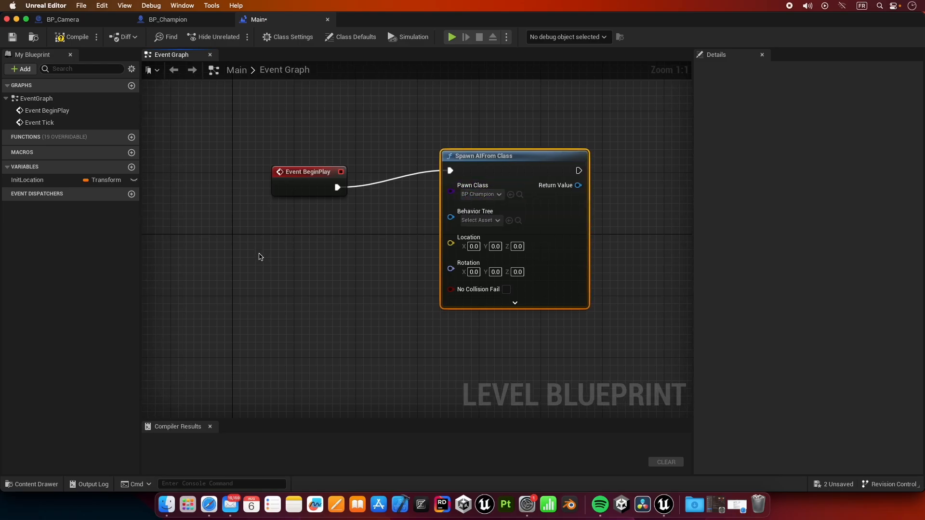
- Get InitLocation, break the transform, and feed its Location and Rotation into the spawn node
click(27, 180)
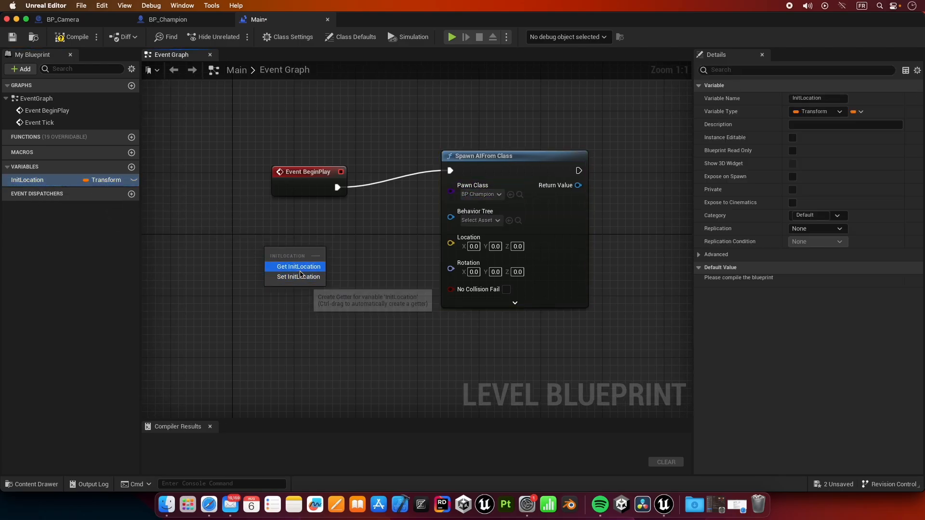
click(298, 266)
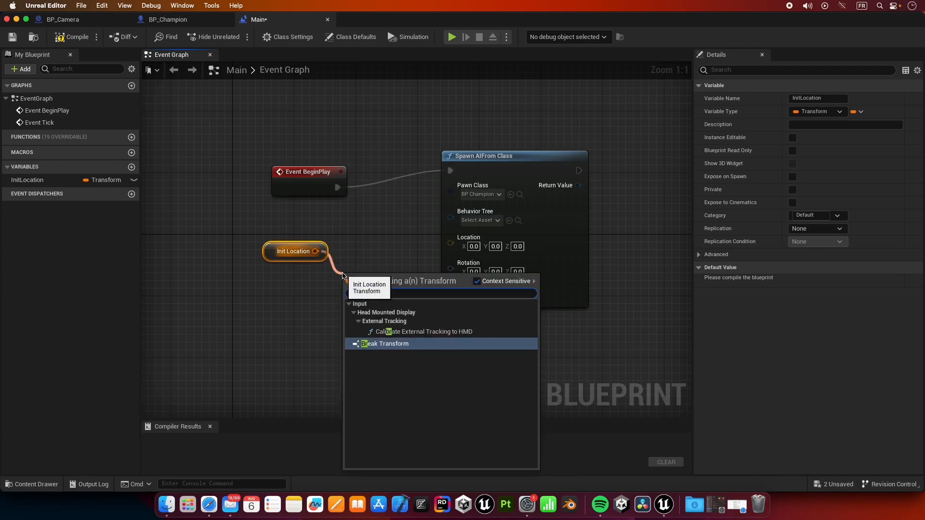
click(388, 343)
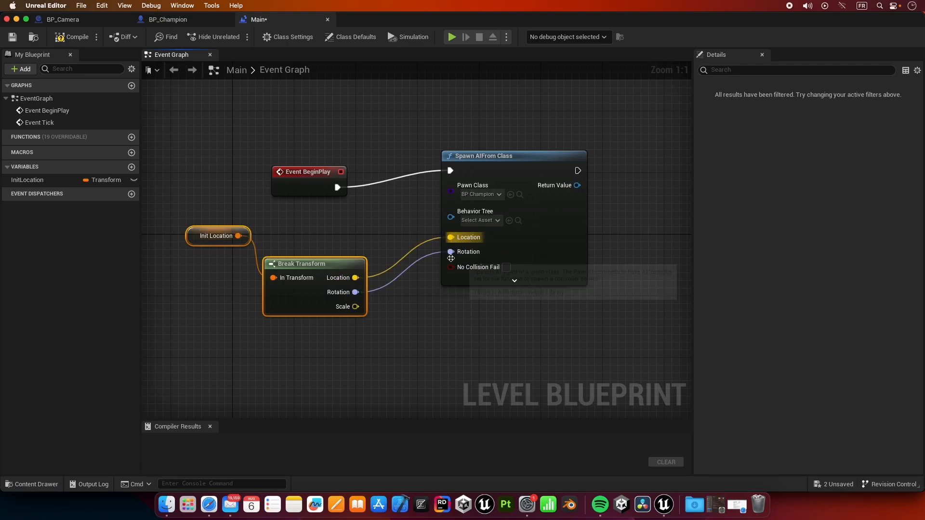
mouse_move(262, 267)
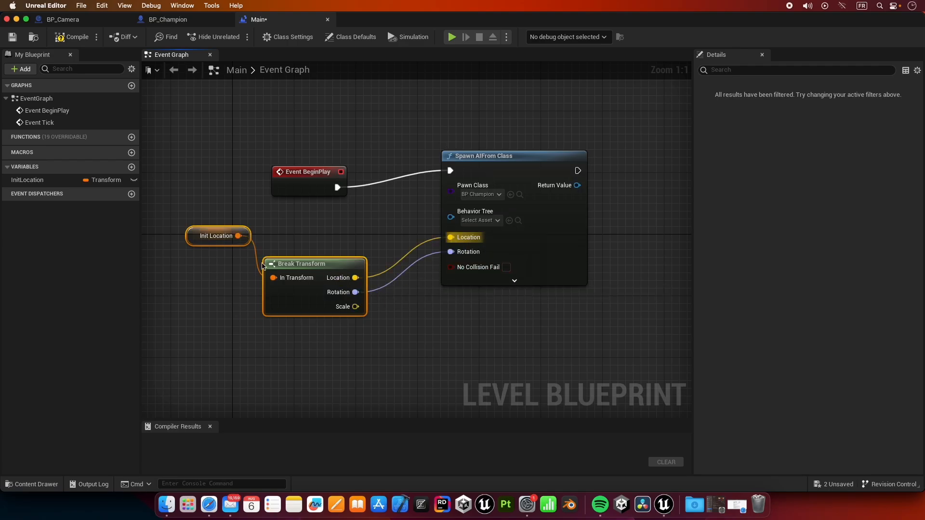
click(27, 180)
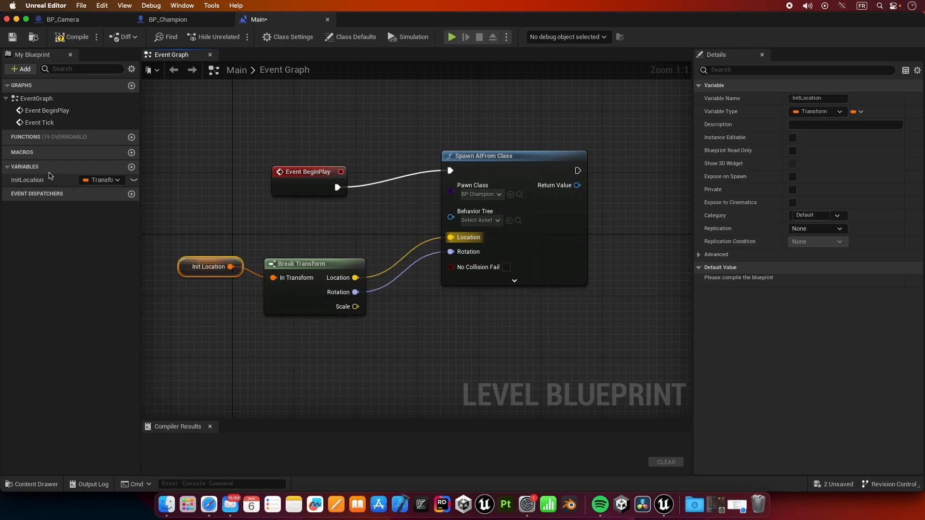
click(27, 179)
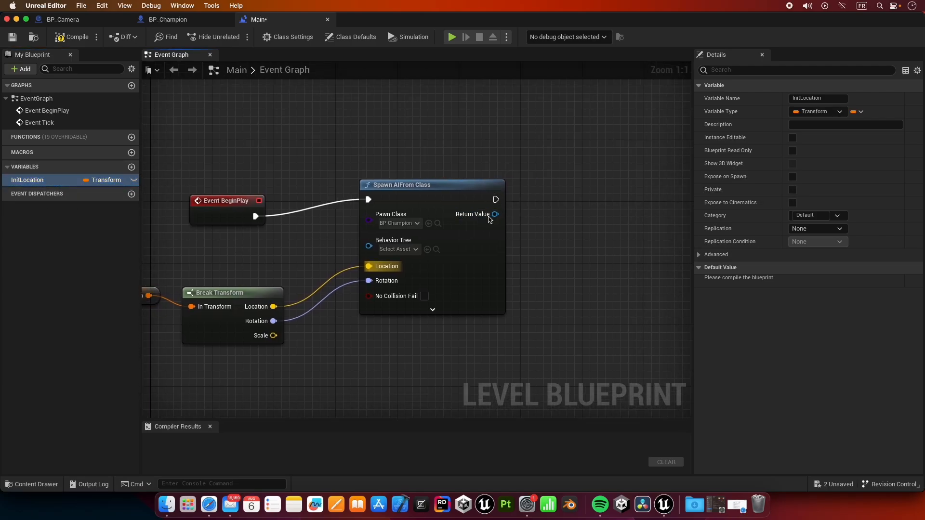
- Promote the spawned pawn's Return Value to a new variable
drag(495, 214, 583, 190)
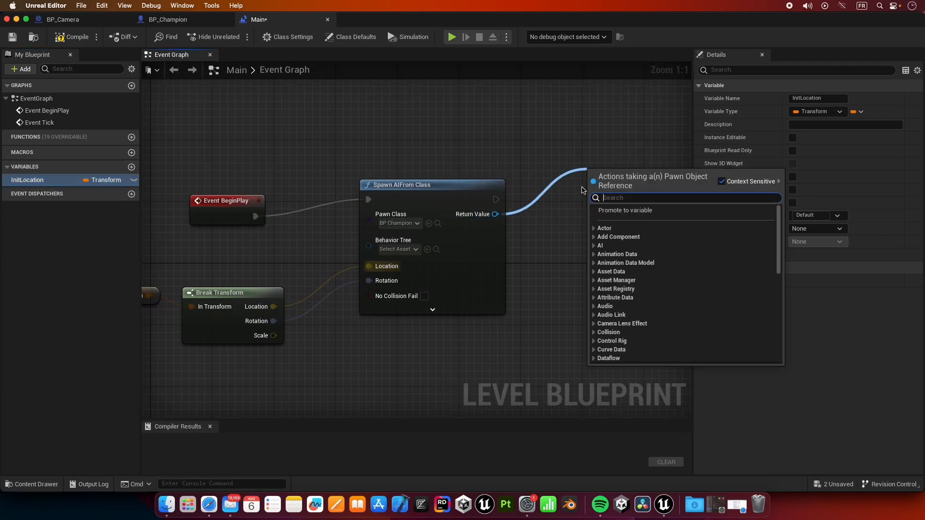
text(promo)
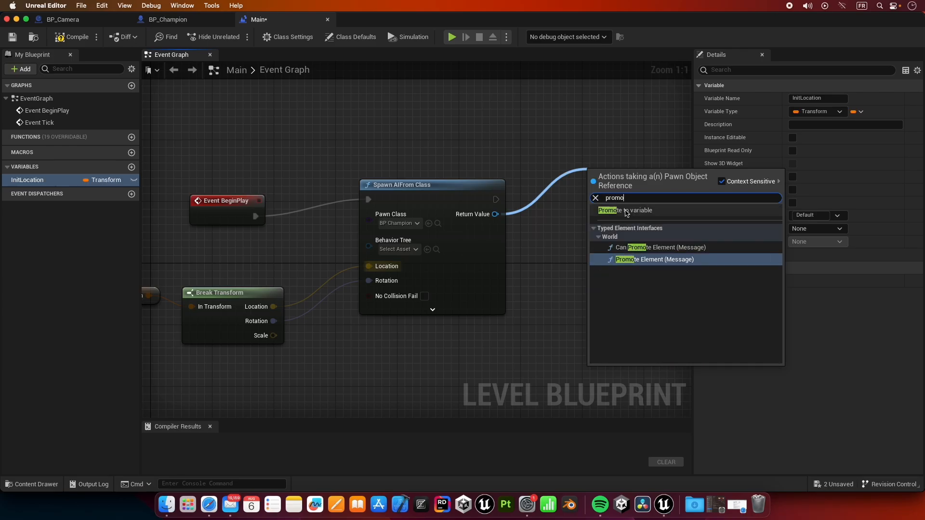
click(625, 211)
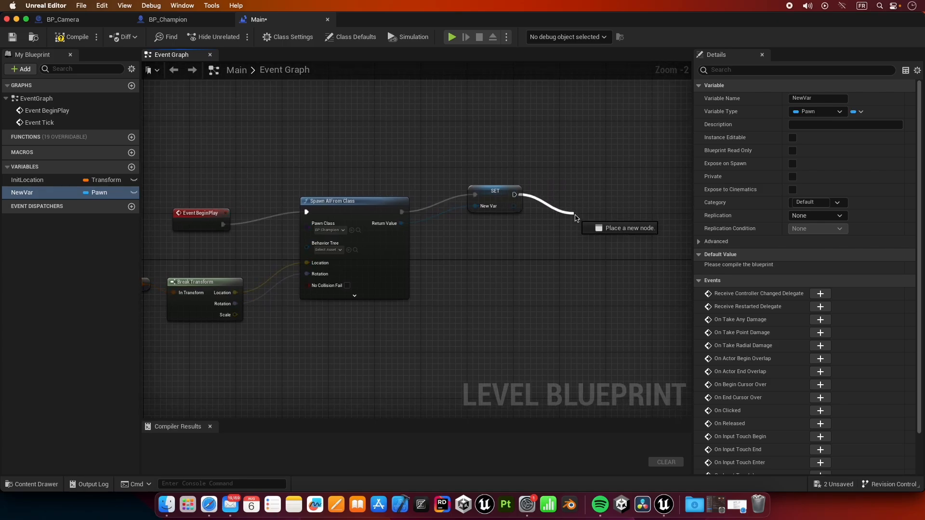
- Add a Set Show Mouse Cursor node after the SET, with Context Sensitive unticked
click(576, 217)
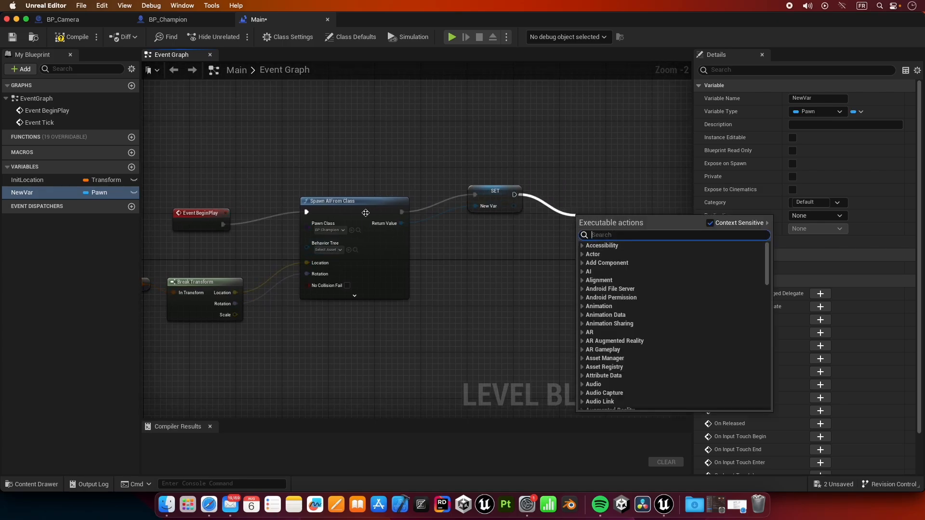
mouse_move(333, 236)
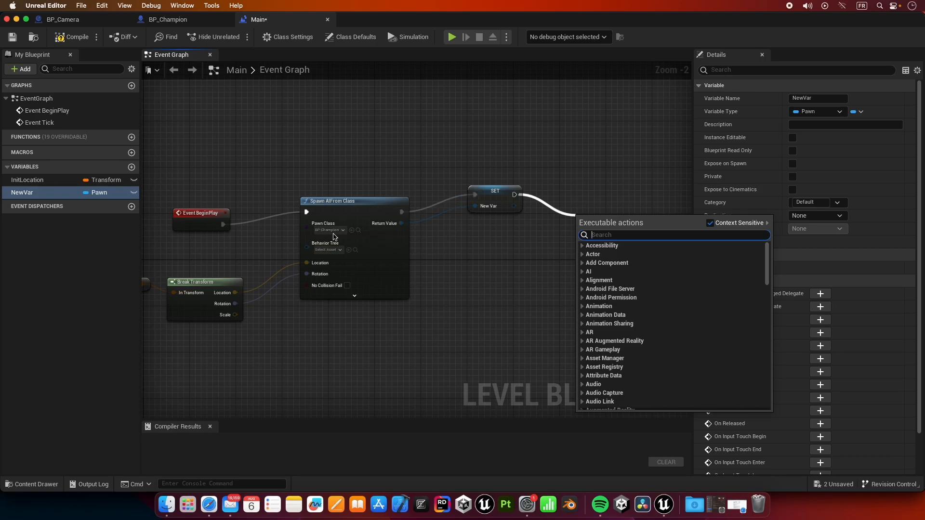
mouse_move(477, 217)
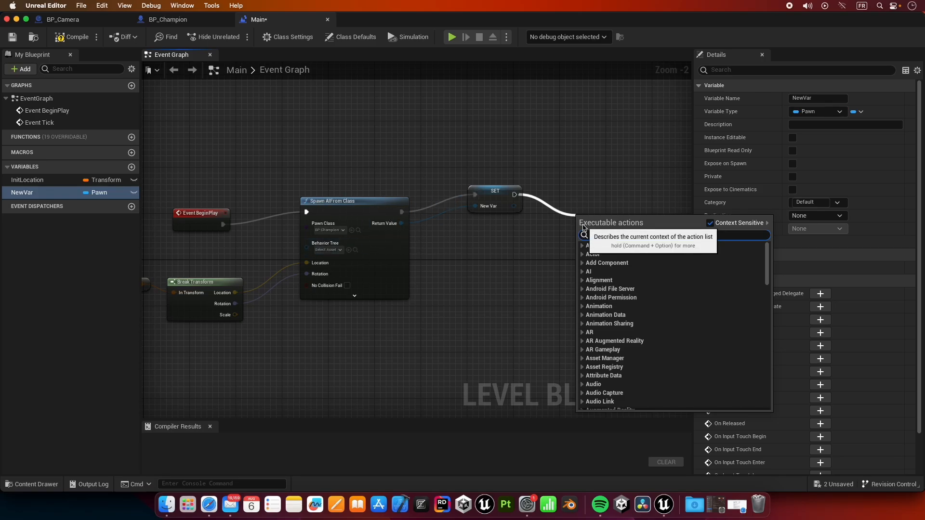
text(Show)
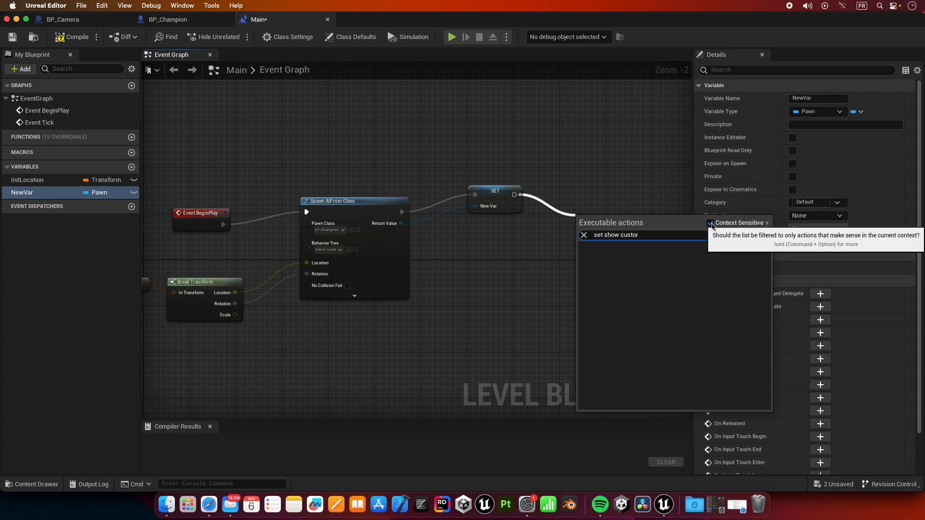
click(710, 222)
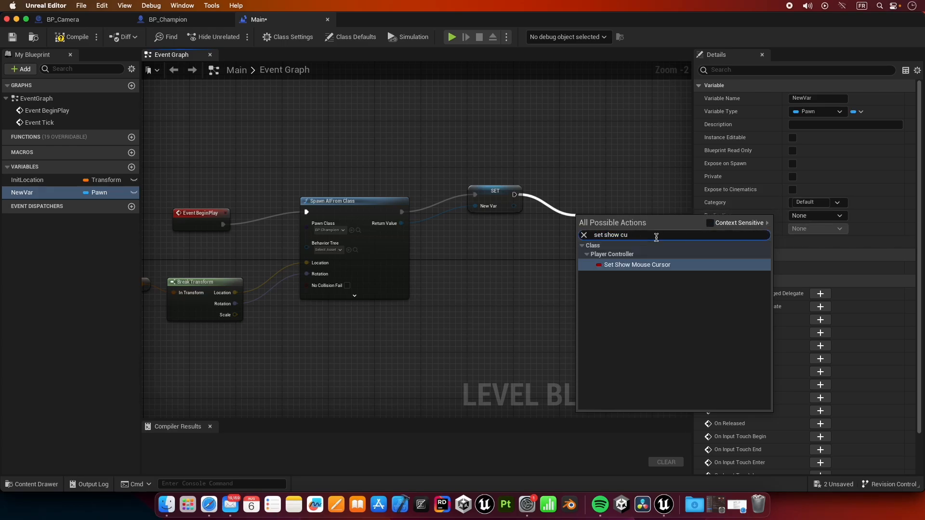
click(637, 264)
text(C)
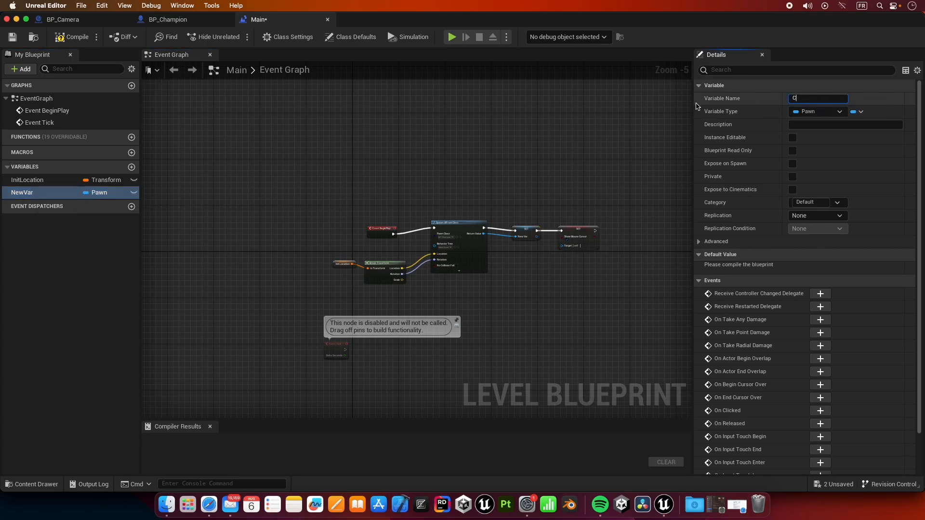
- Rename the pawn variable to Champion and place a Get Champion node in the graph
text(hampion)
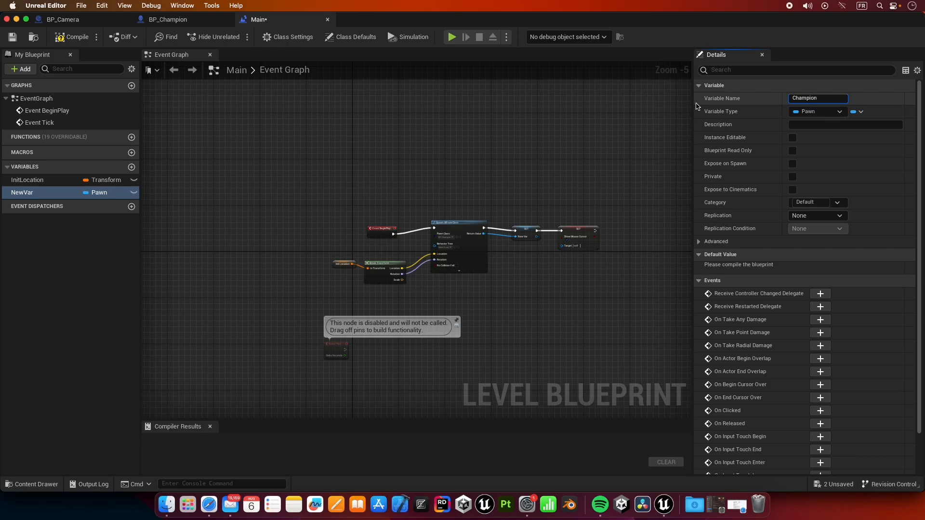
text(Champion)
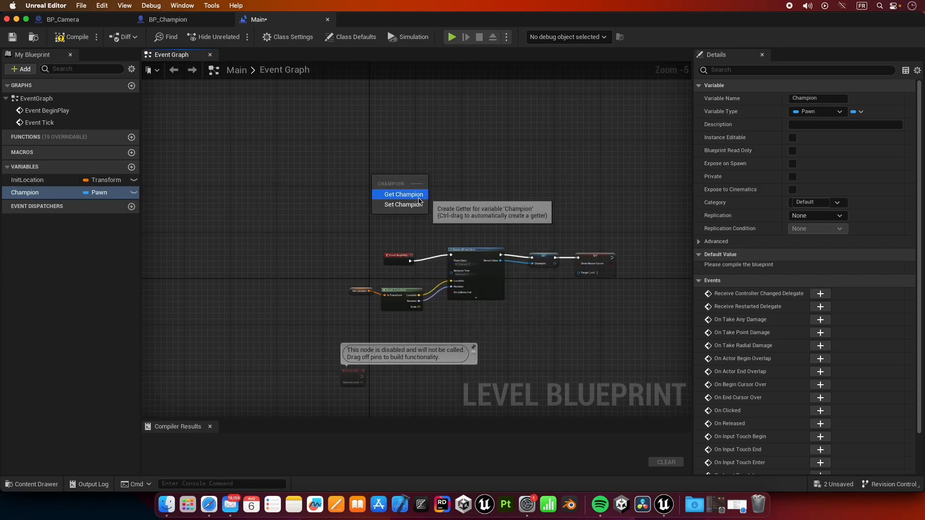
click(404, 194)
text(right mo)
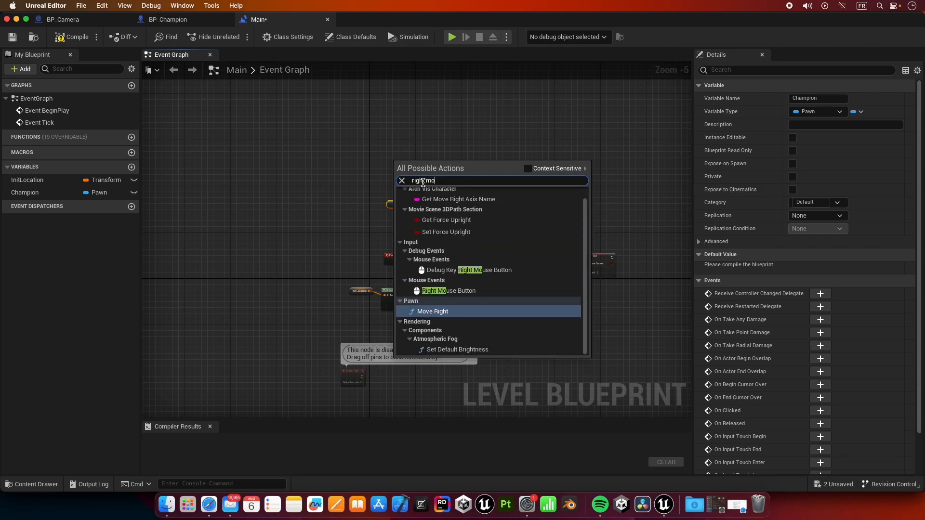
- Add a Right Mouse Button event and cast Champion to BP_Champion from it
click(448, 290)
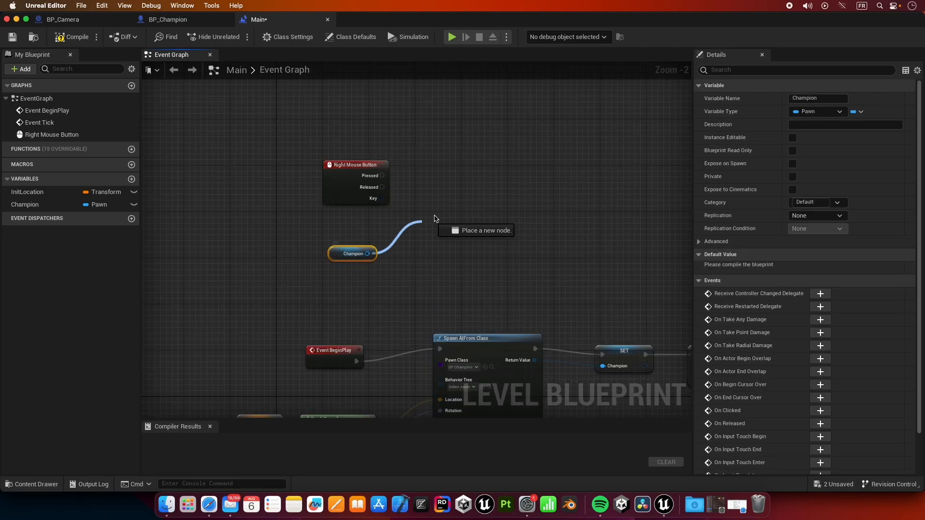
text(cast)
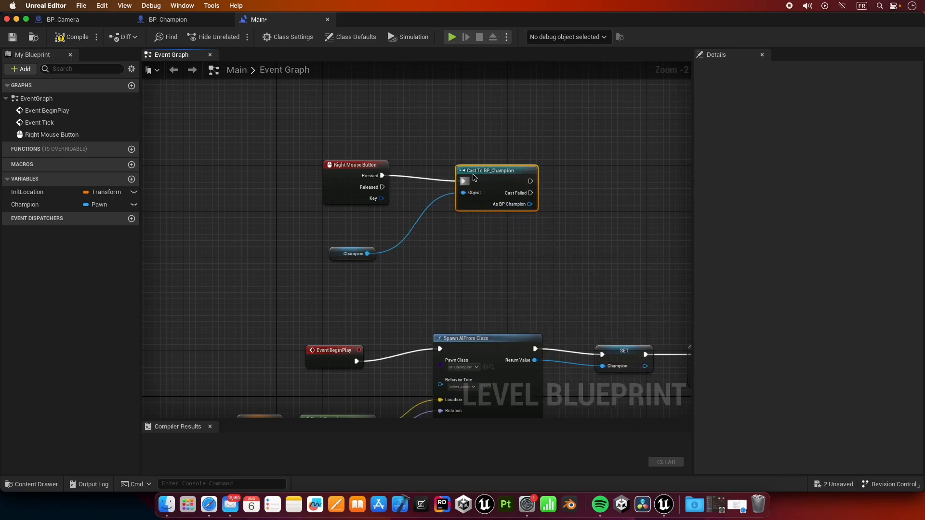
click(355, 165)
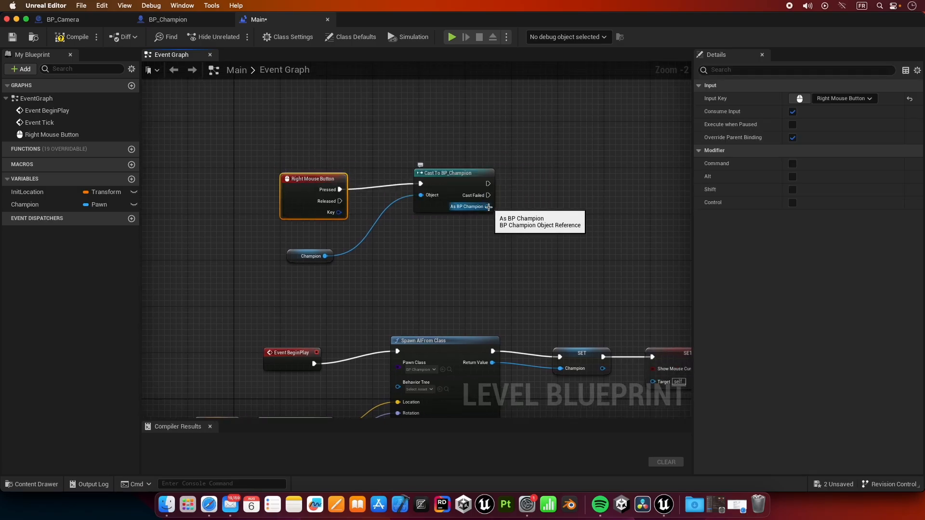
- Call Move to Position from the cast's As BP Champion output
drag(488, 207, 565, 199)
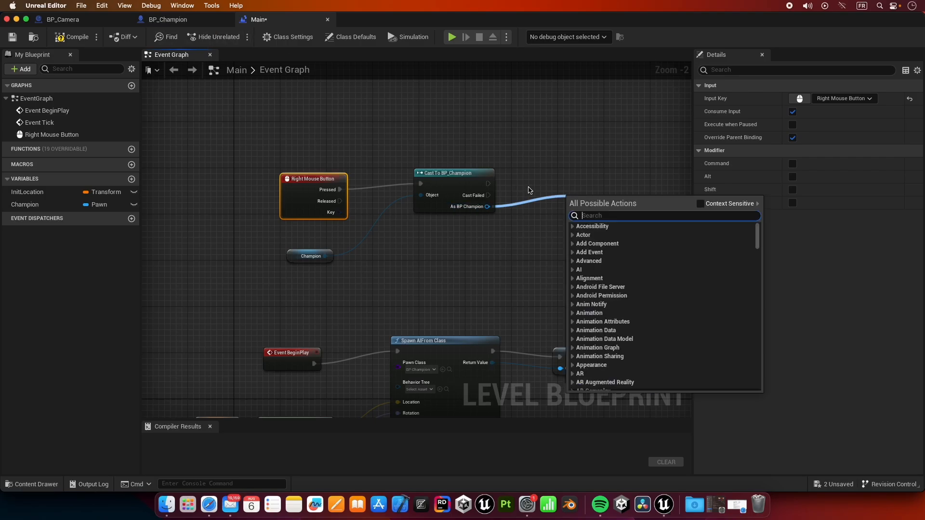
text(M)
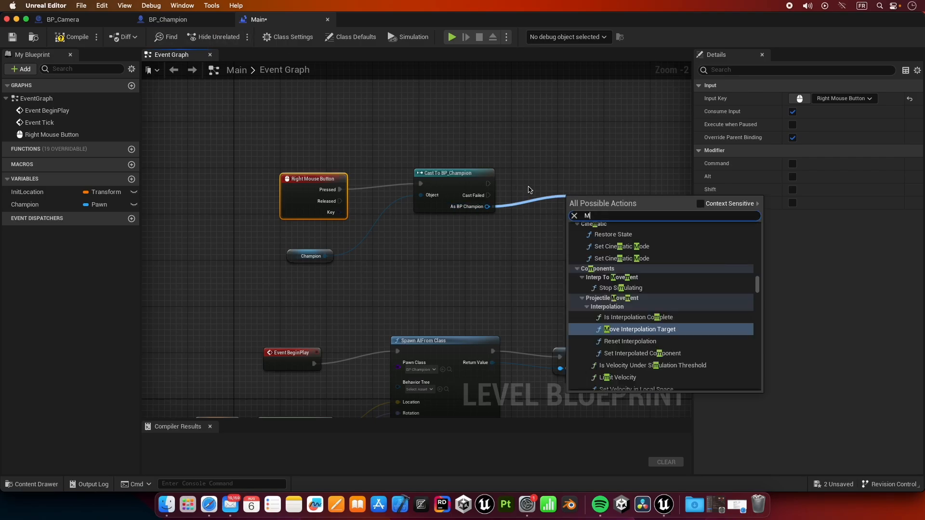
text(ove To)
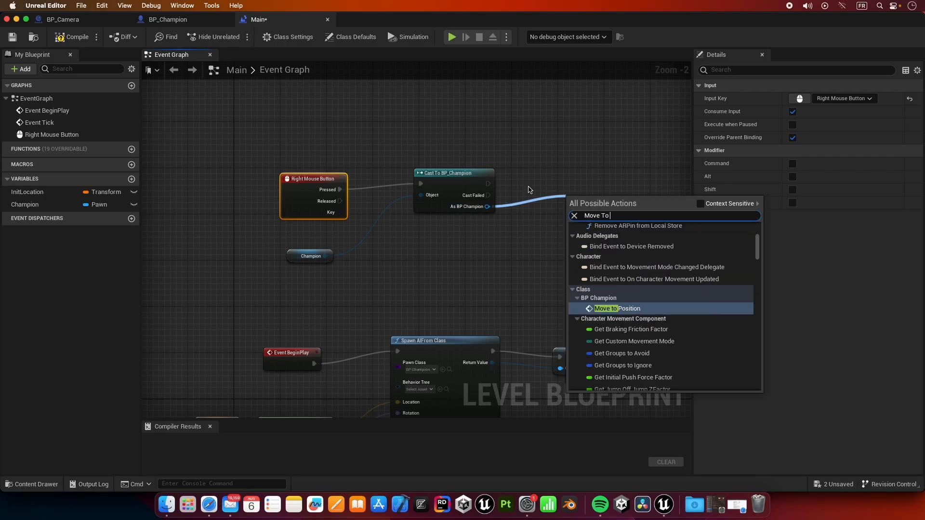
click(618, 309)
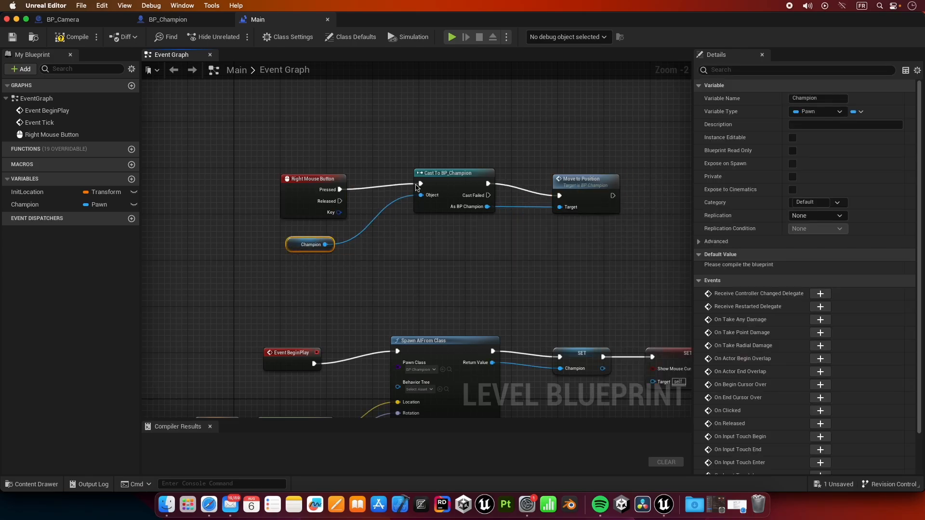
mouse_move(589, 180)
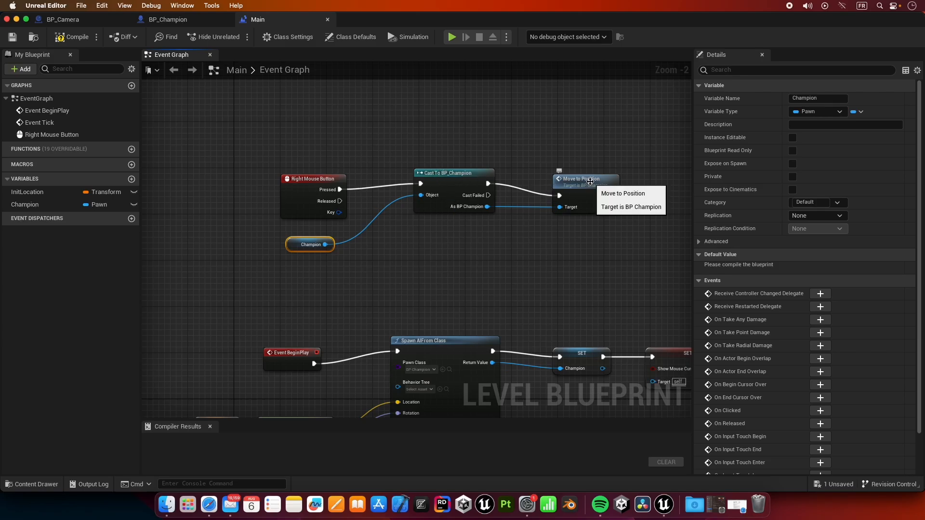
- Inspect the InitLocation variable's default value settings
click(27, 192)
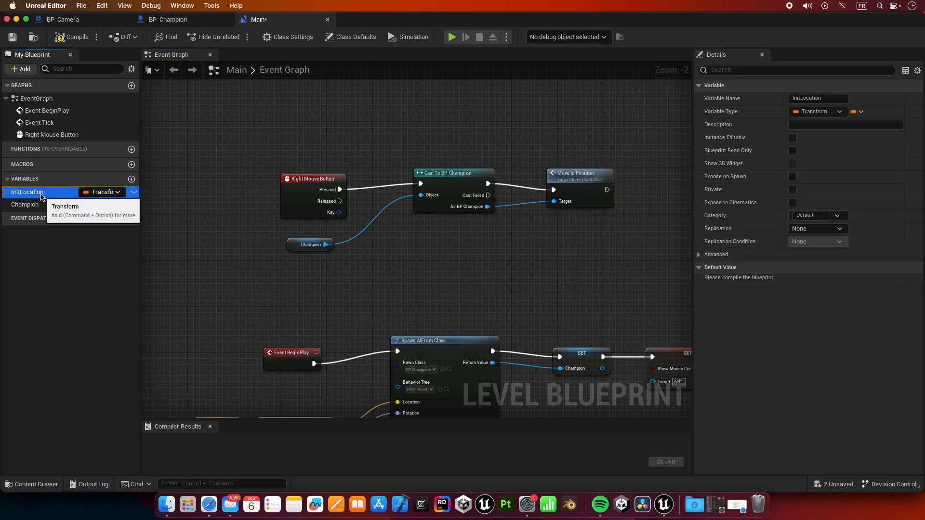
click(699, 267)
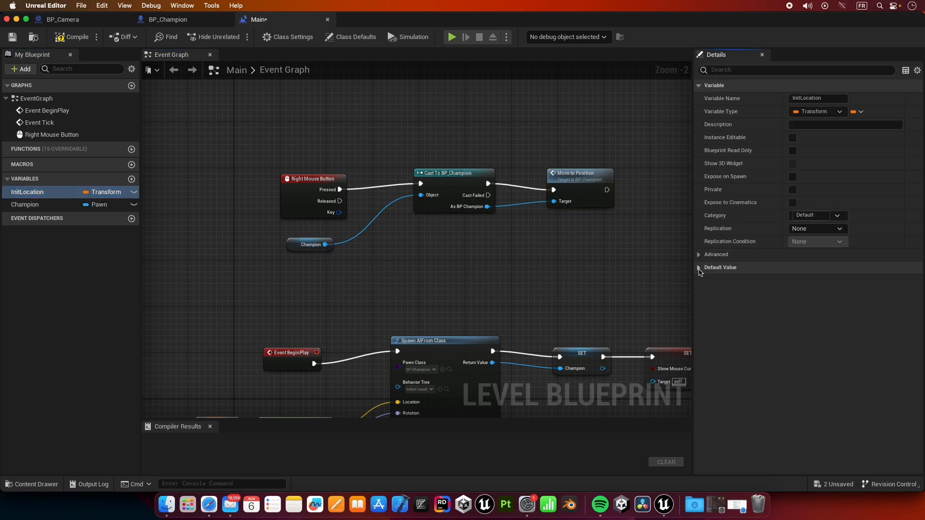
click(699, 267)
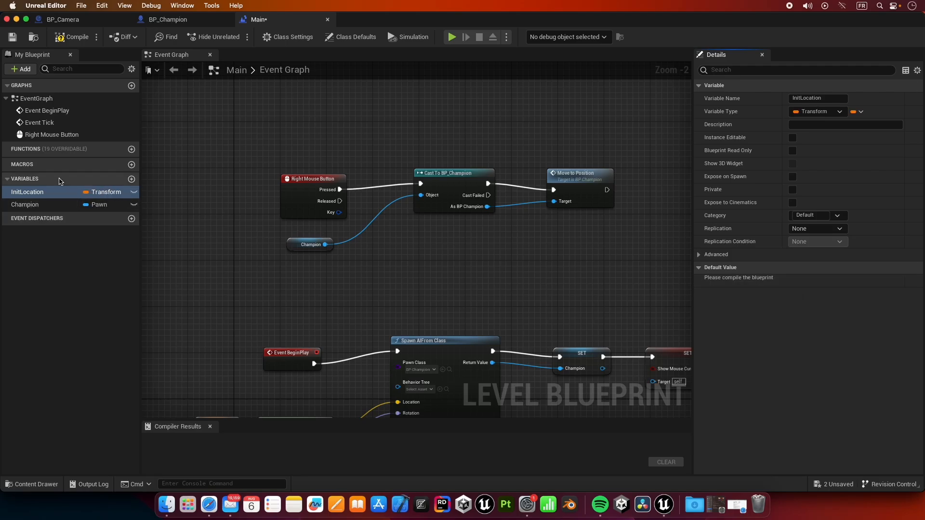
click(71, 36)
text(get)
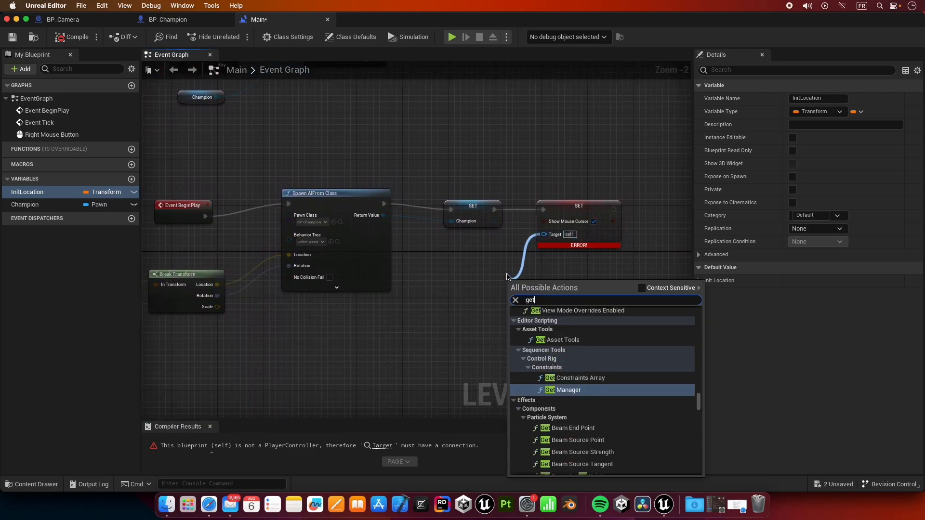
- Supply Set Show Mouse Cursor's Target from a Get Player Controller node
text(player c)
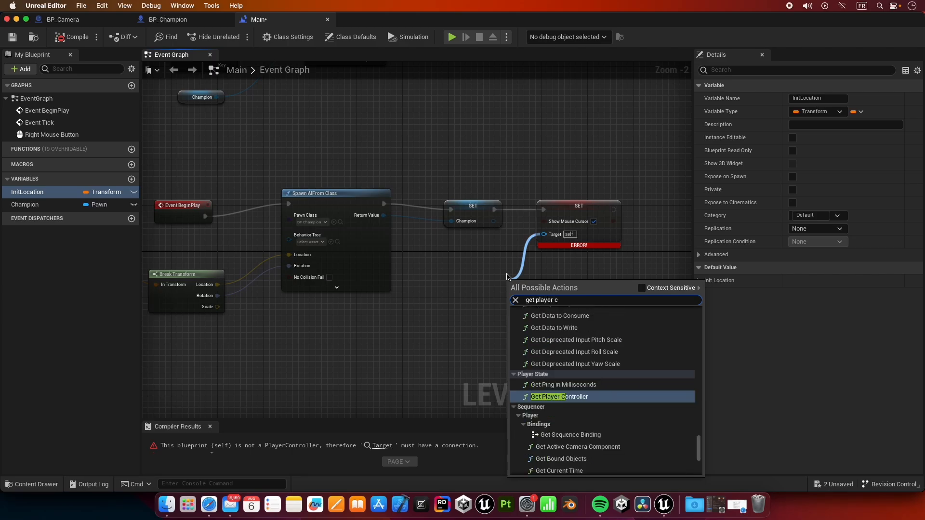
click(640, 288)
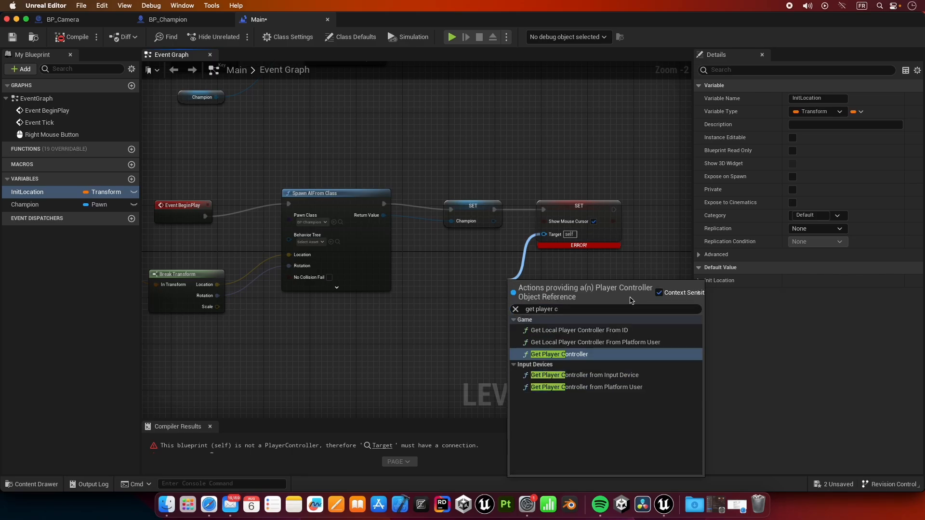
click(559, 354)
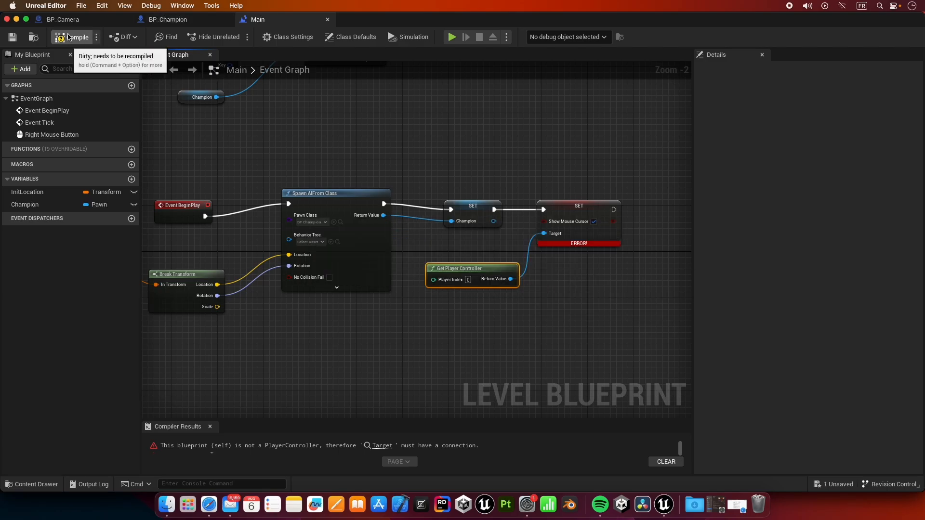
- Compile the level blueprint and test-play the Main level with the spawned BP_Champion
click(72, 37)
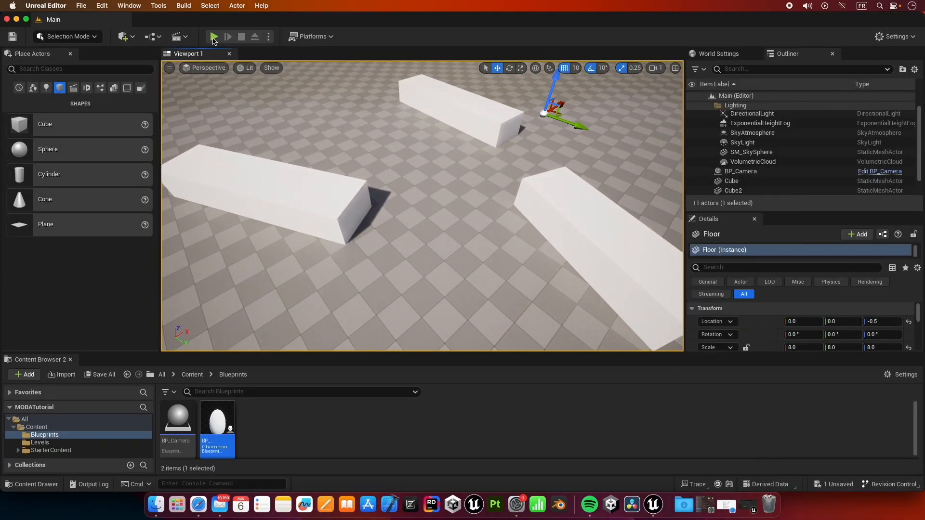
click(213, 36)
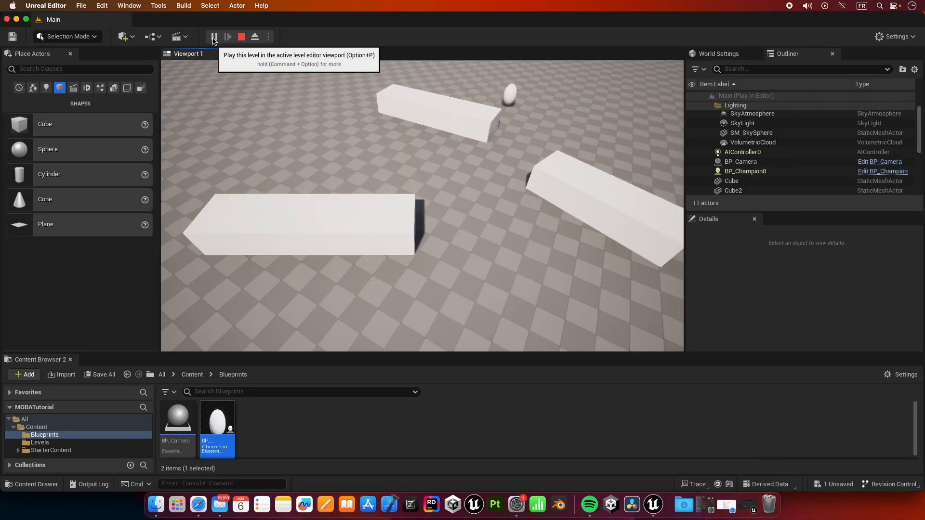
click(228, 37)
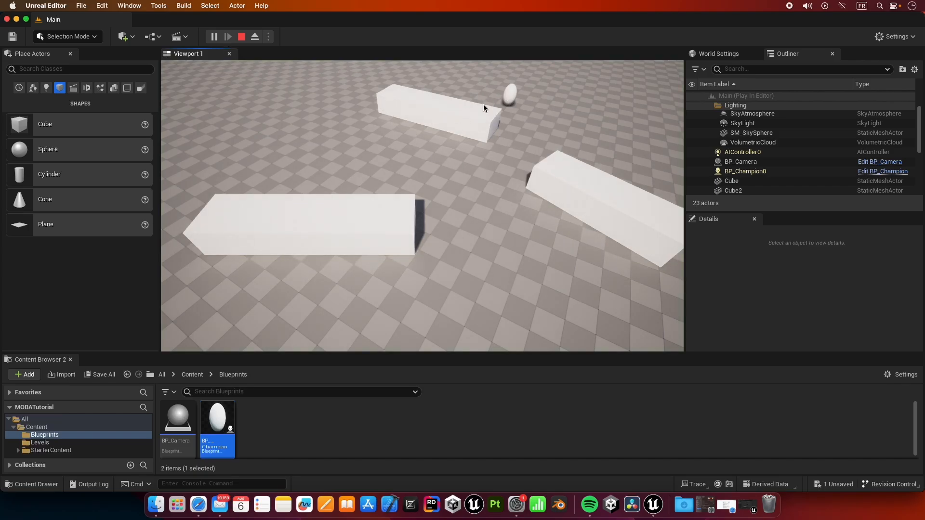
mouse_move(504, 136)
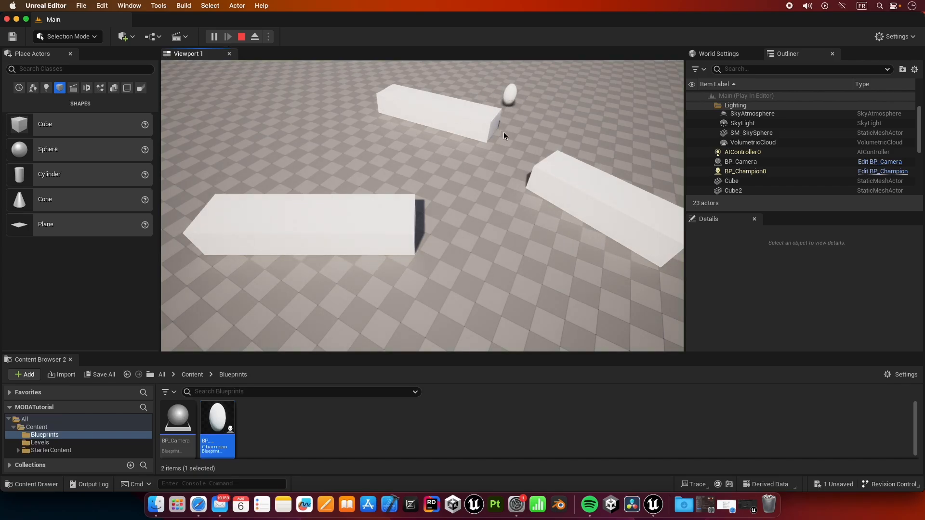
mouse_move(481, 118)
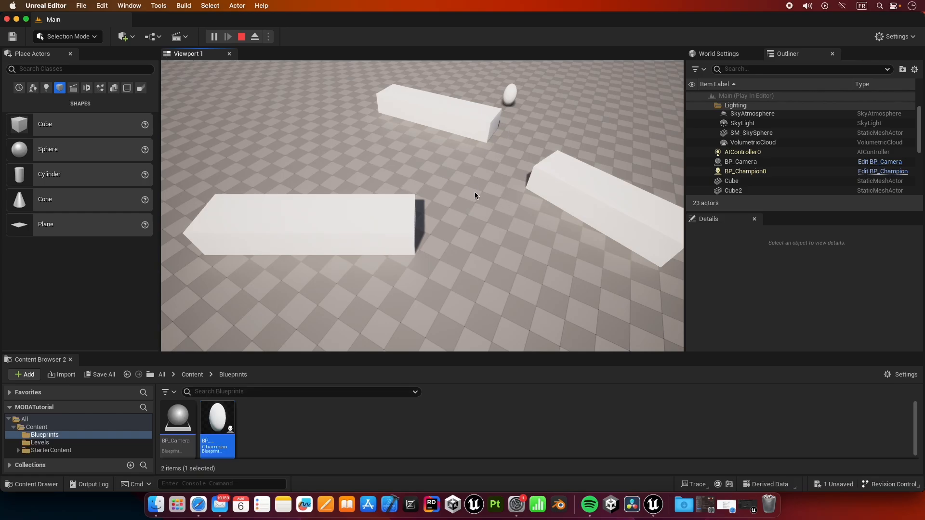
mouse_move(366, 142)
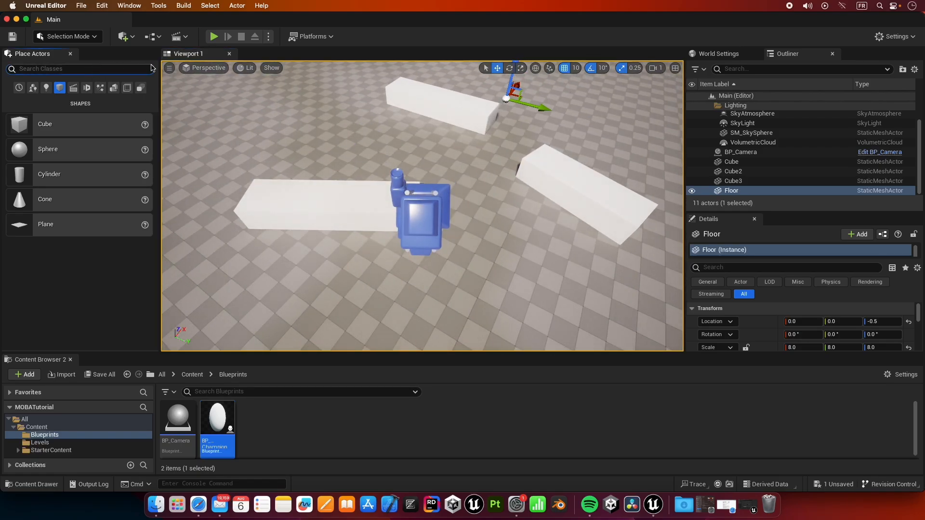
- Place a Nav Mesh Bounds Volume at 0,0,0 and scale it 40, 40, 5 to cover the floor
text(nav mesh)
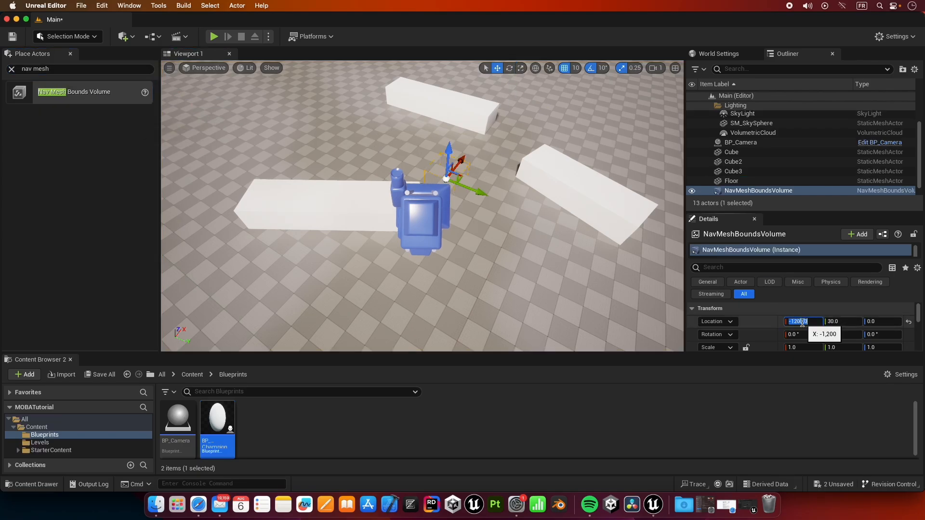
text(0.0)
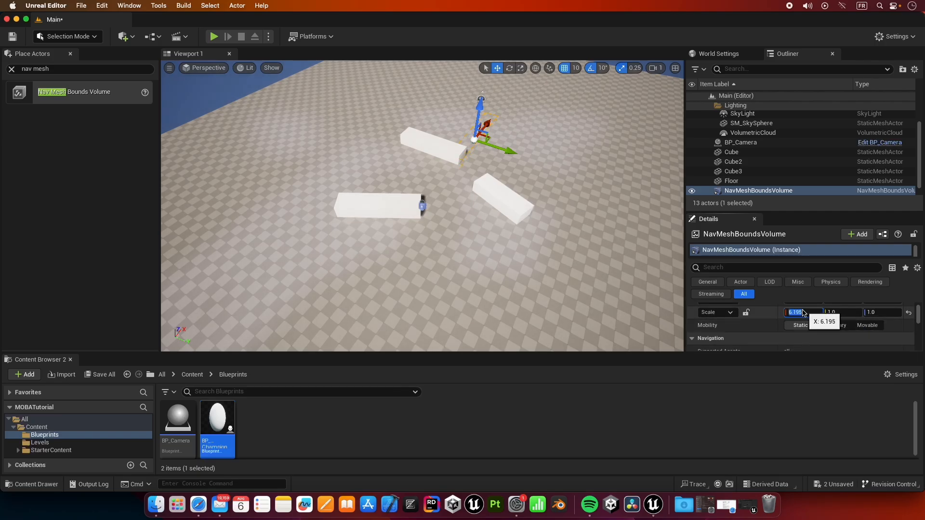
text(40.0)
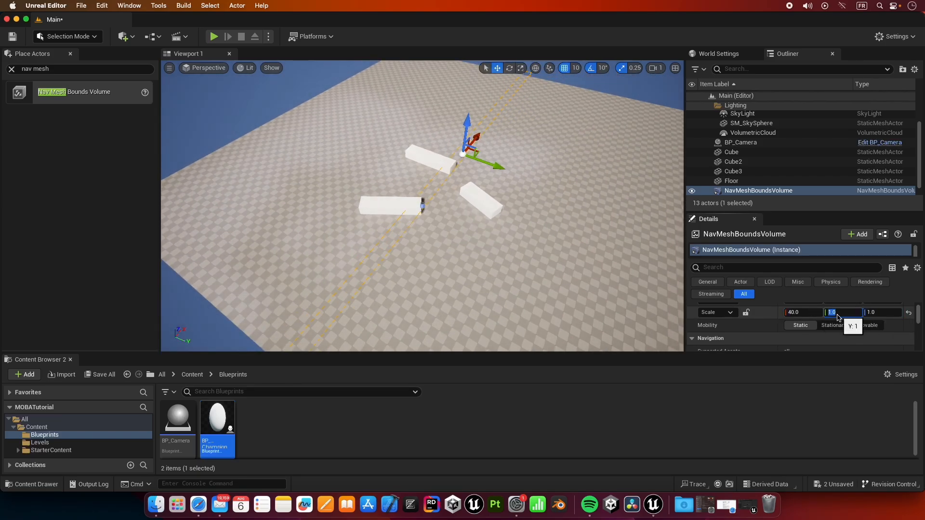
text(40.0)
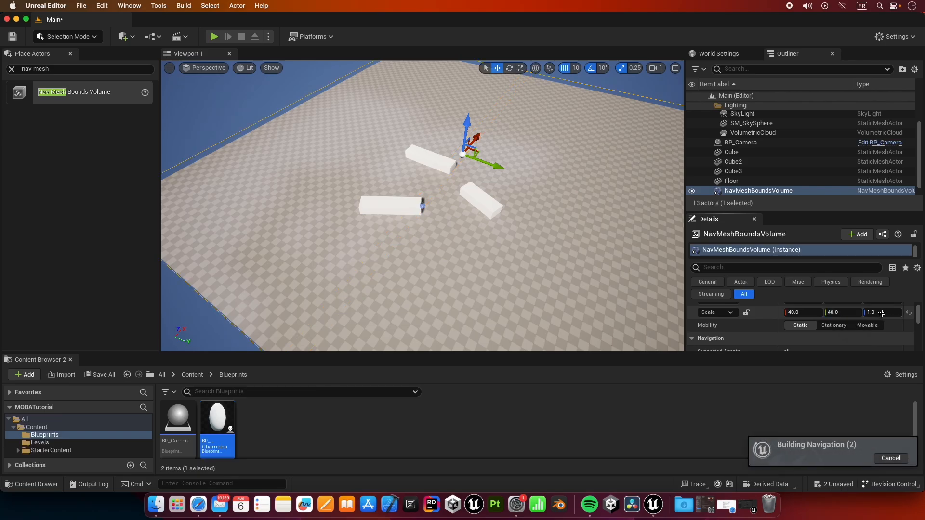
click(882, 313)
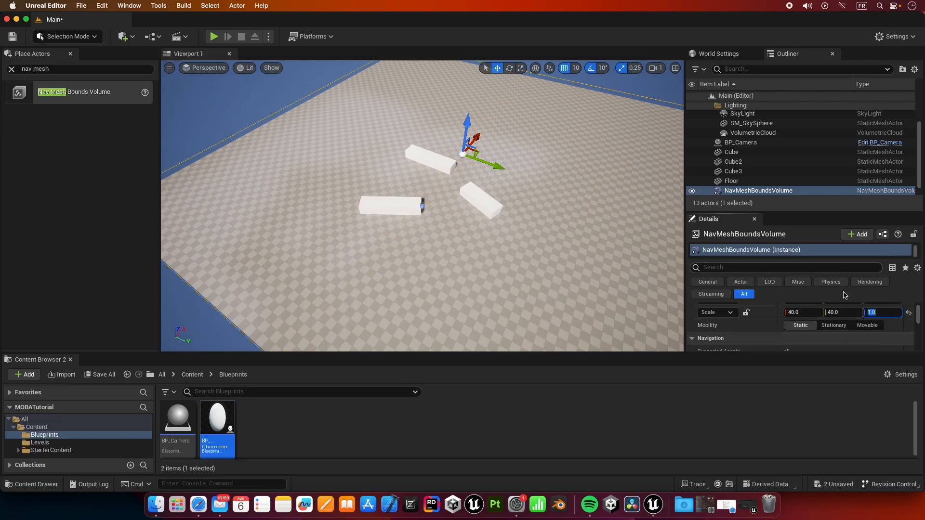
mouse_move(877, 317)
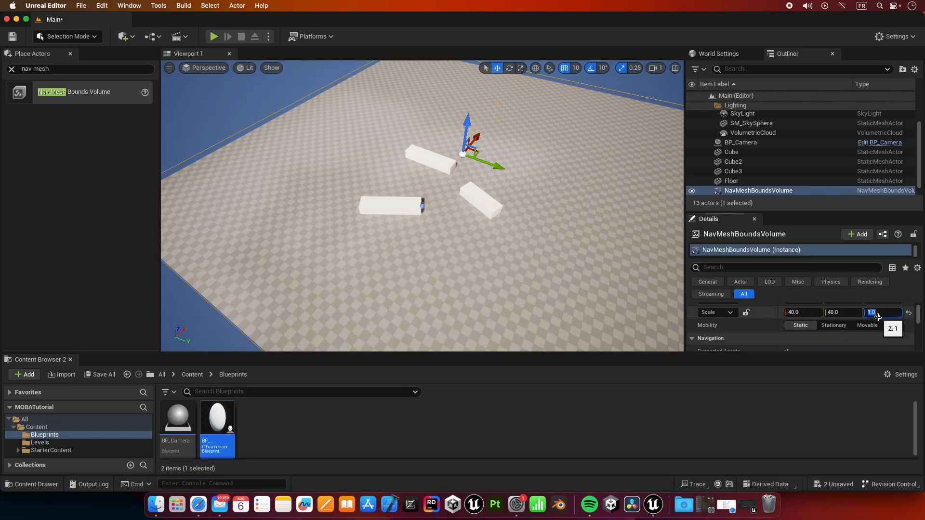
text(5.0)
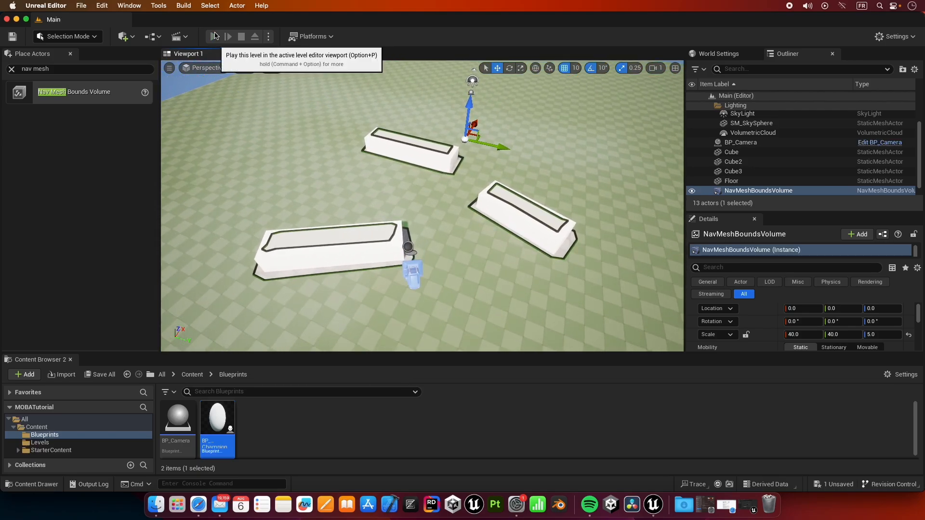
- Start a test play of the Main level to check champion movement
click(227, 37)
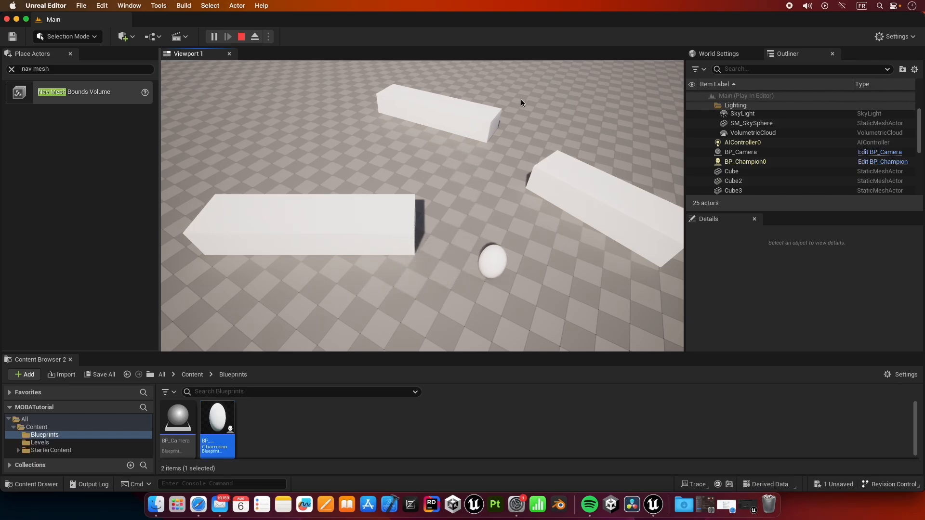
mouse_move(462, 63)
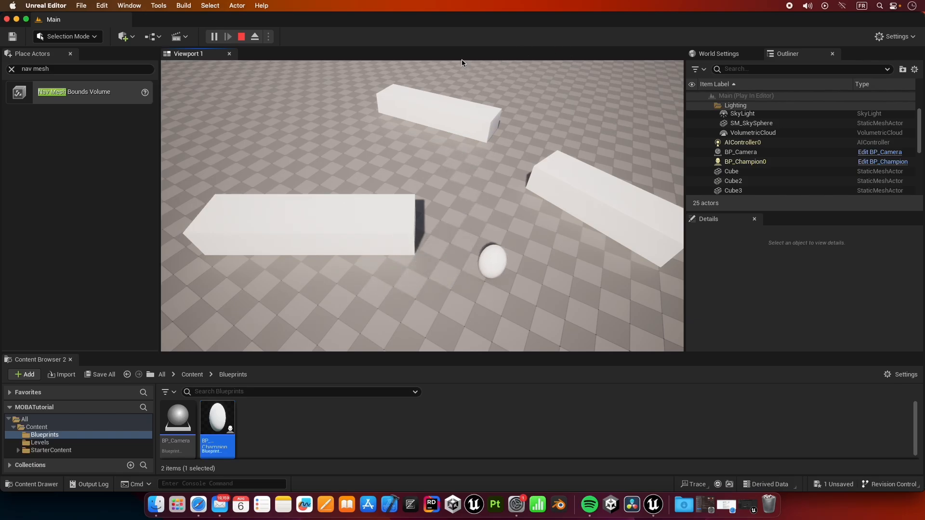
mouse_move(439, 79)
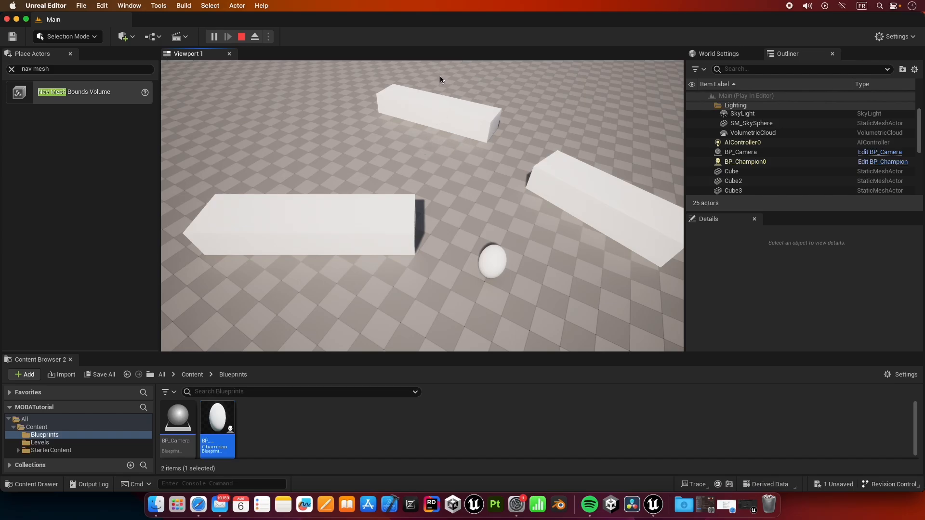